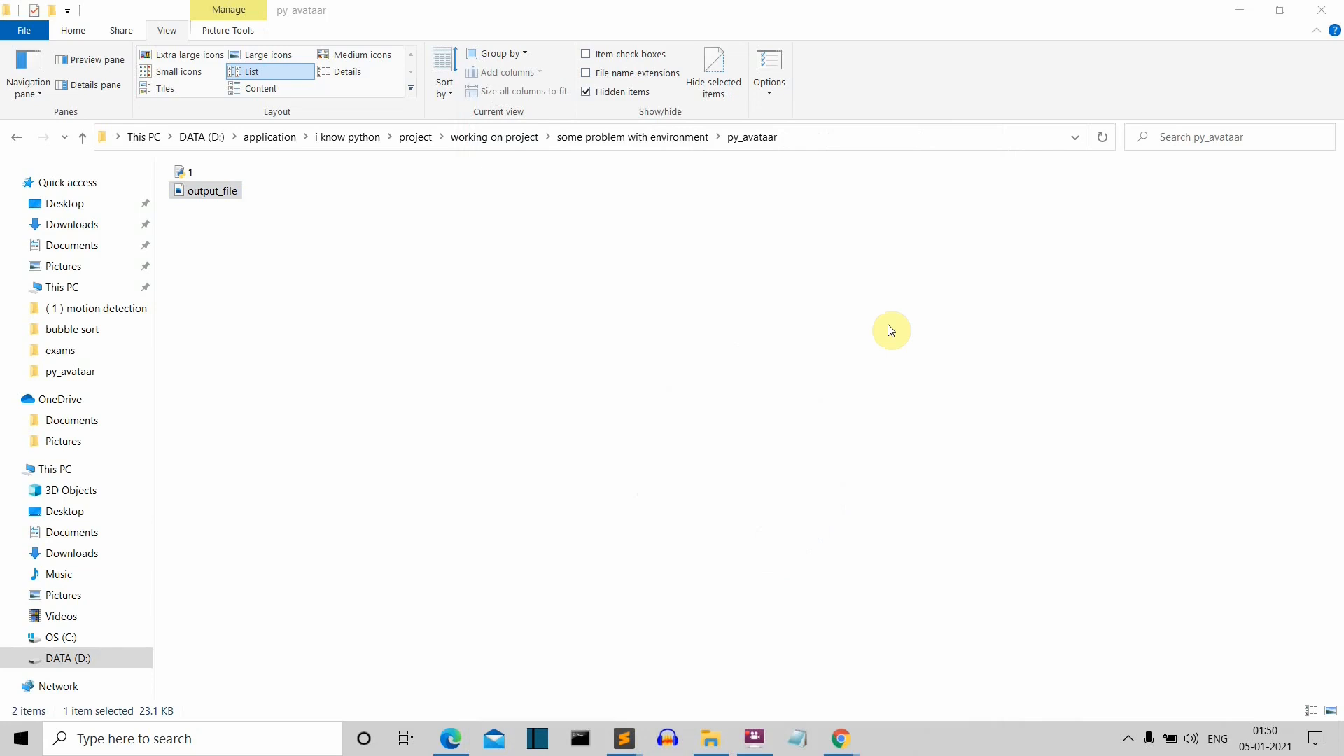
mouse_move(459, 257)
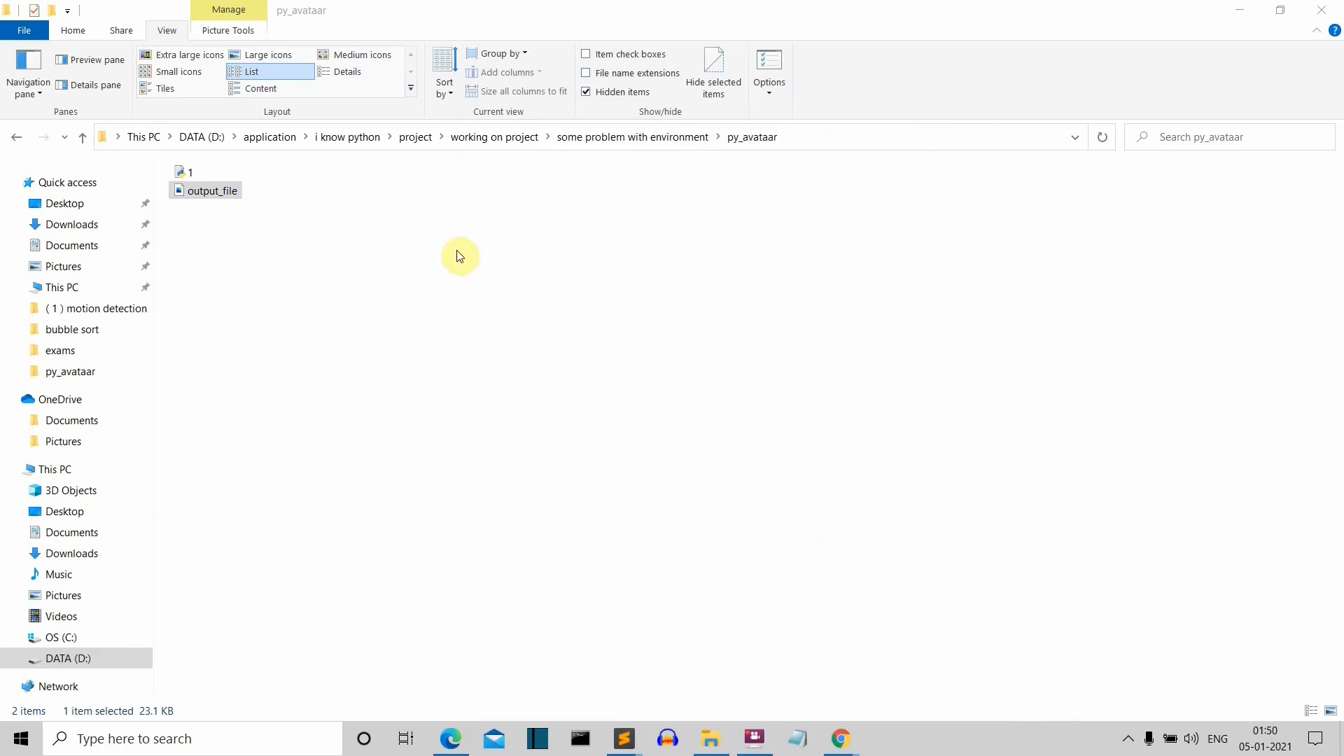
- Open output_file.png in Photos to view the heart-eyed, bat-shirt avatar
double_click(211, 190)
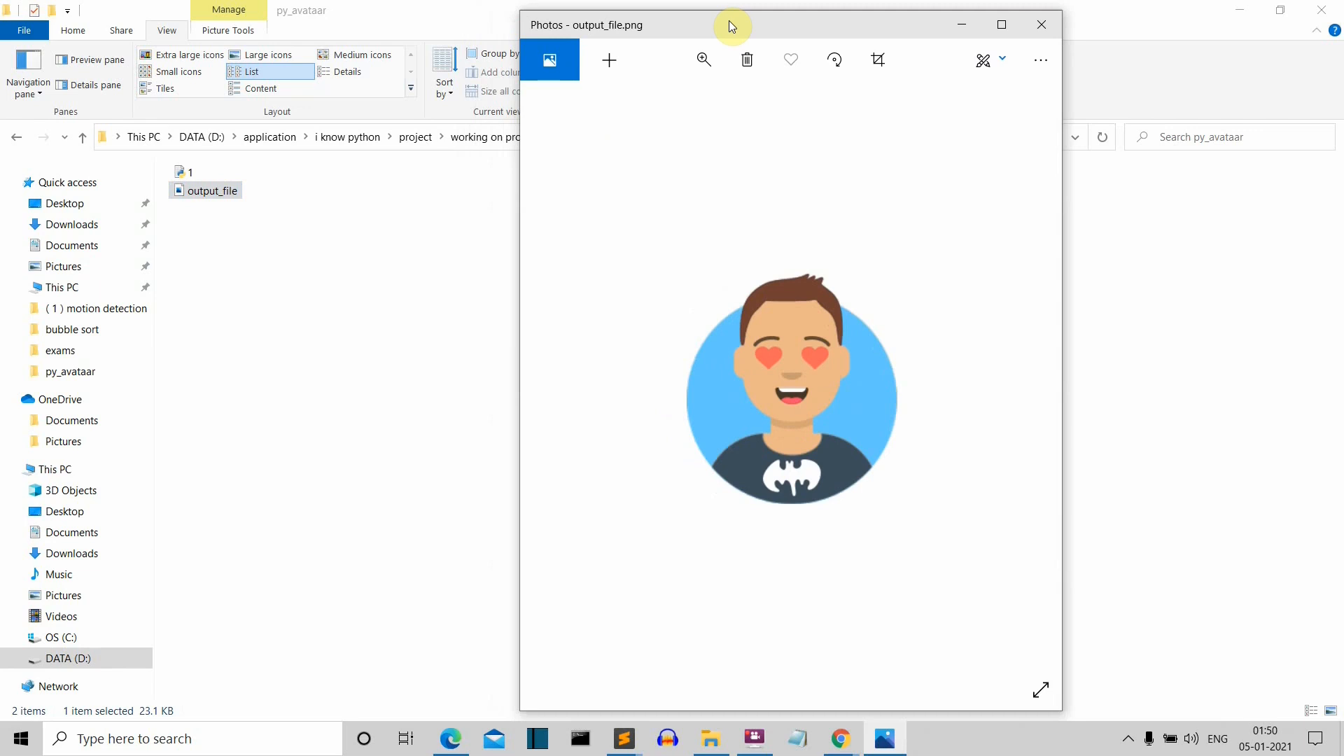
mouse_move(873, 332)
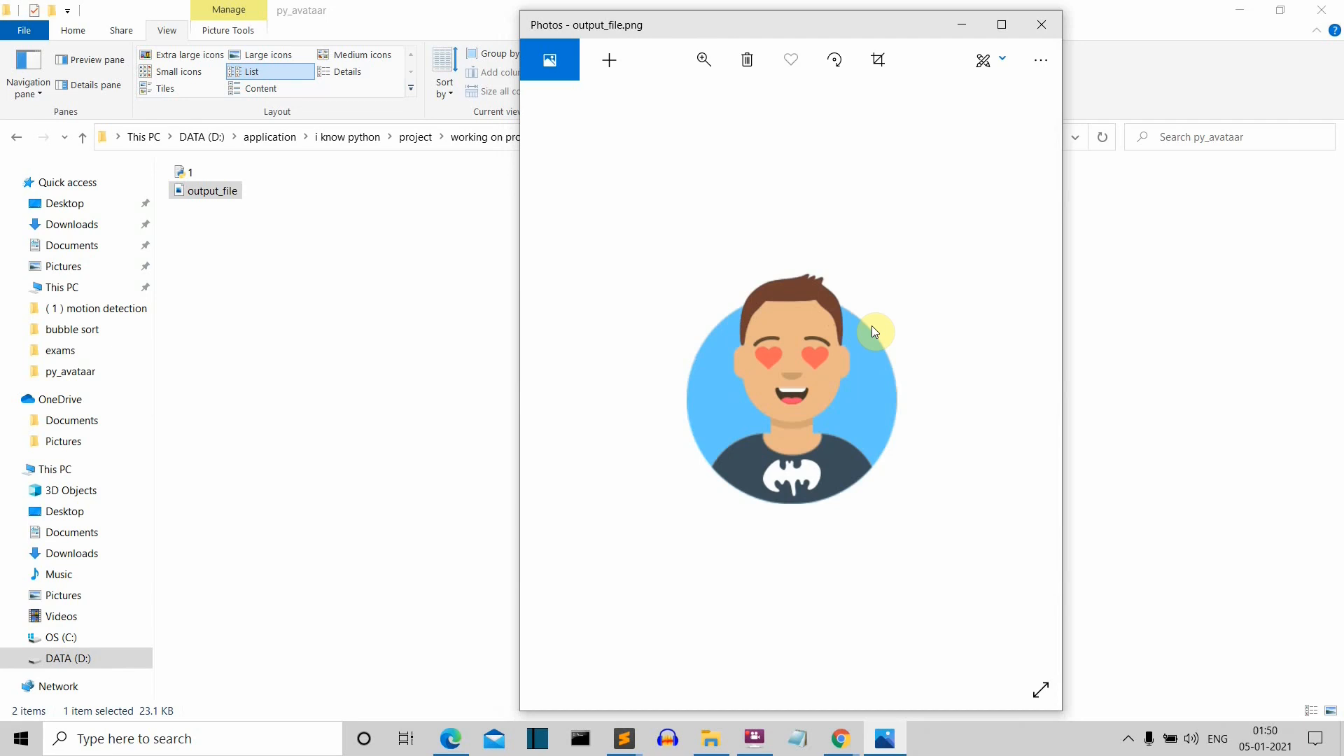
mouse_move(878, 336)
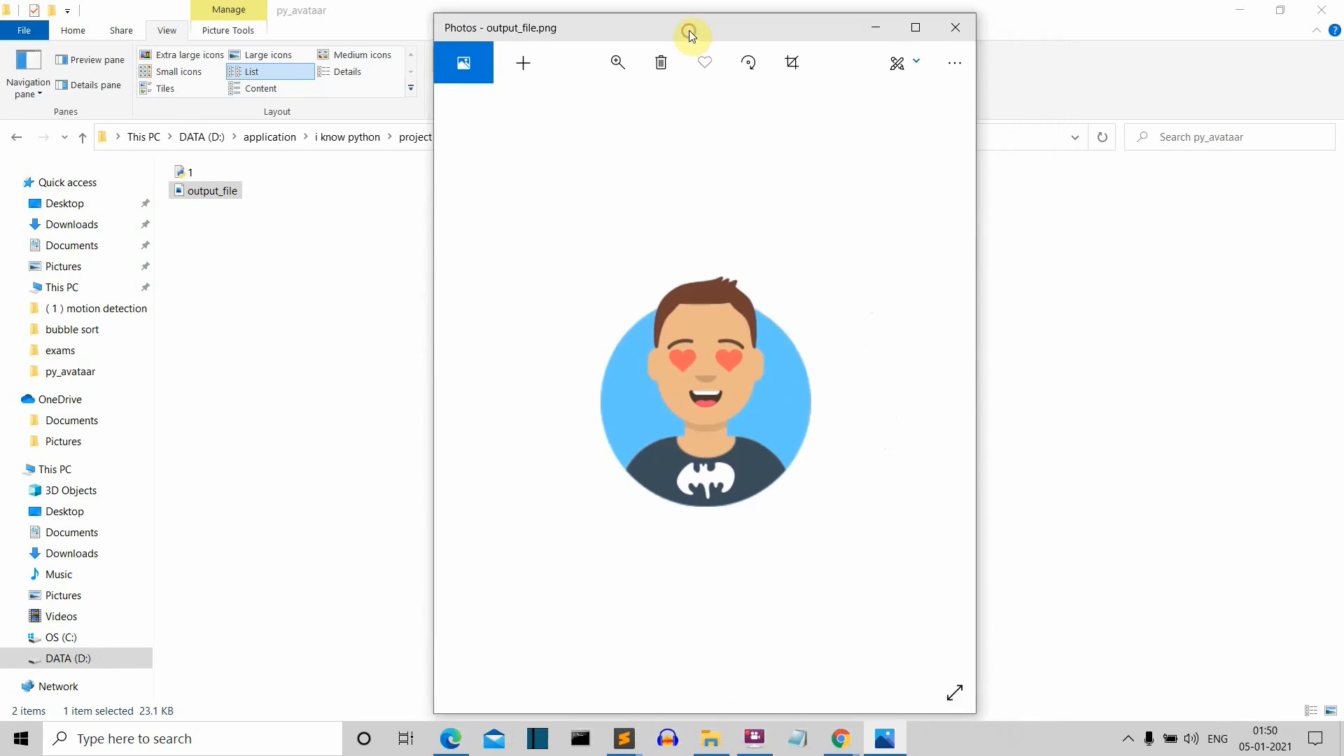
- Close Photos and run 'pip install py-avataaars' in Command Prompt
click(954, 27)
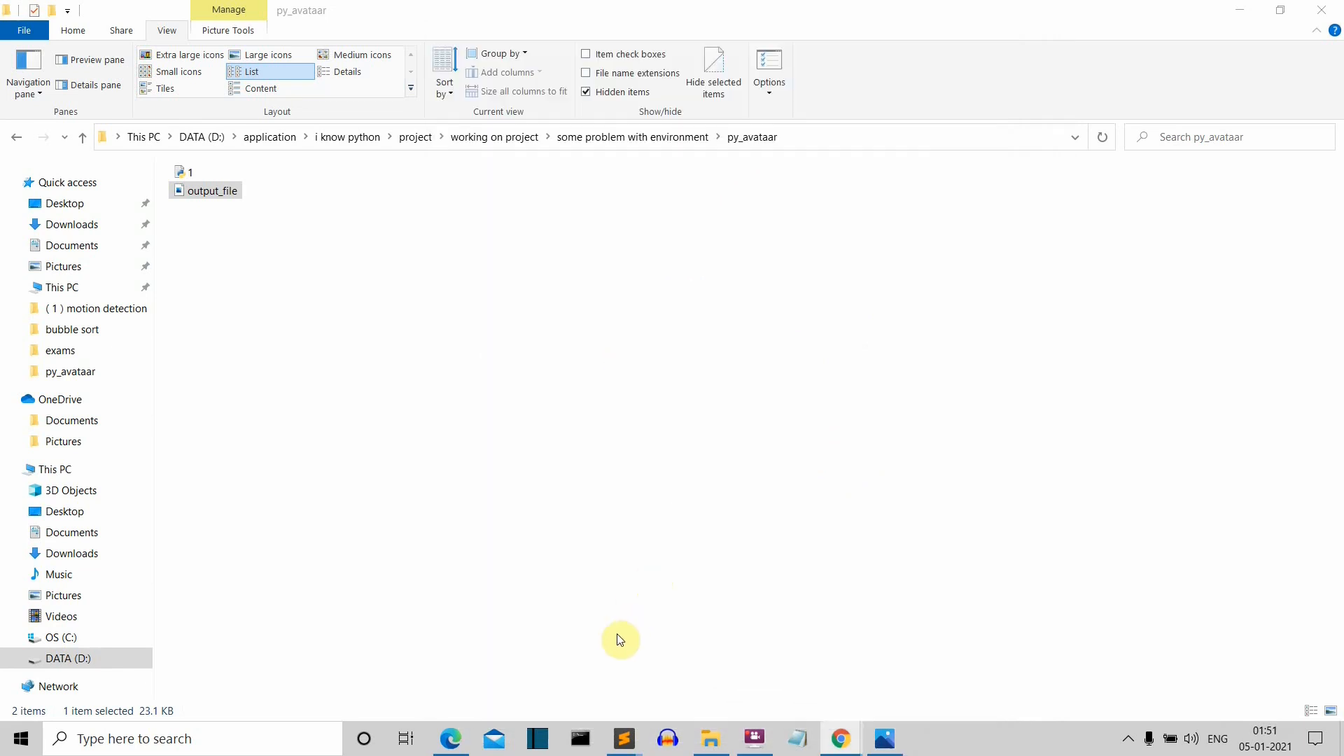
click(579, 738)
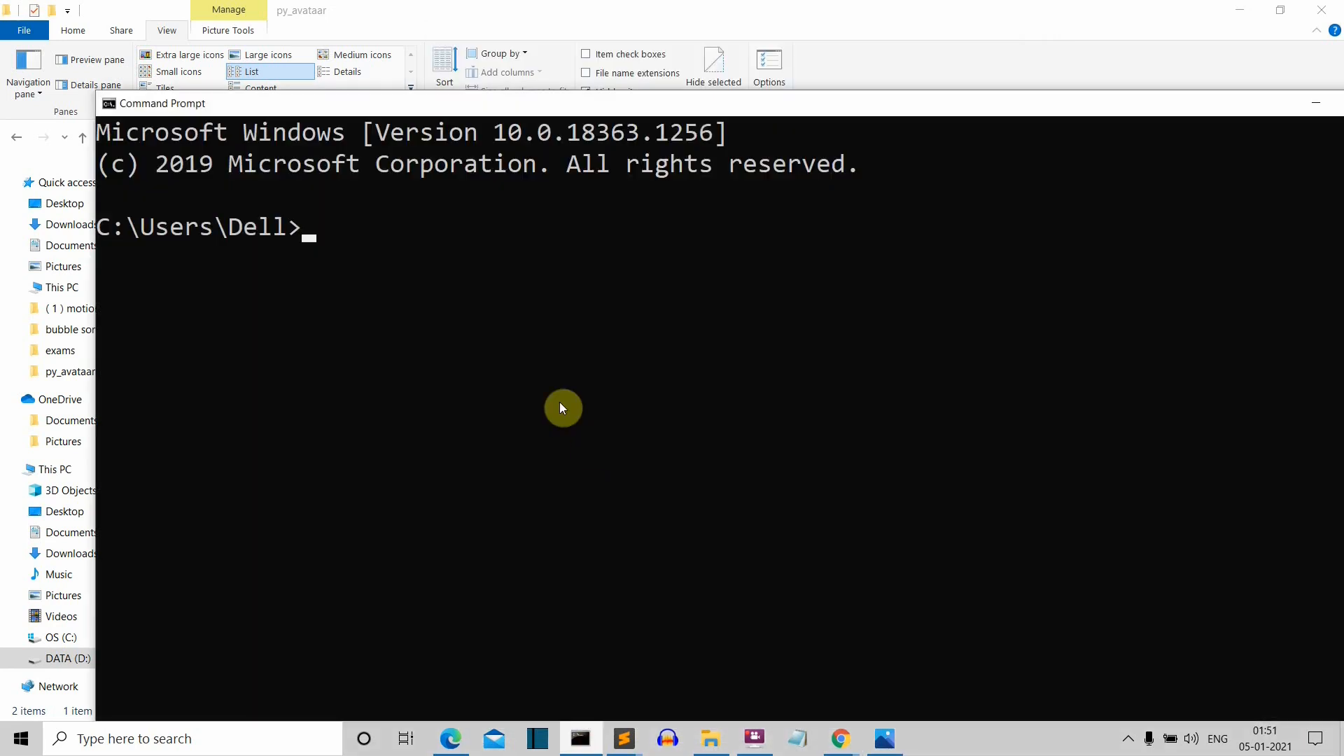
text(pip)
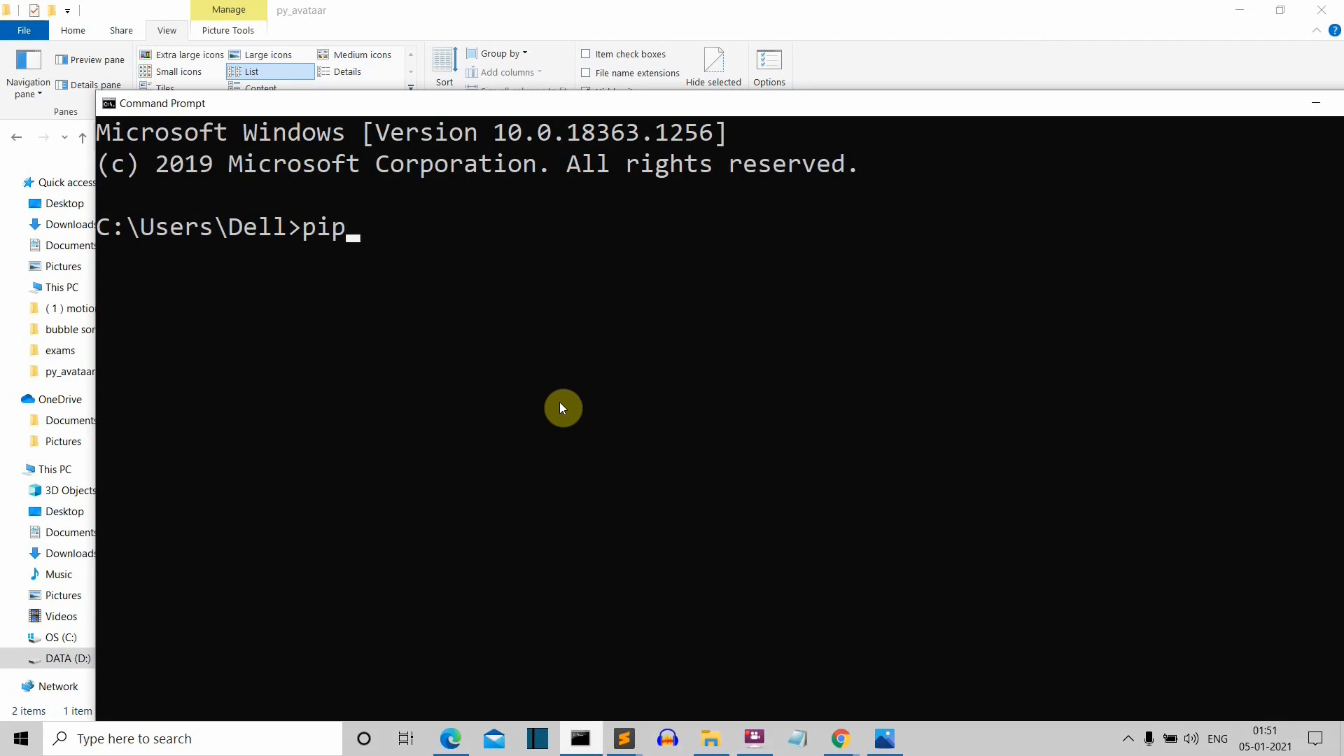
text(install)
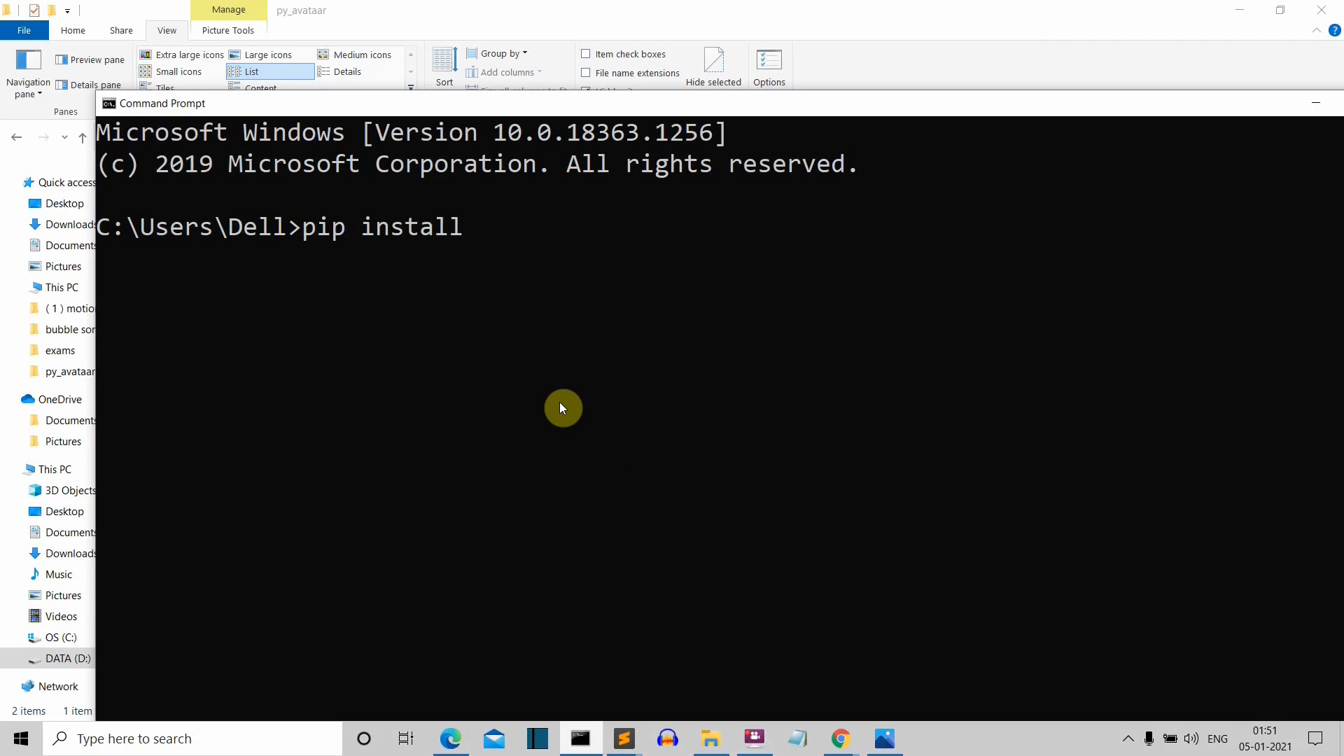
text(py-)
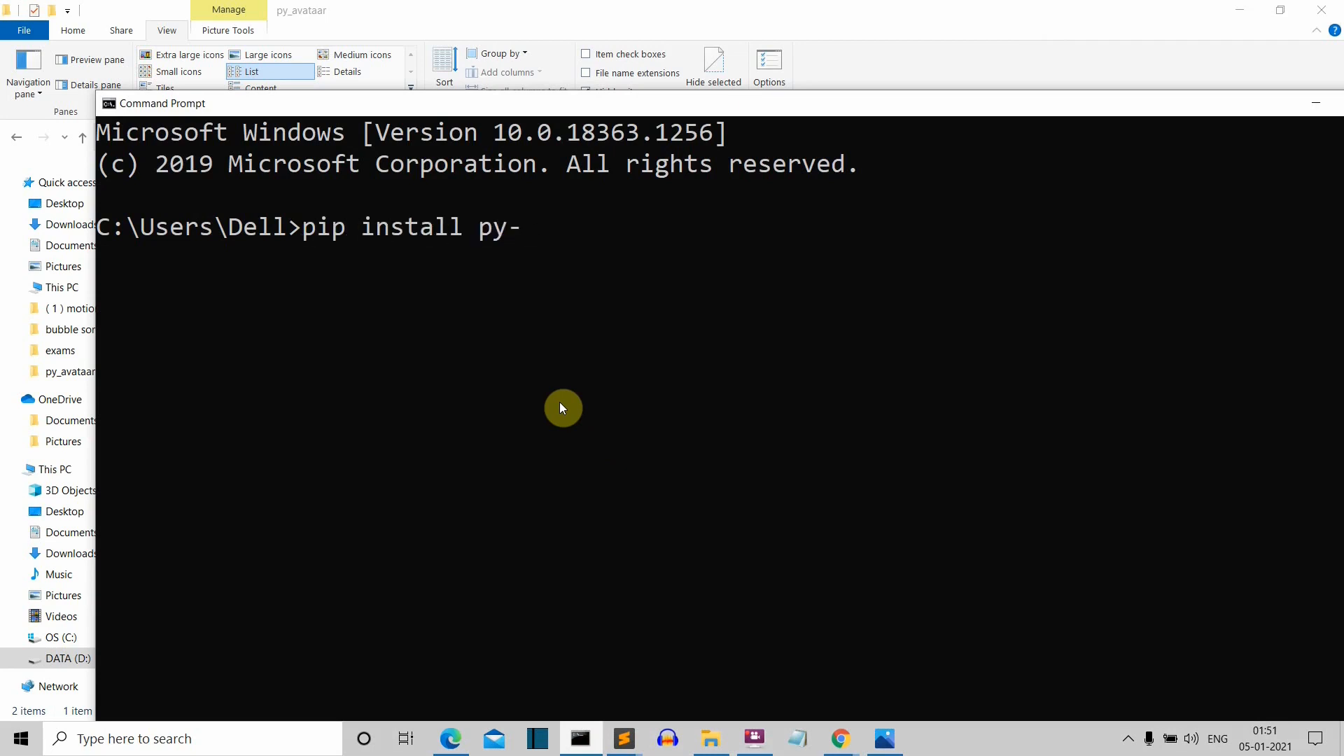
text(avataa)
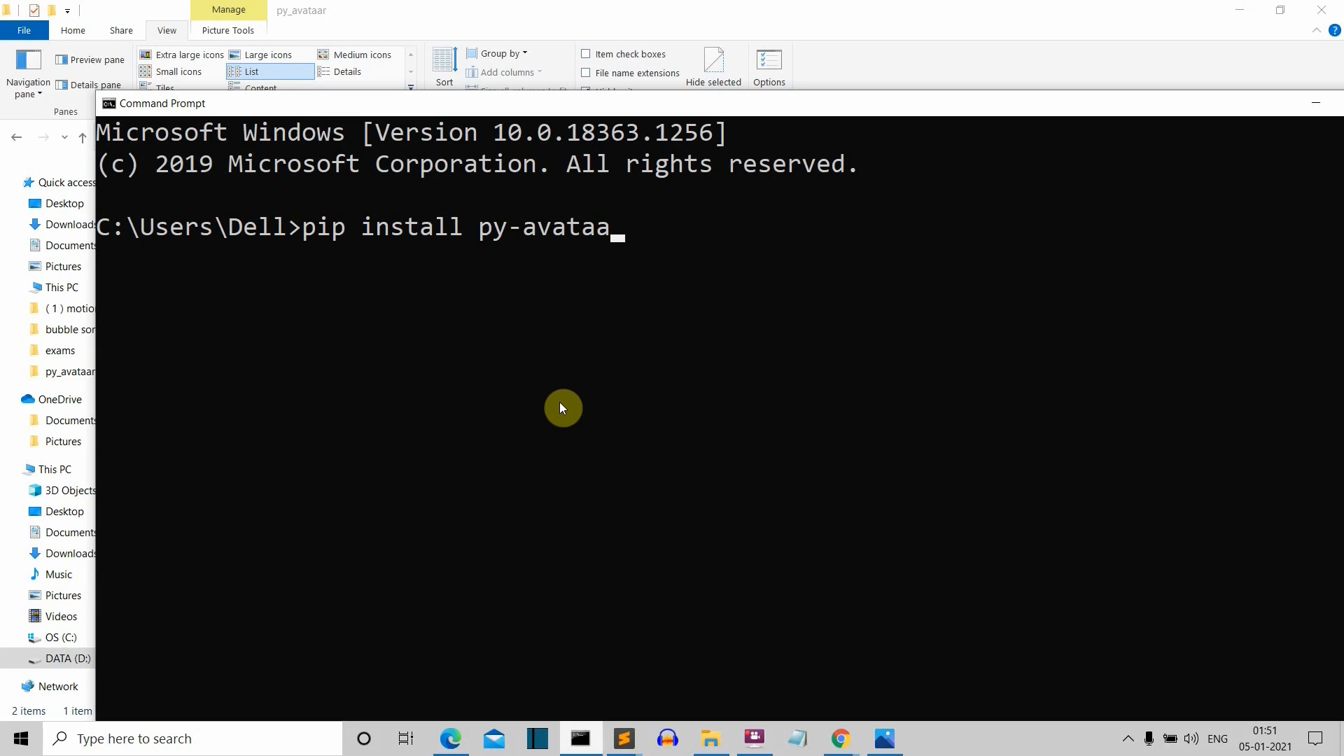
text(rs)
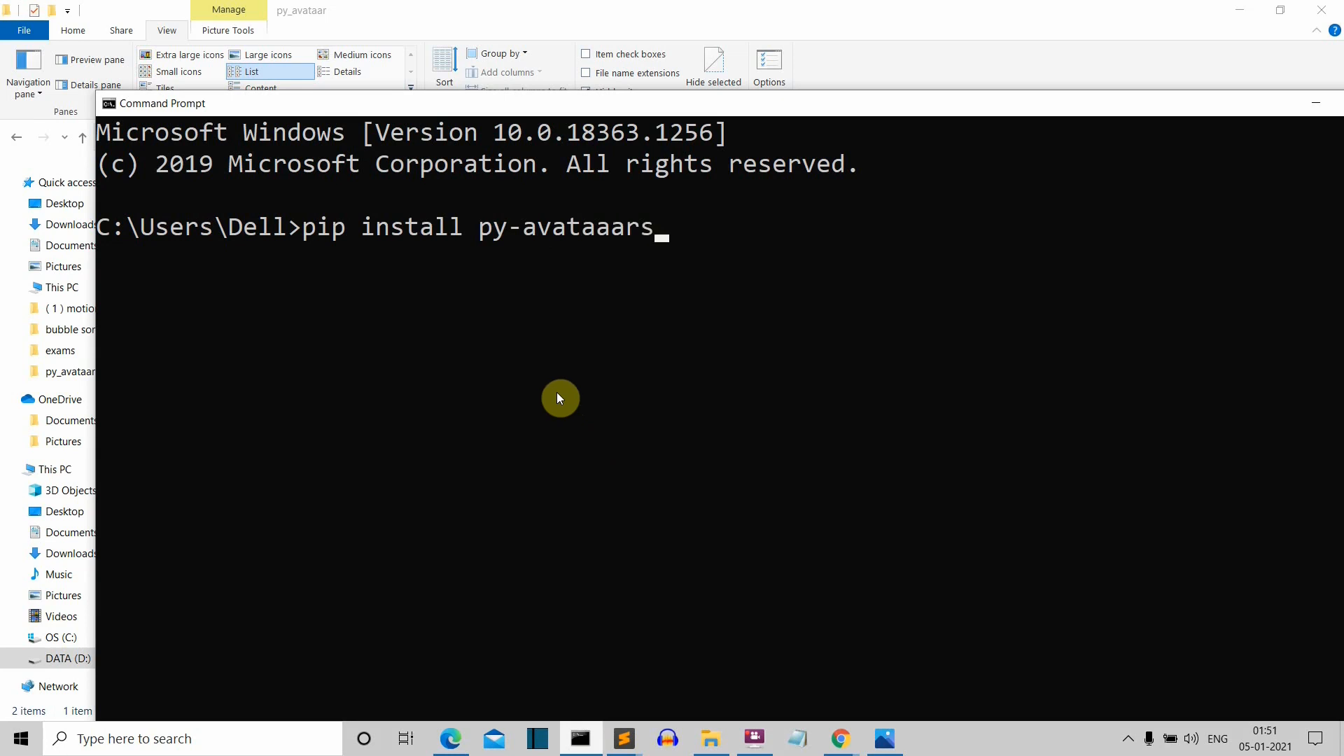
mouse_move(686, 229)
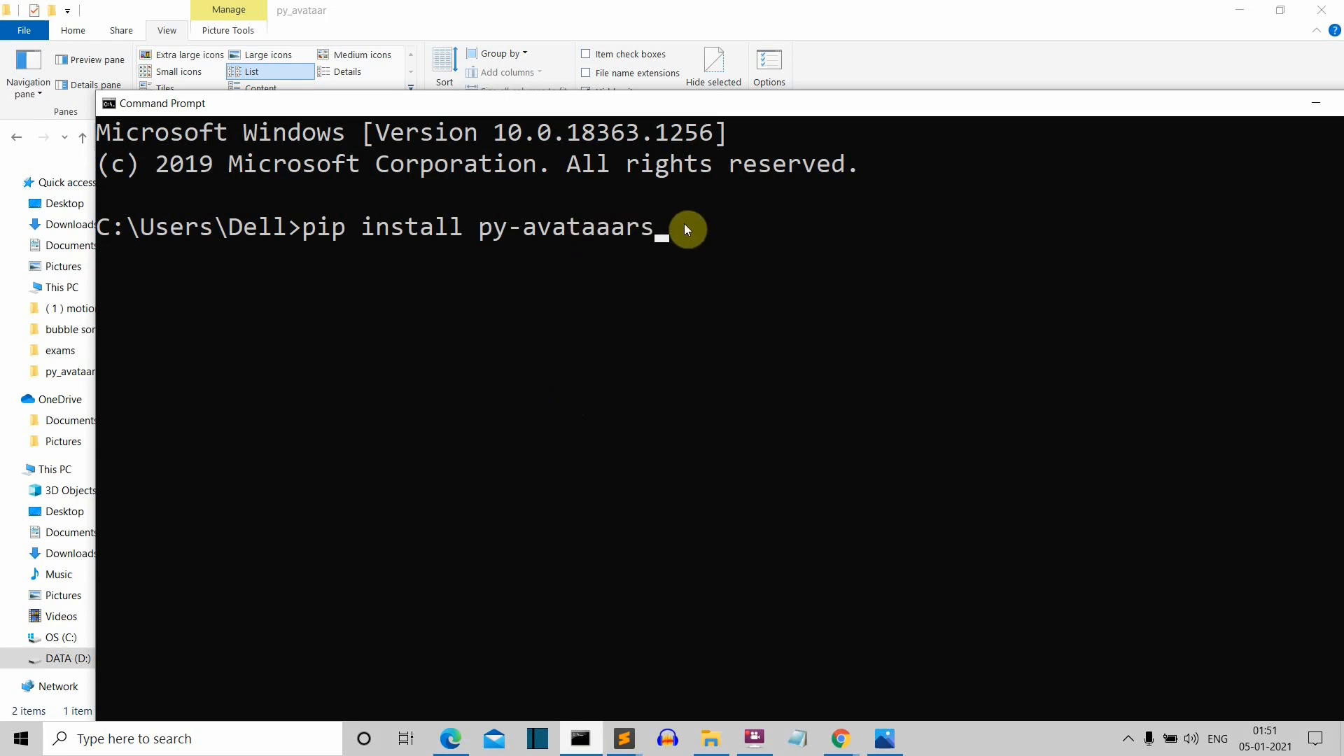
key(Return)
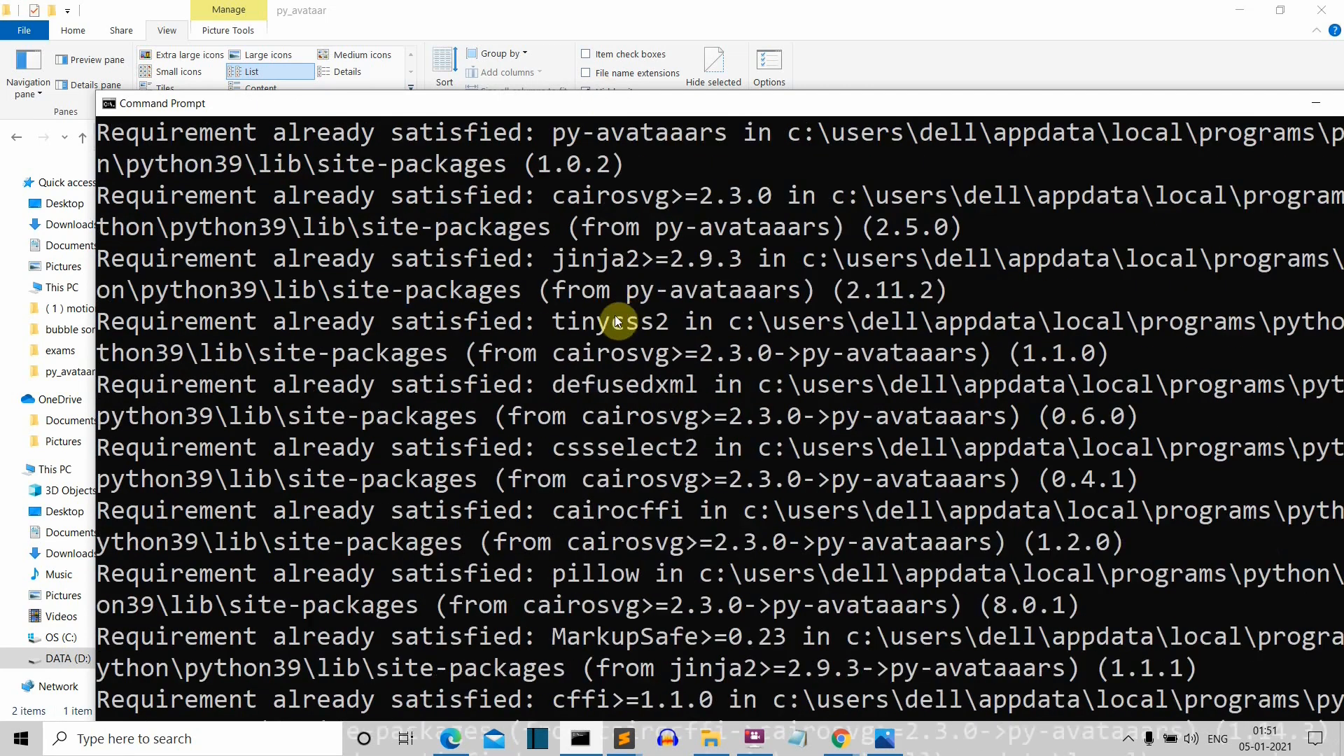
scroll(down, 3)
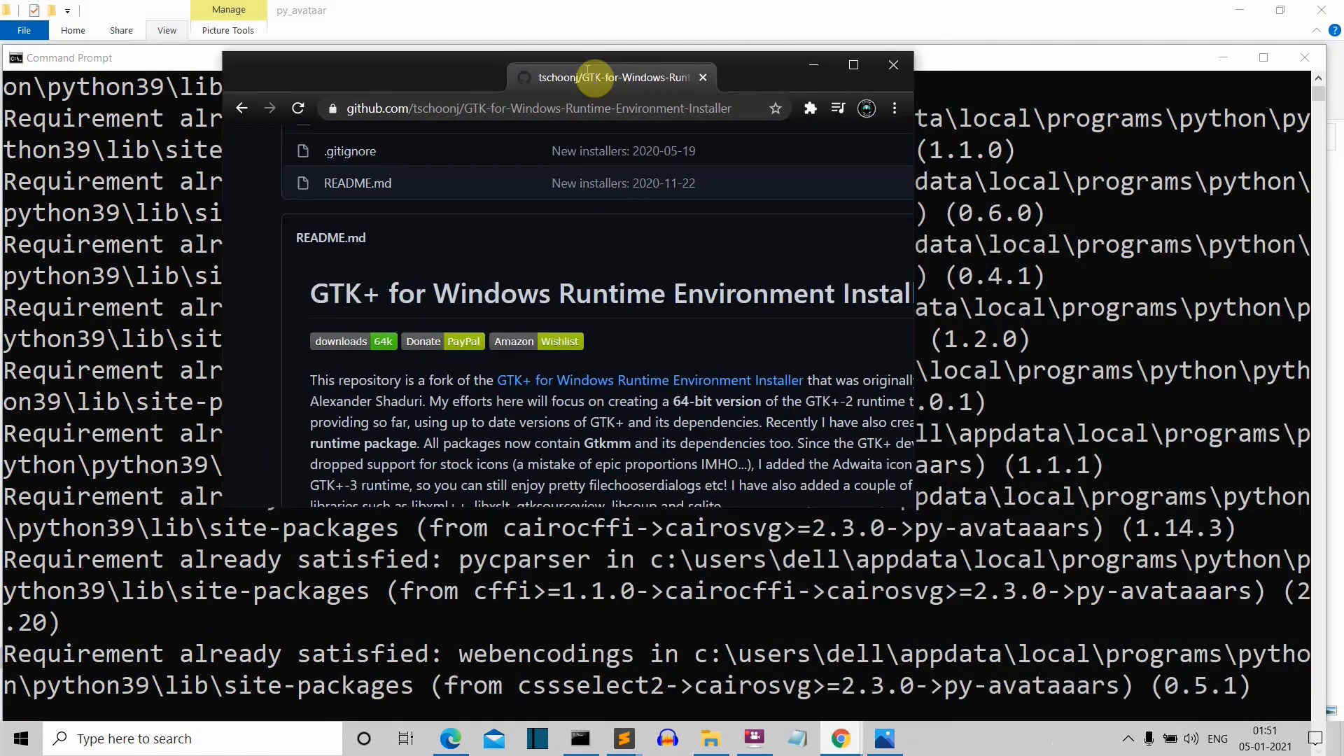
click(852, 64)
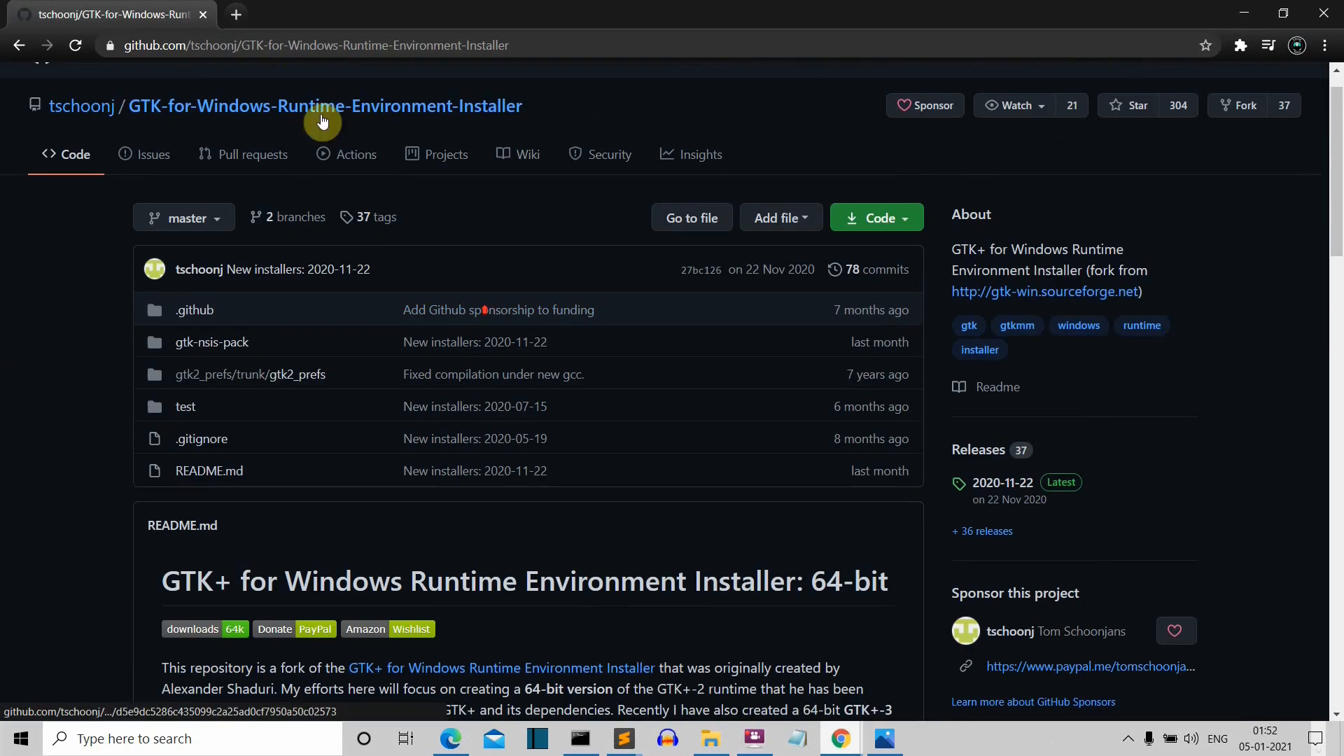
mouse_move(443, 388)
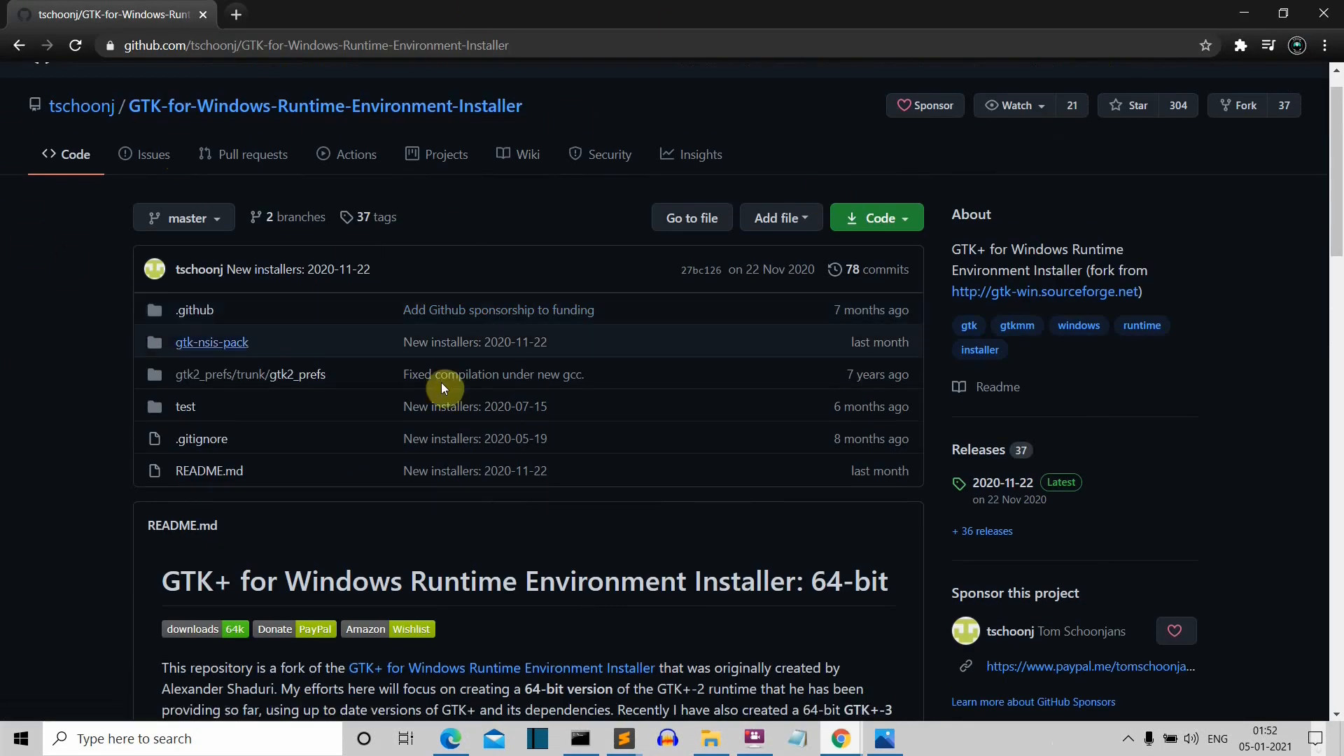
scroll(down, 3)
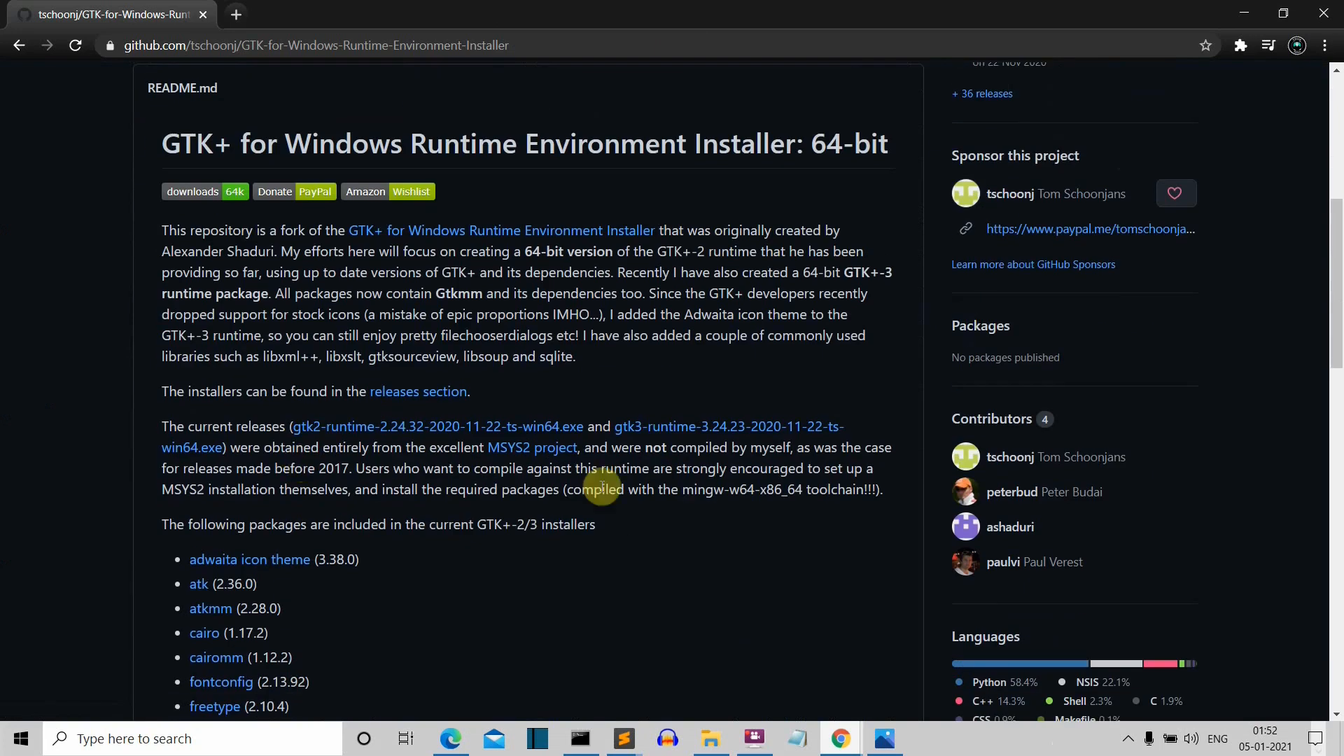
mouse_move(752, 433)
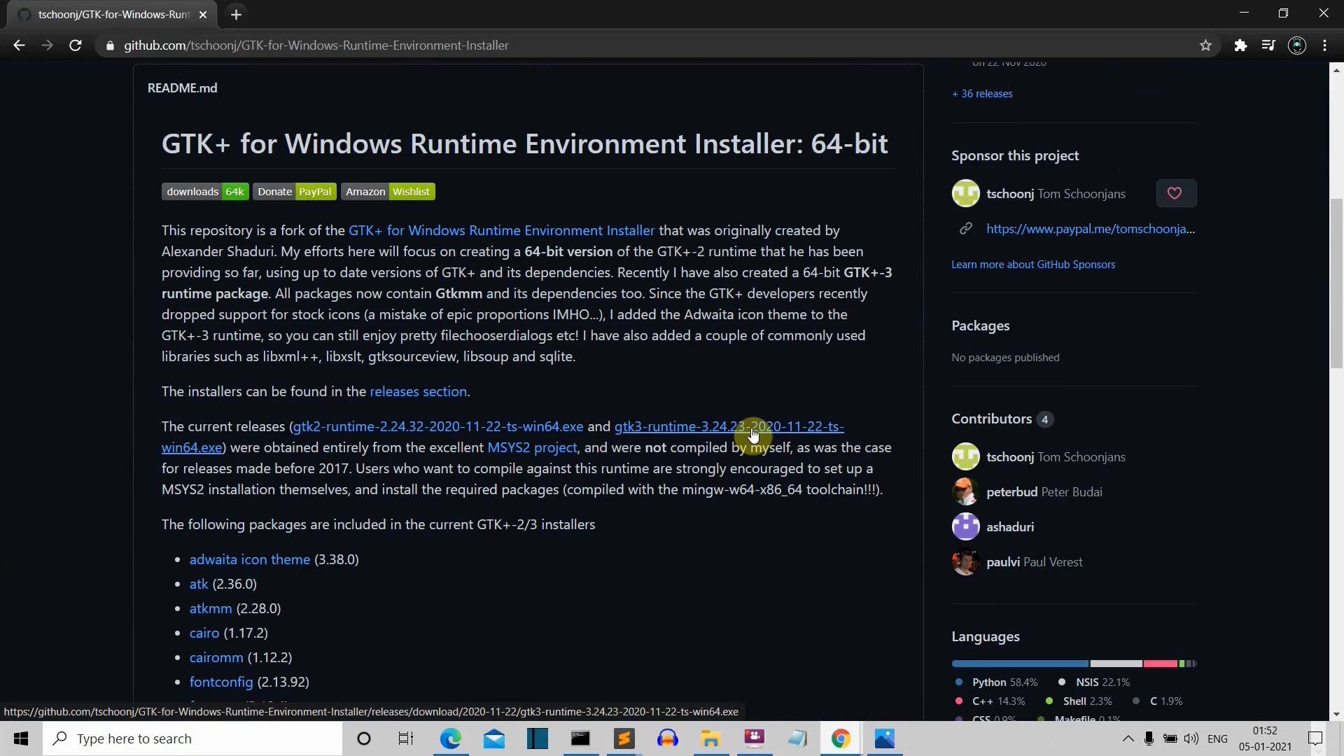
mouse_move(695, 413)
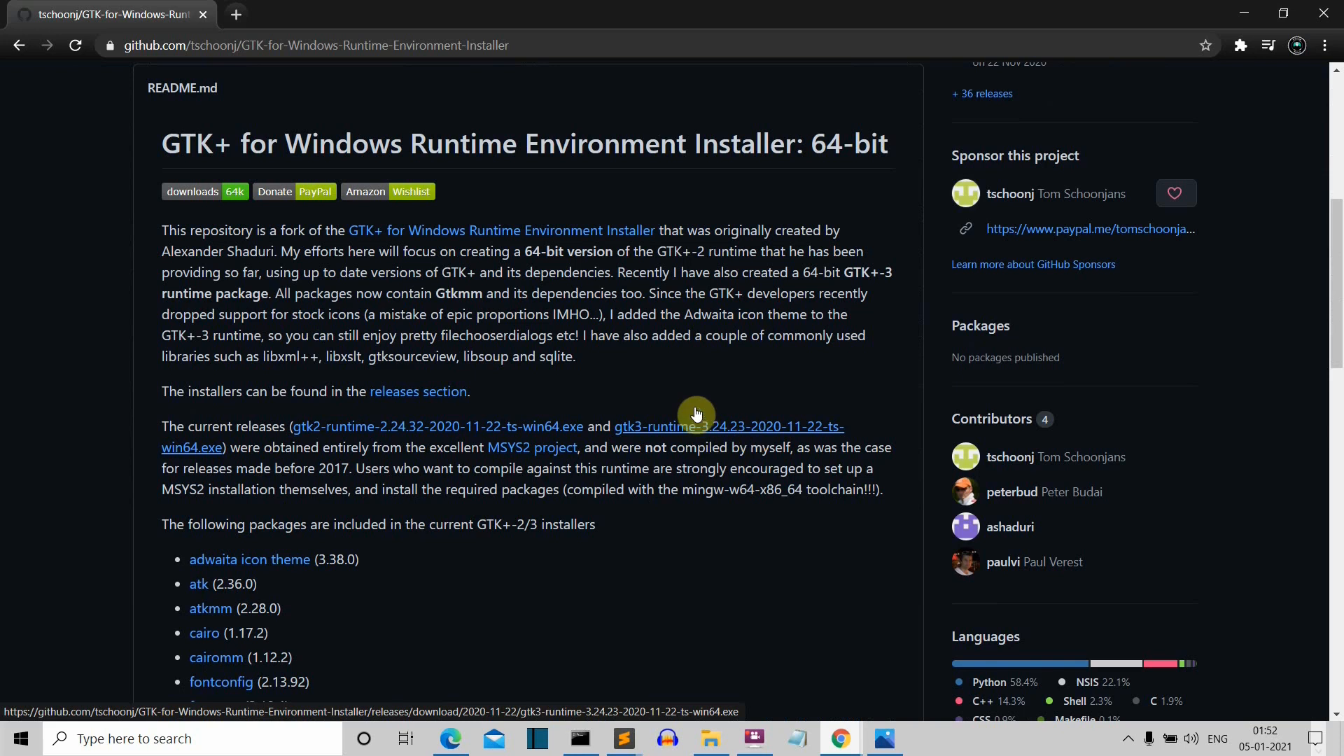
scroll(up, 3)
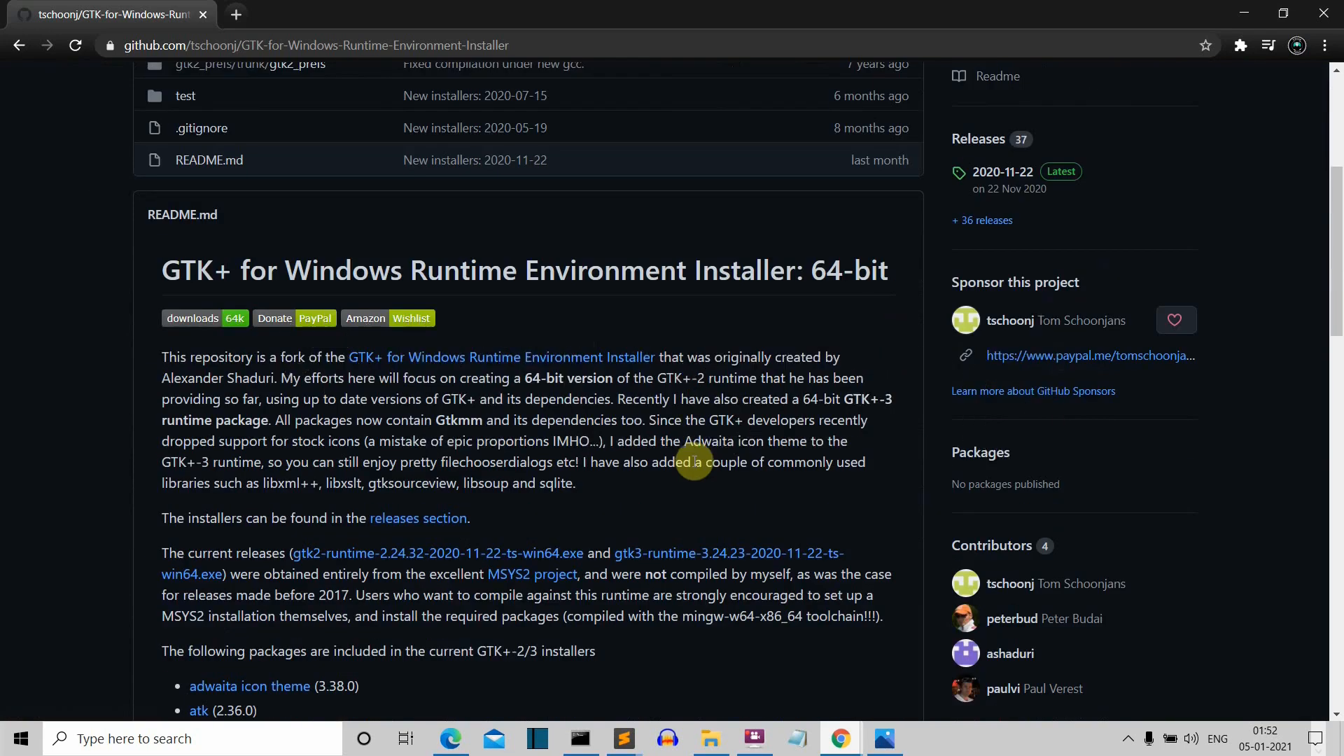
scroll(up, 3)
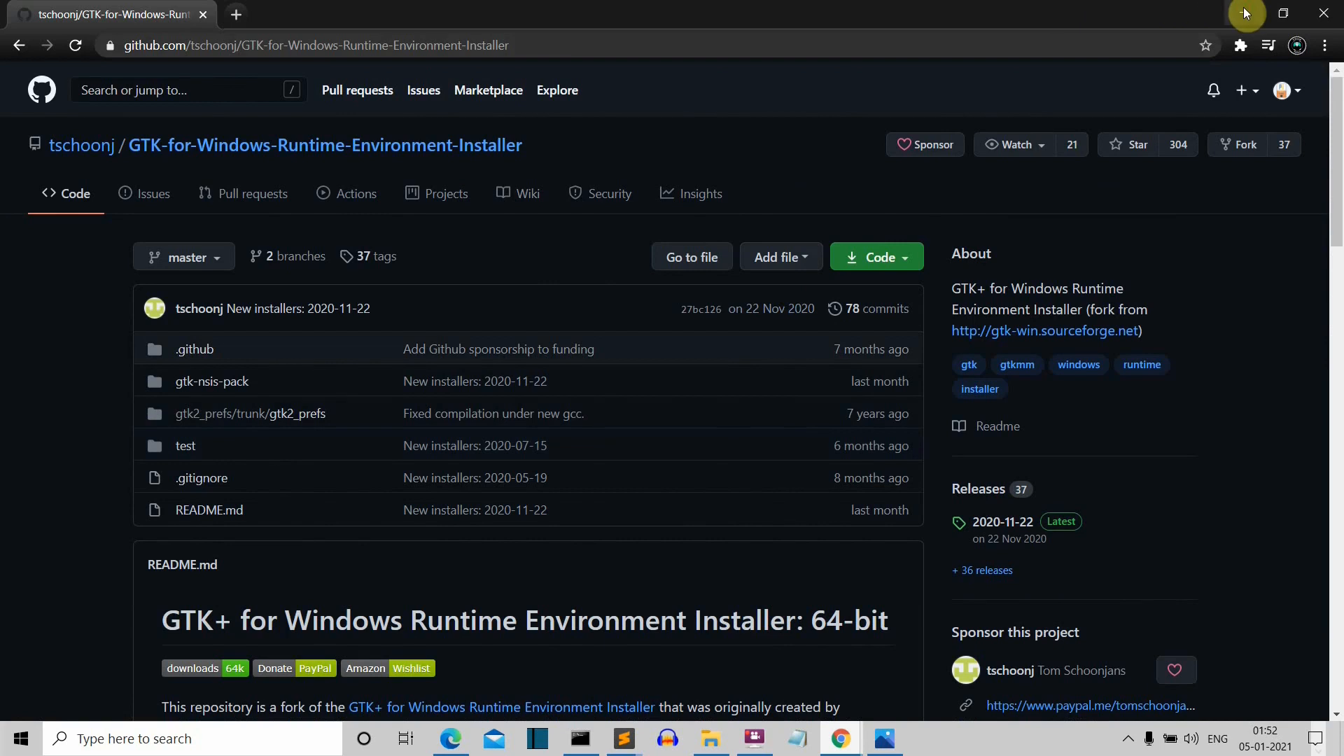
click(580, 738)
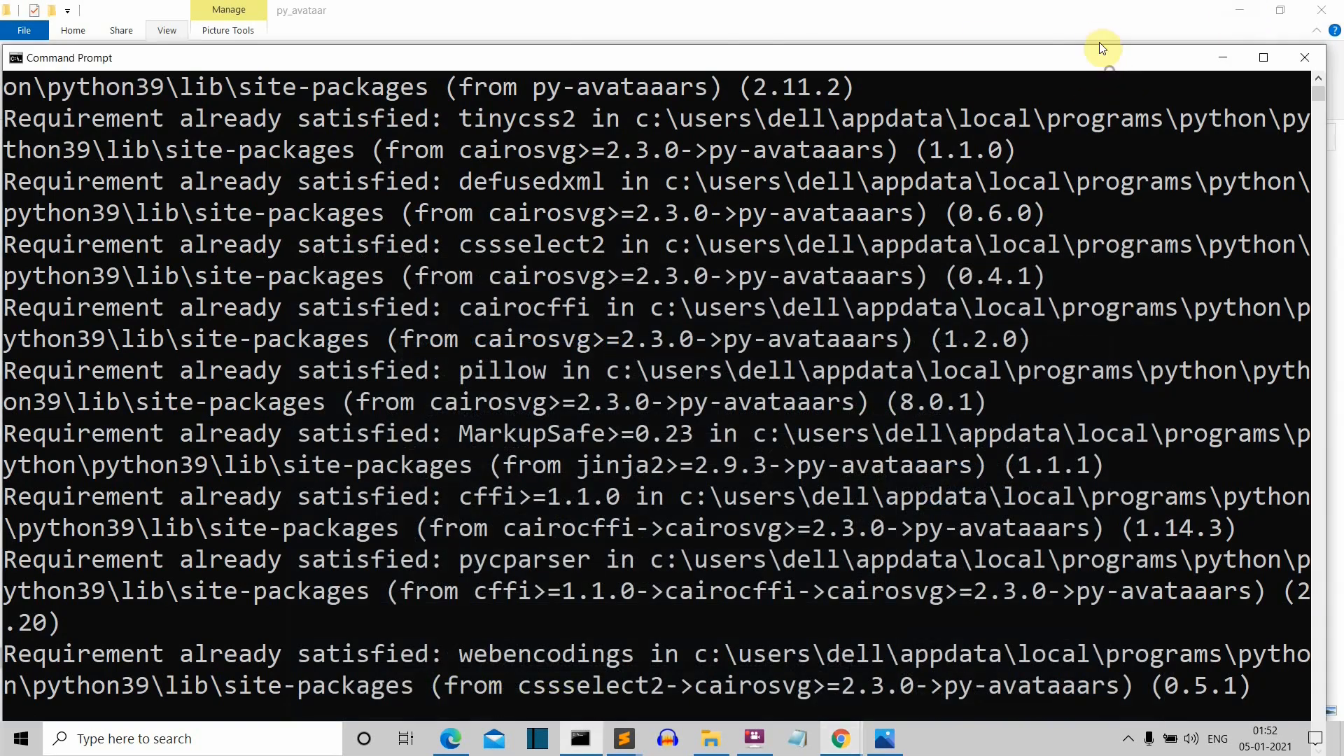
mouse_move(1218, 58)
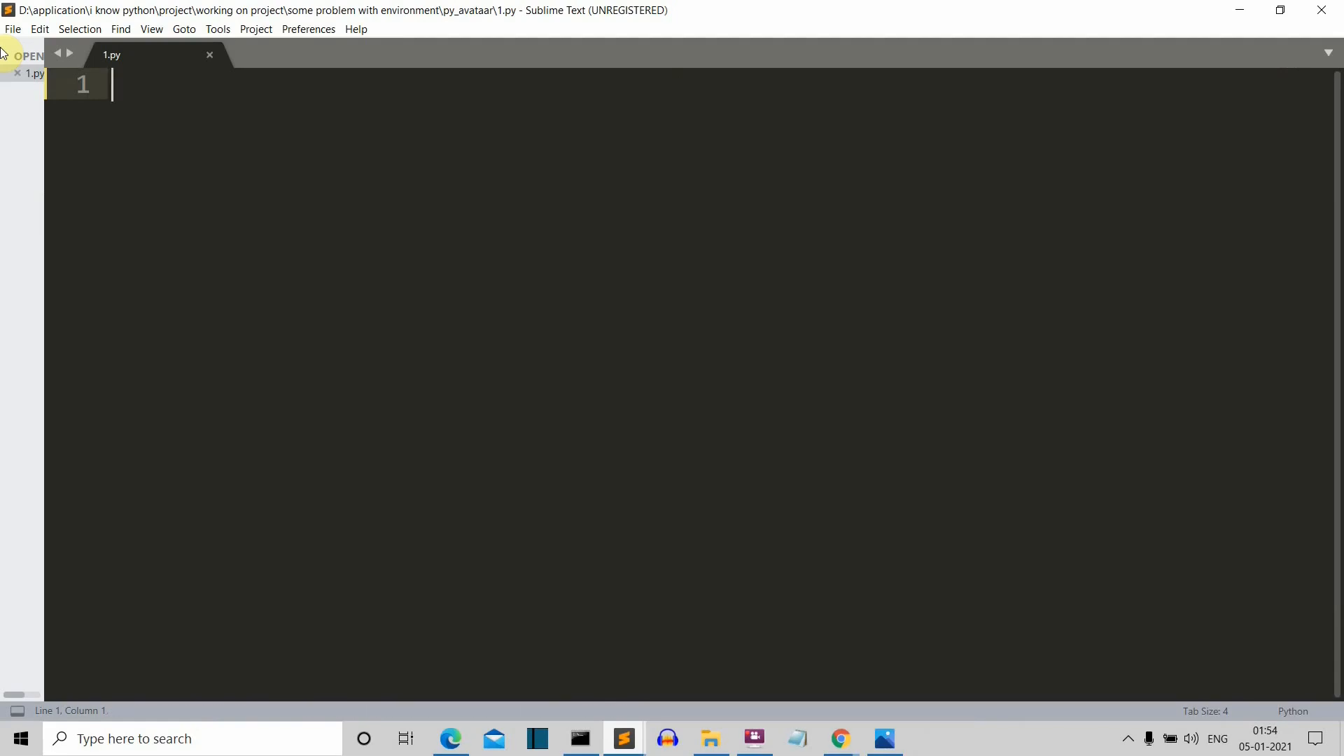
- Type the 'from py_avataars import Py…' import and start avatar=PyAvataar() on line 3
text(FROM)
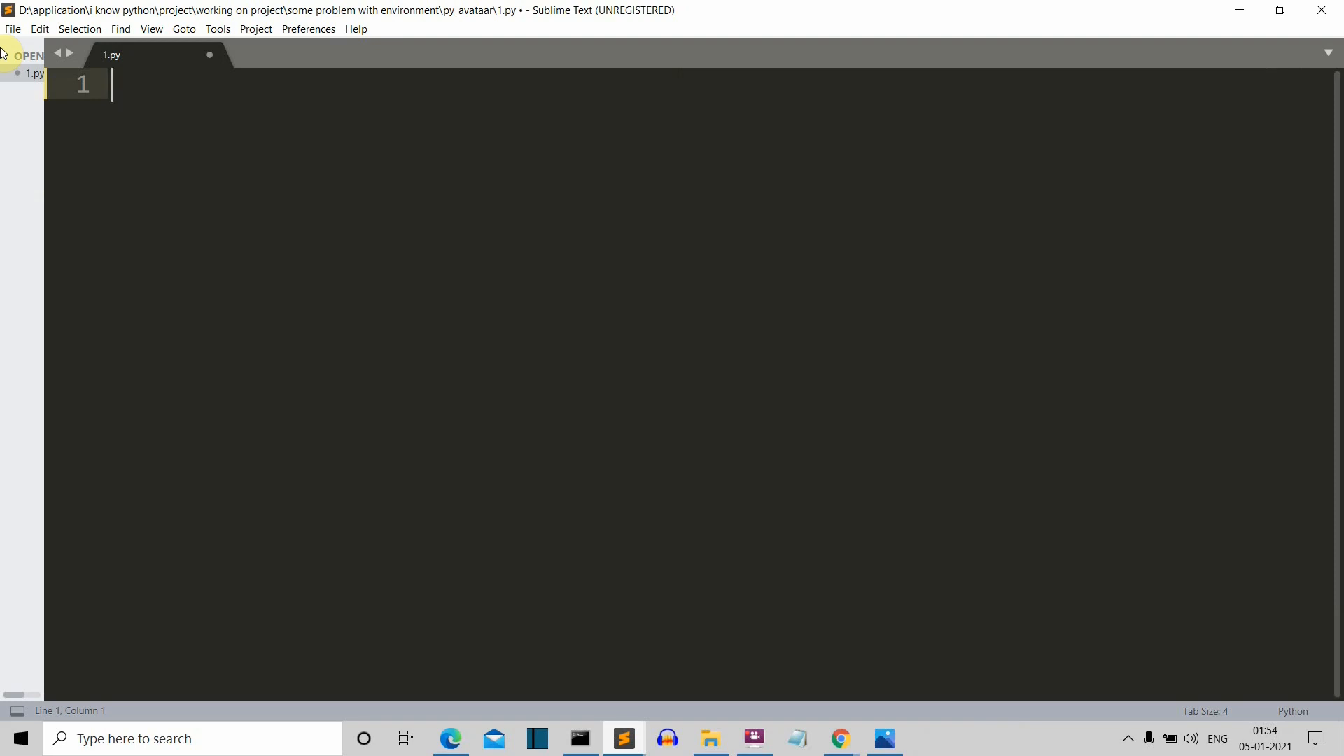
text(from py_avataars import PyAvataar)
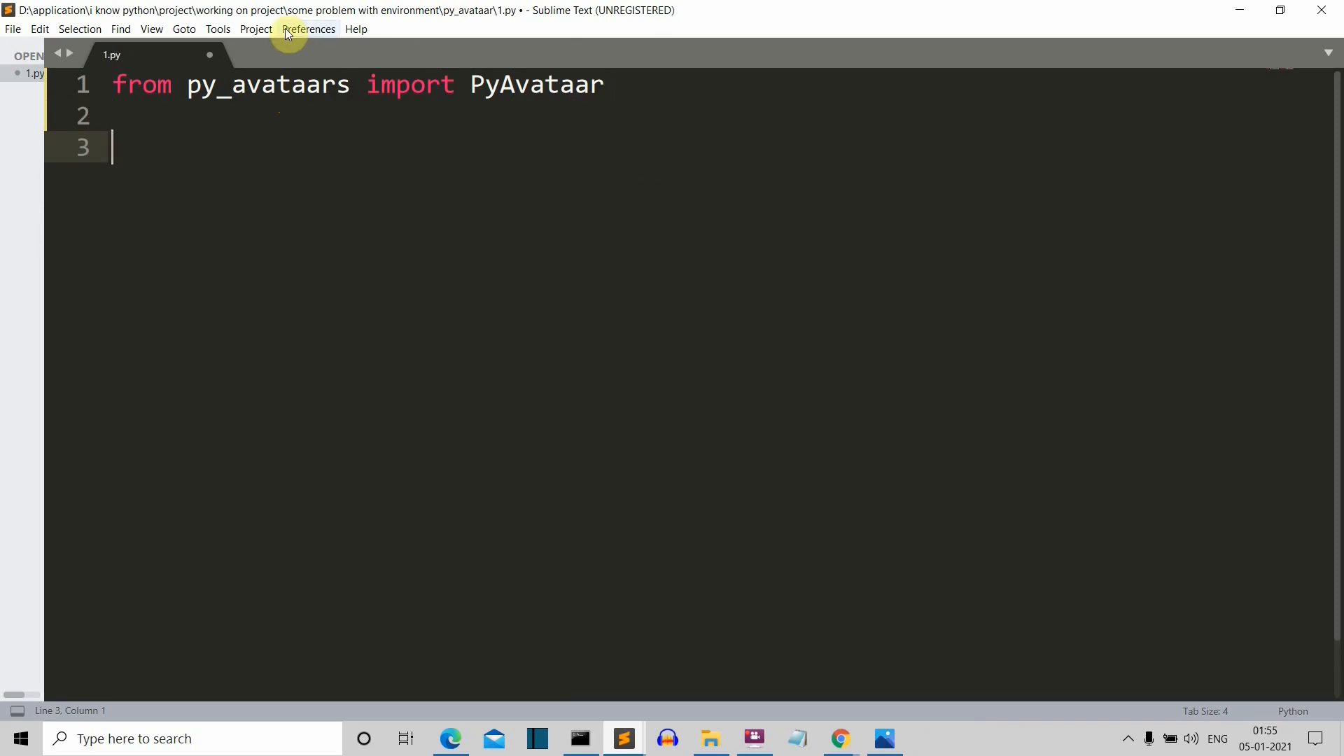
mouse_move(492, 94)
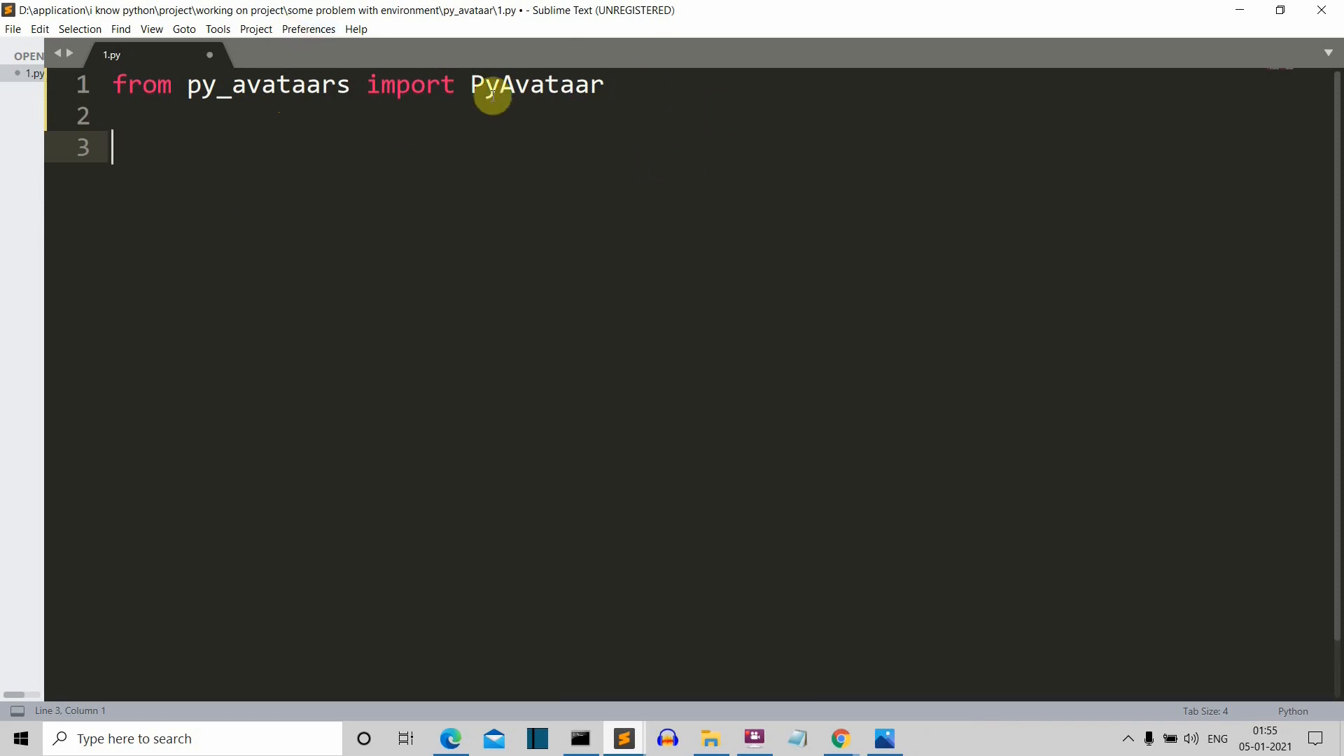
mouse_move(472, 127)
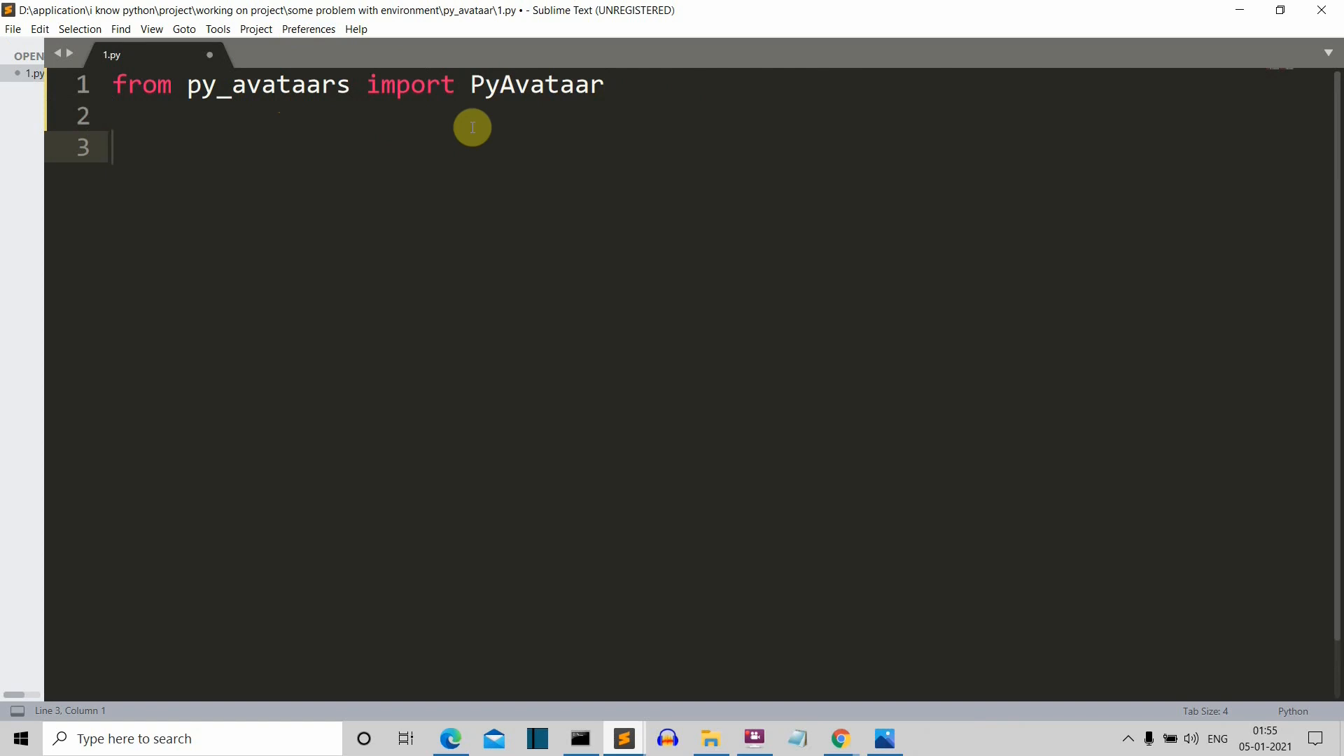
text(avata)
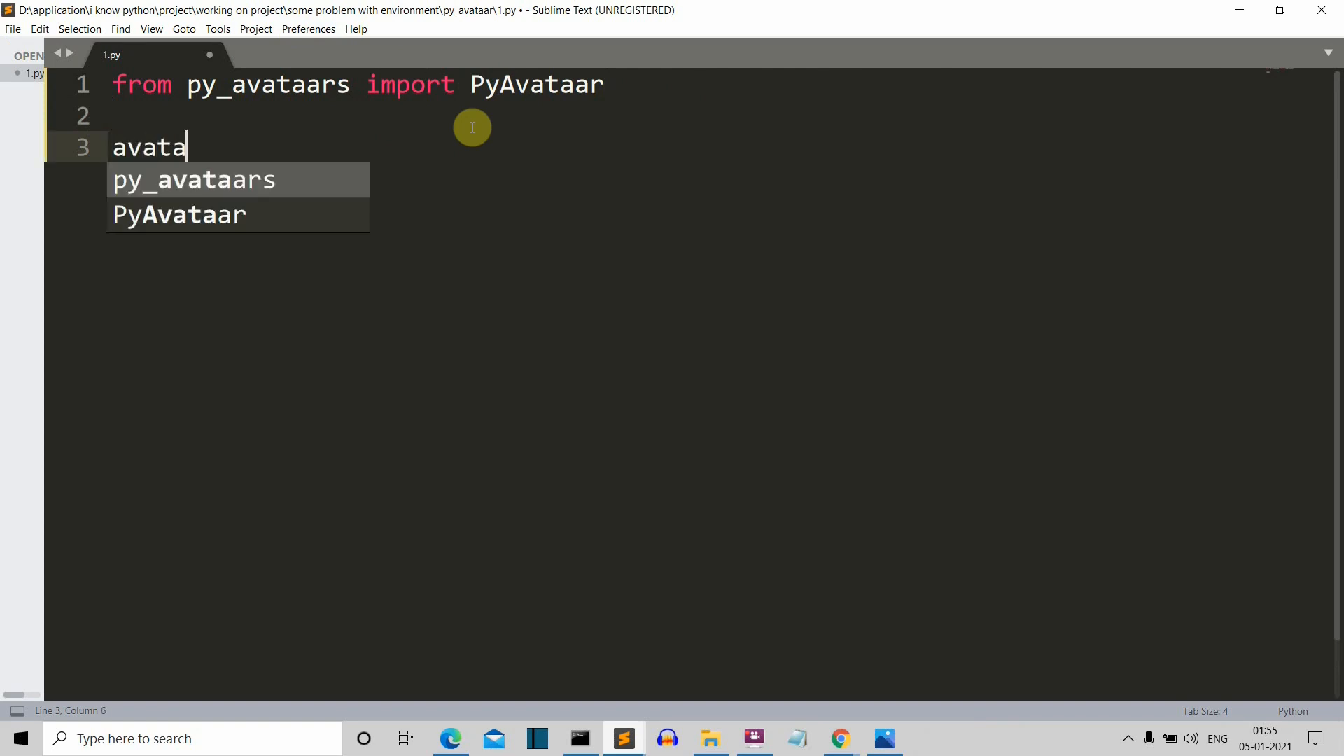
text(r=)
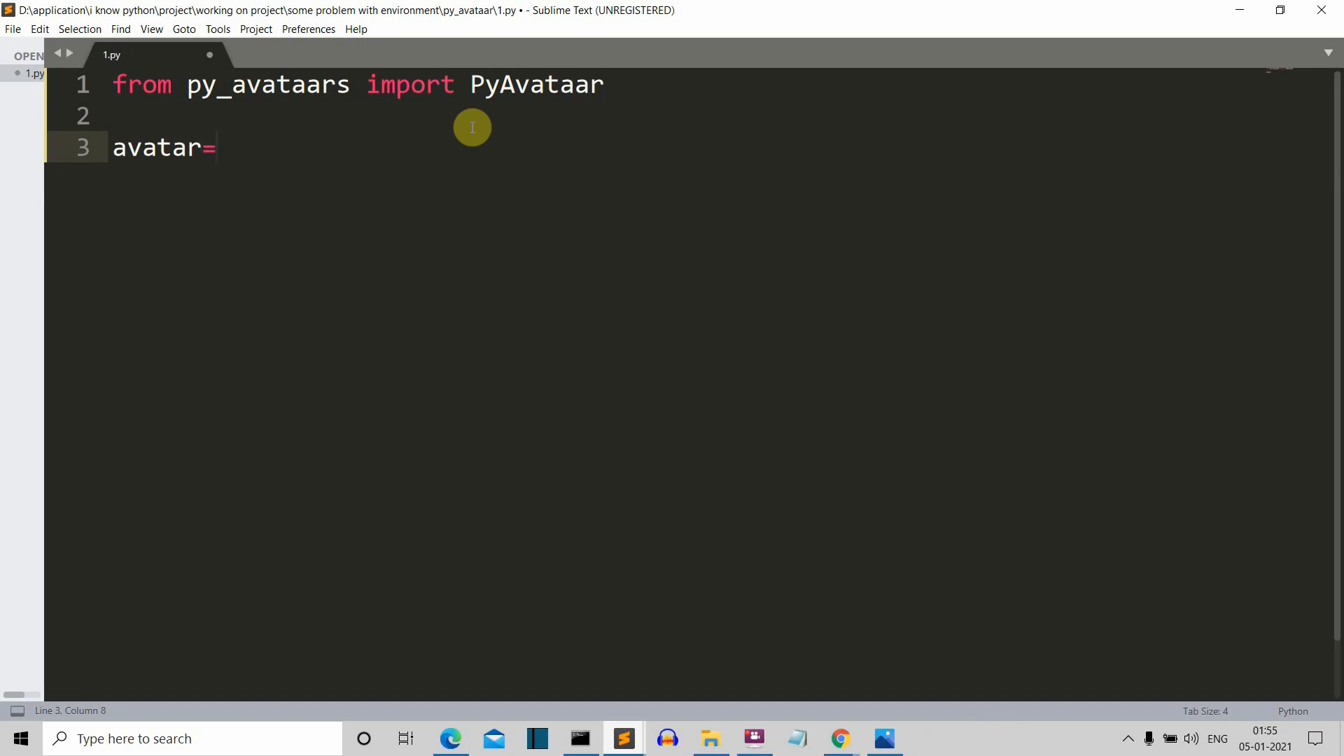
text(PyAvataar()
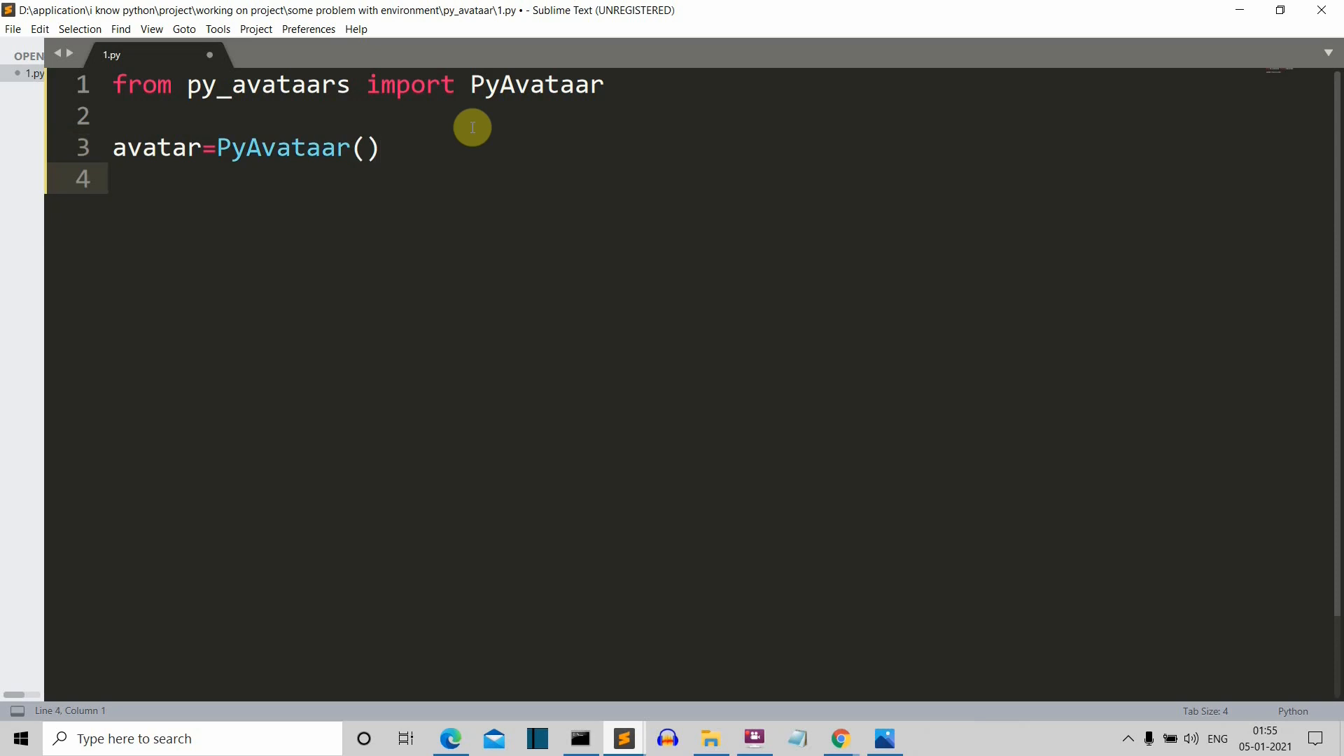
mouse_move(499, 214)
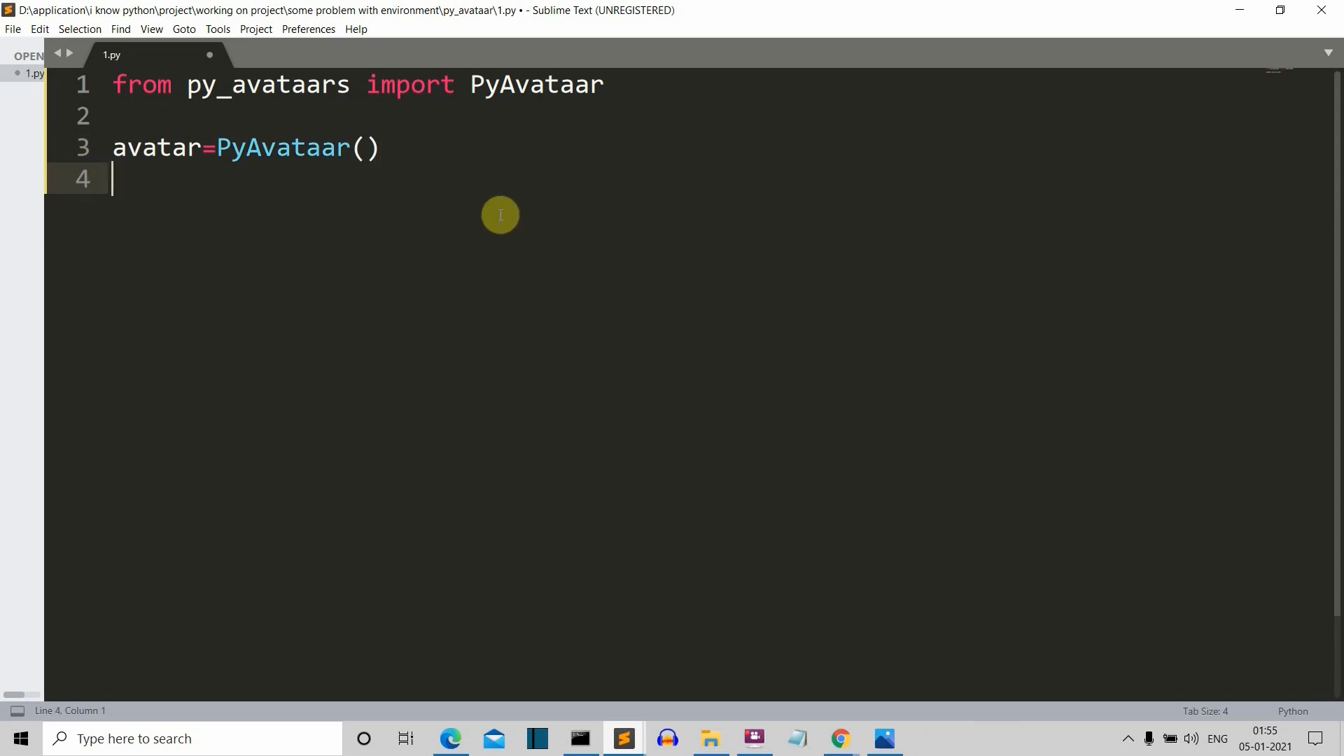
mouse_move(362, 144)
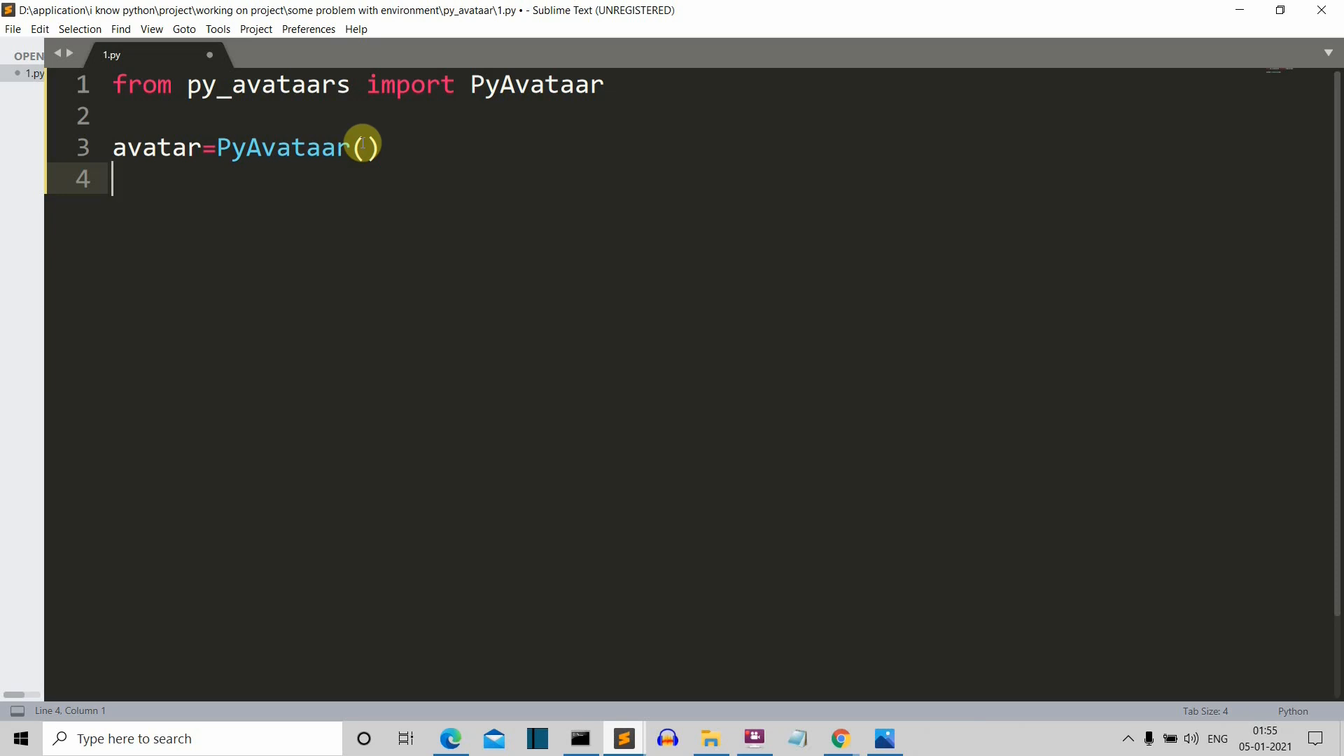
- Add avatar.render_png_file("2.png") on line 4, correcting the mistyped FILE
text(avatar.)
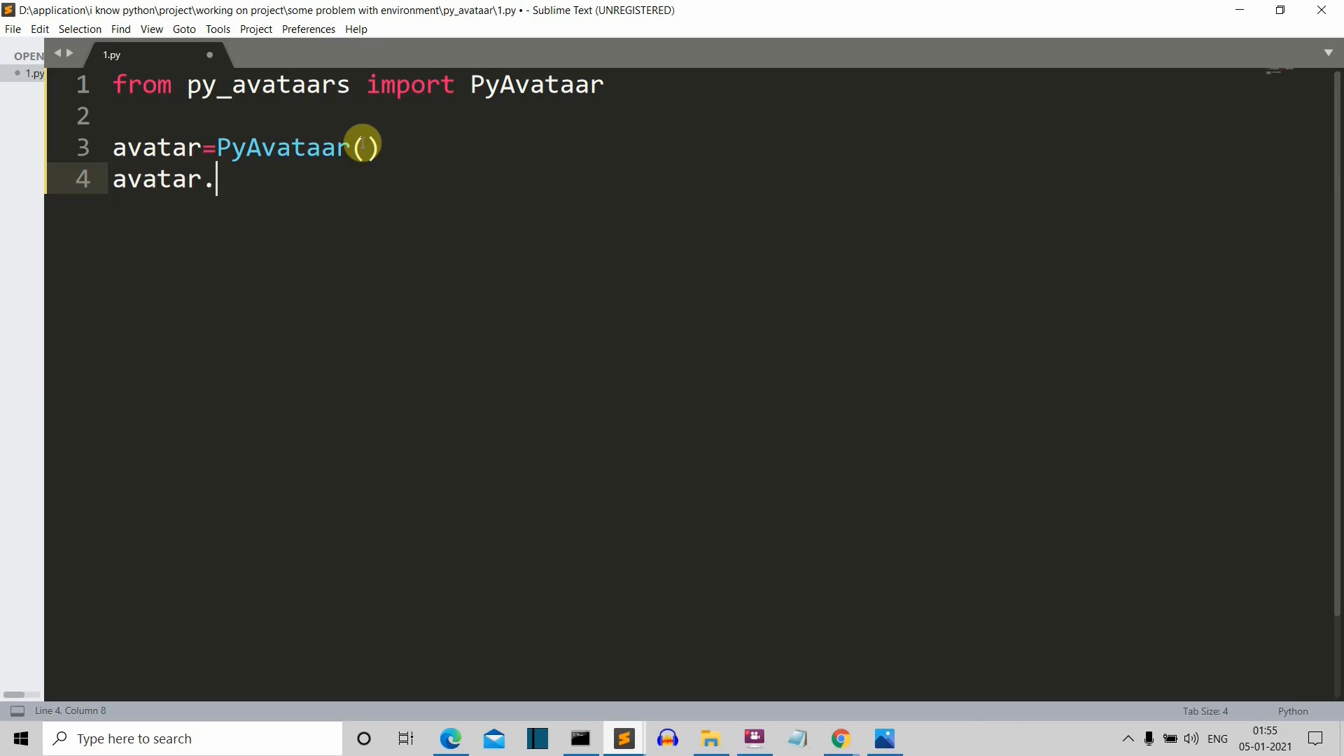
text(reb)
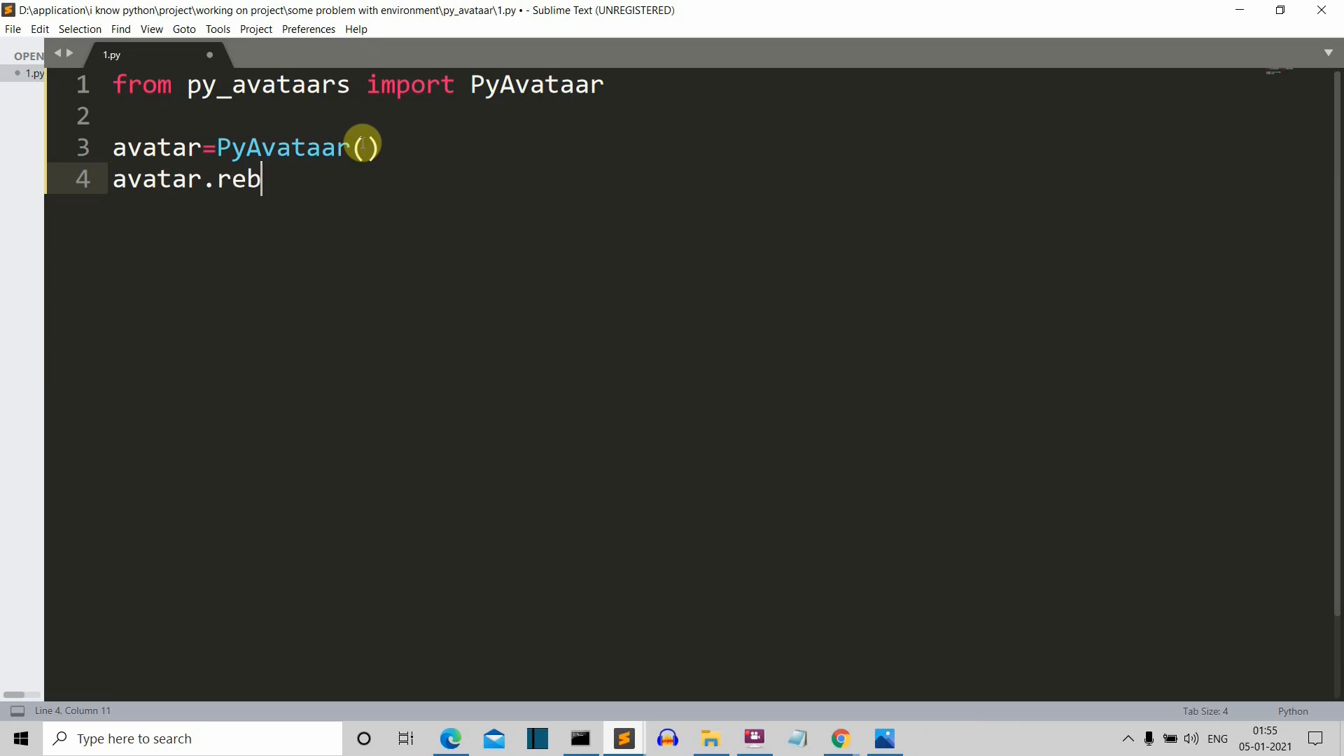
text(nder)
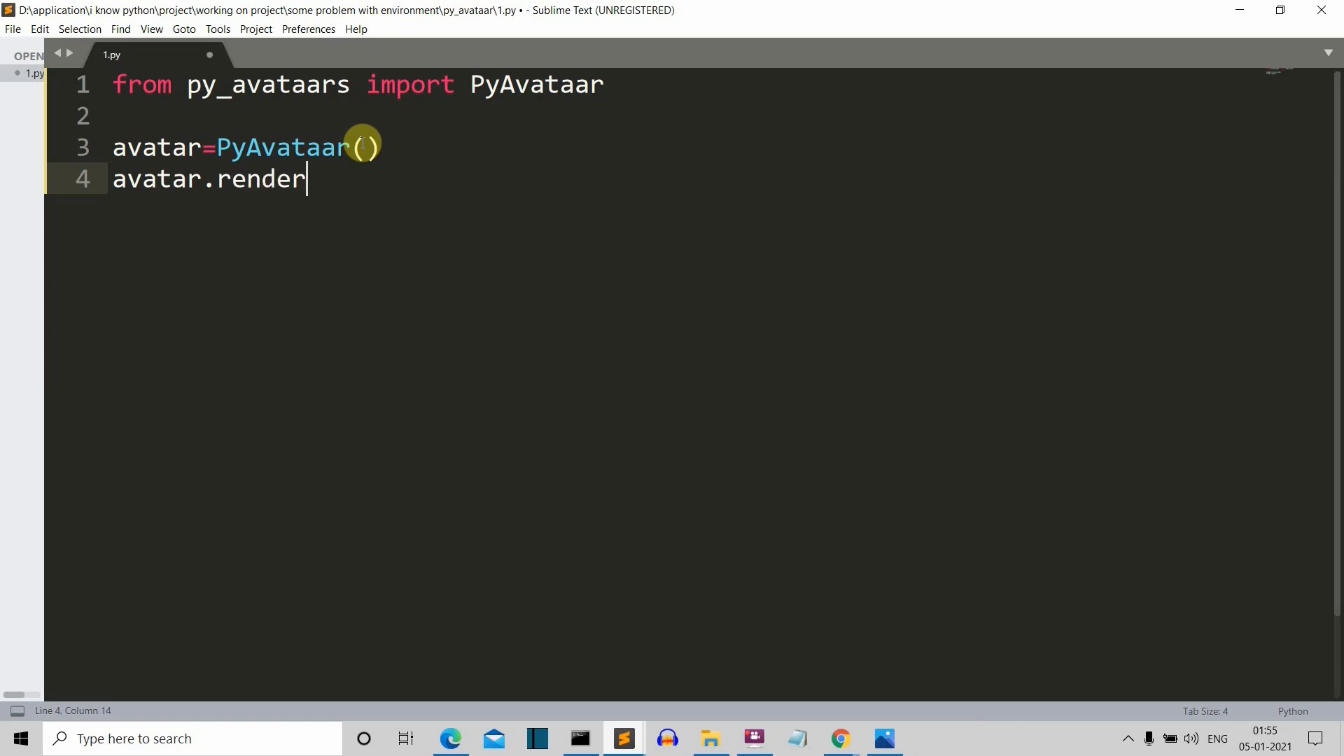
text(_png)
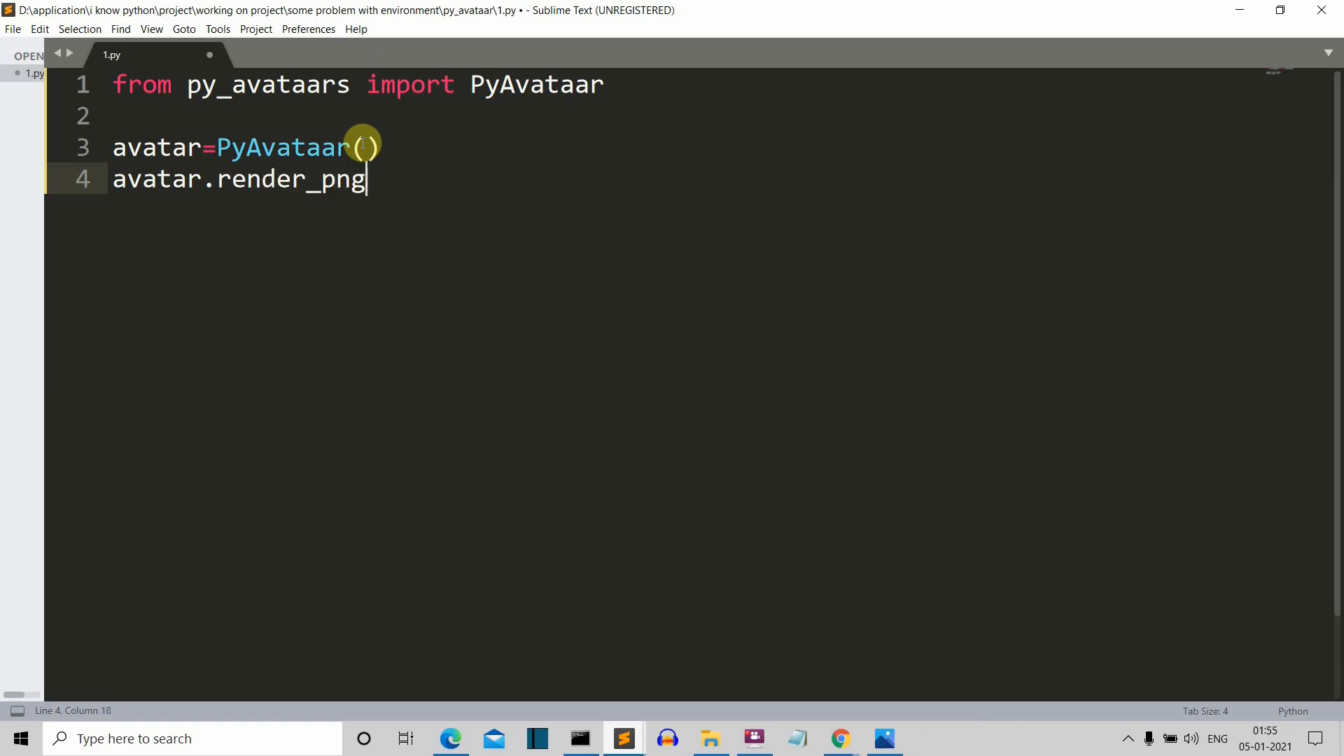
text(_FILE)
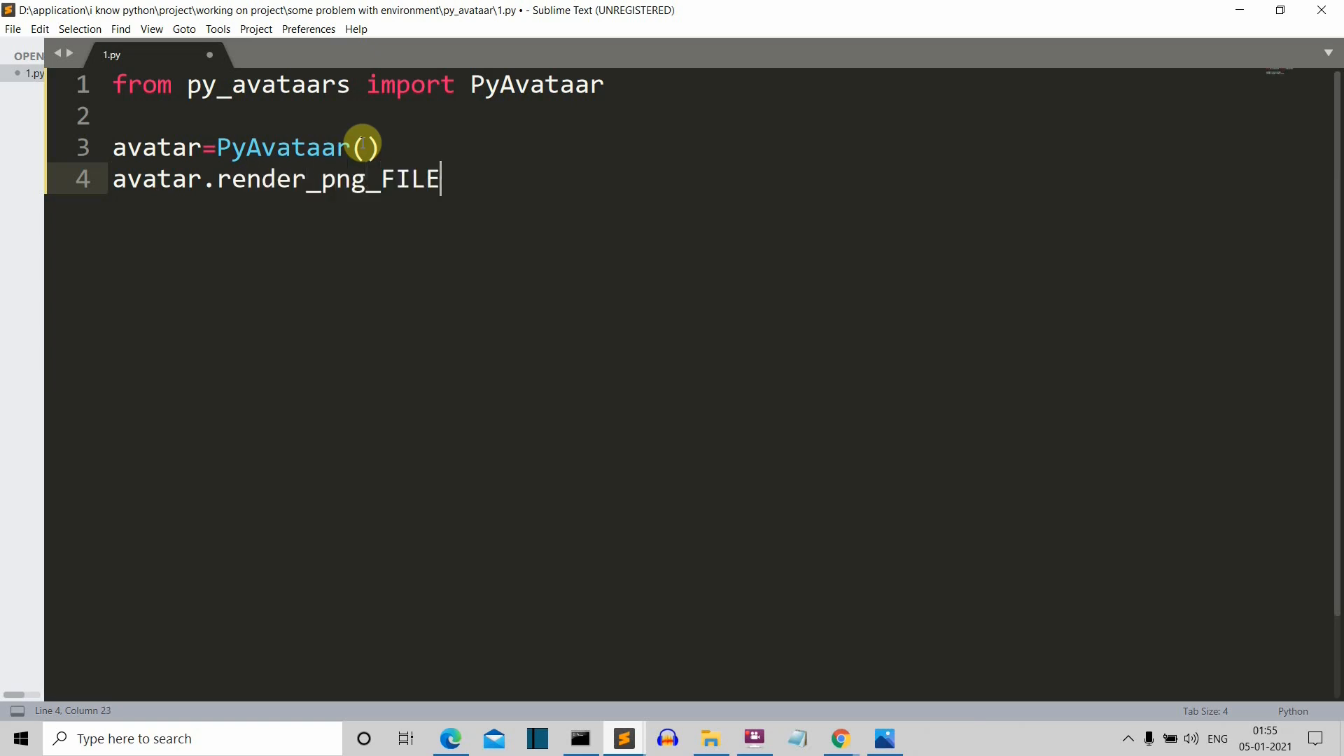
key(BackSpace)
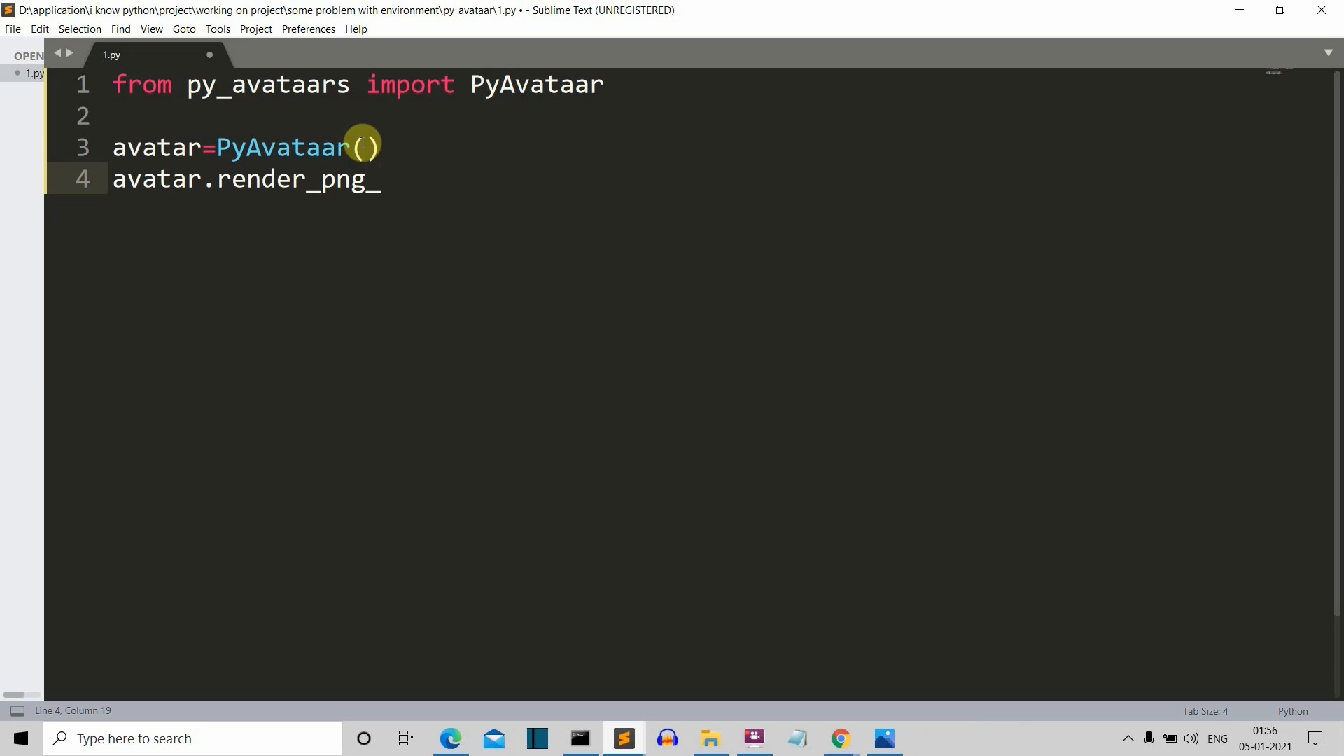
text(file())
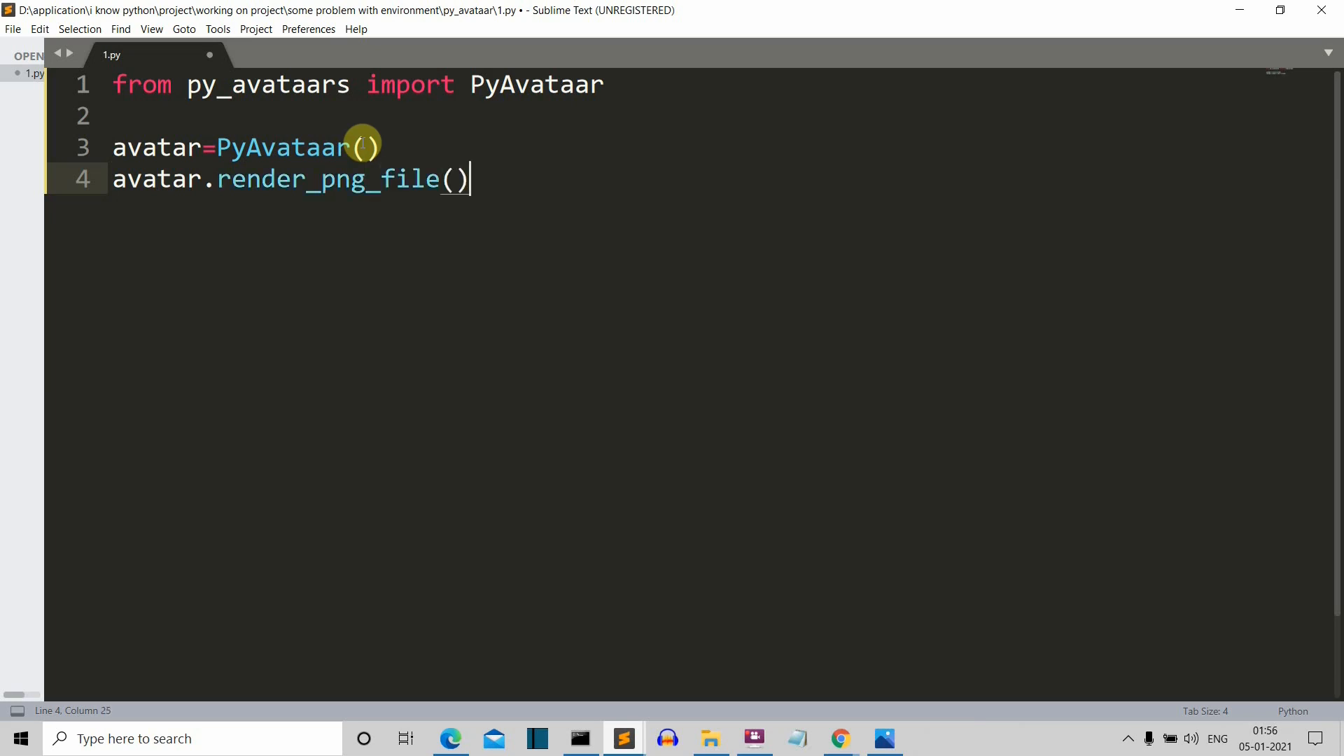
text("")
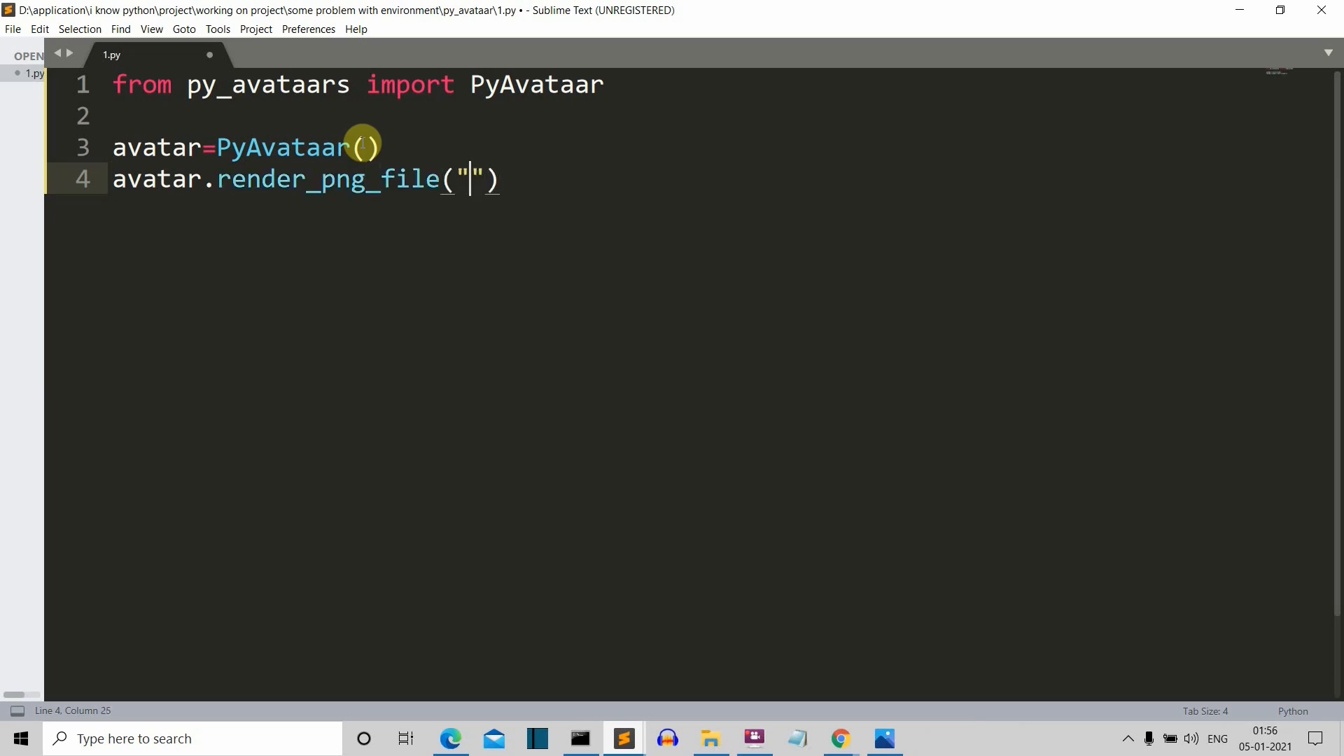
text(2.)
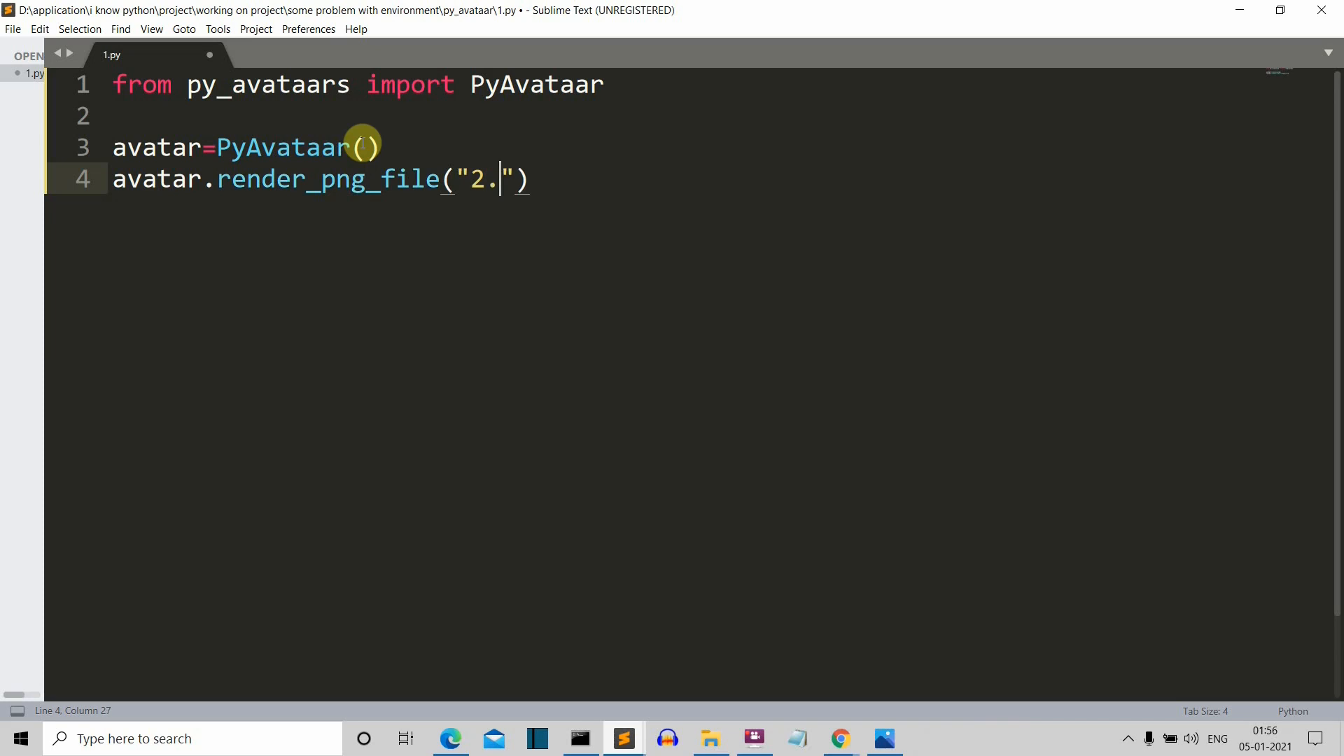
text(png)
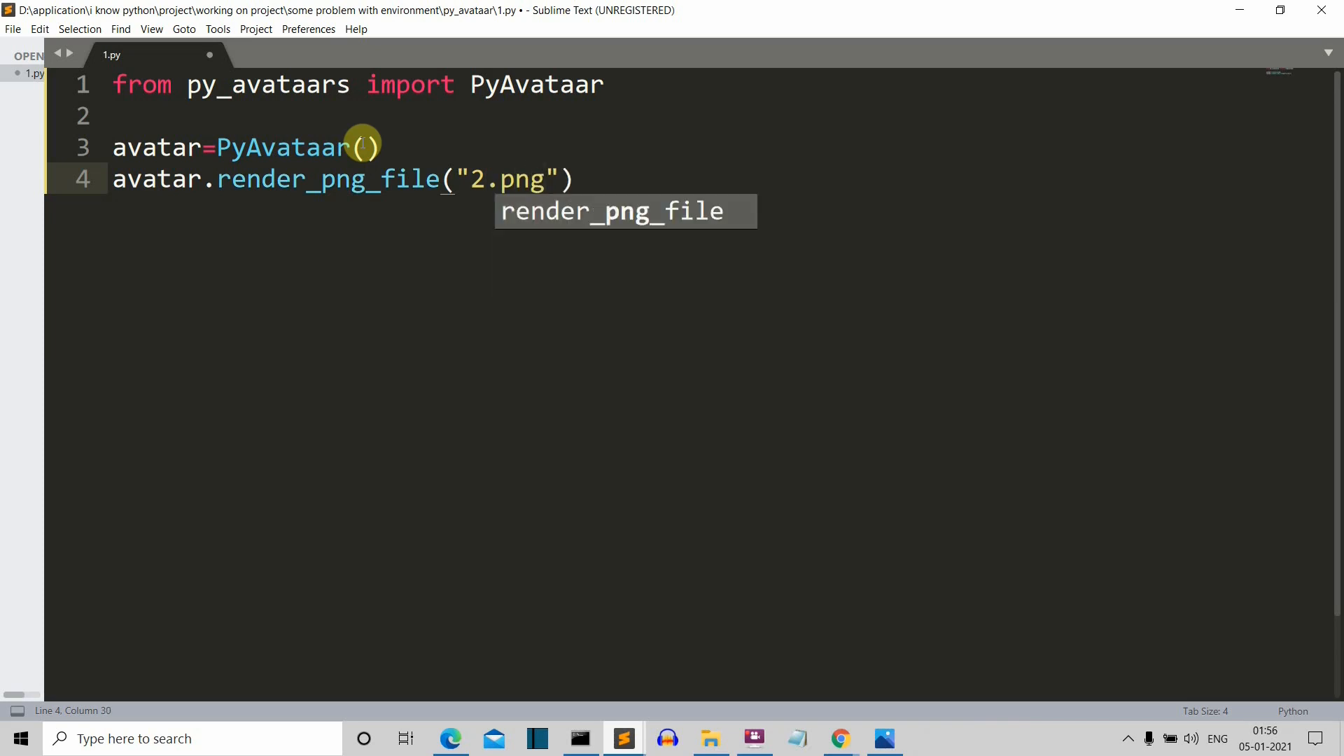
- Correct the import to py_avataaars and class to PyAvataaar, rebuilding until clean
key(ctrl+b)
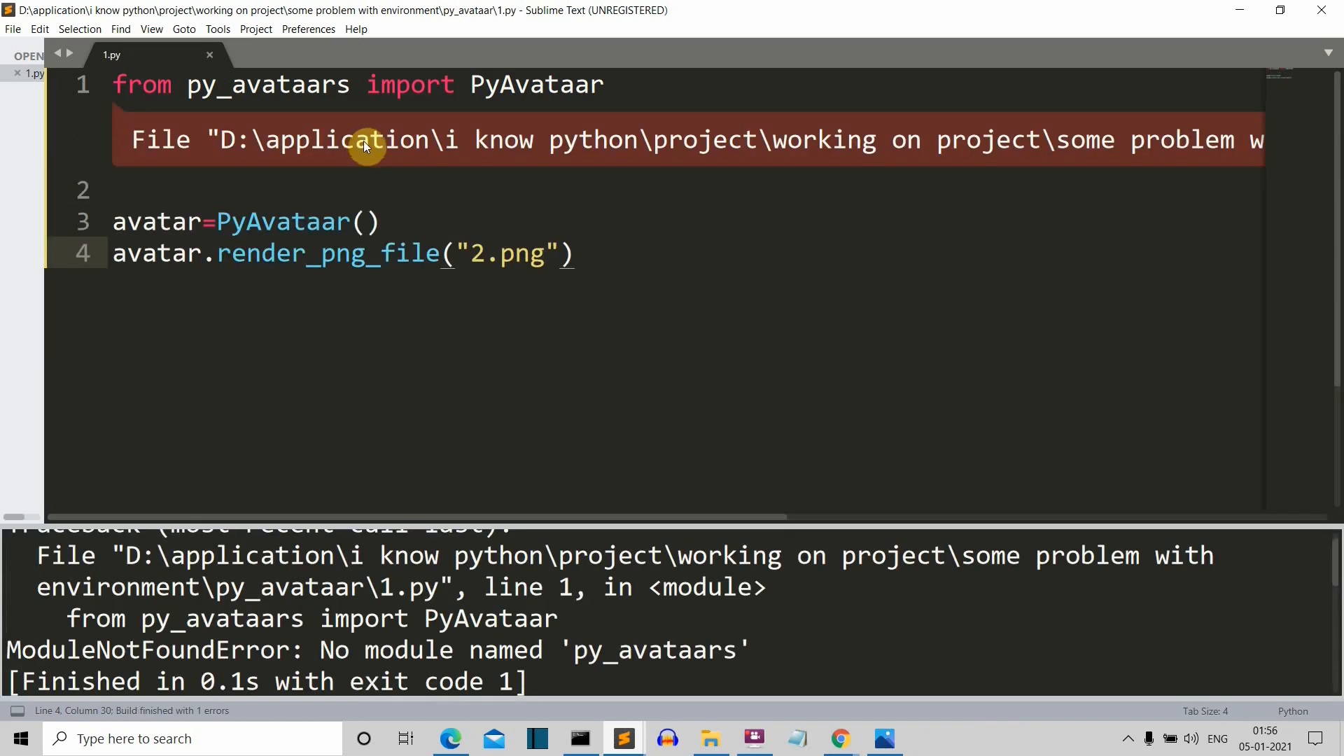
mouse_move(579, 436)
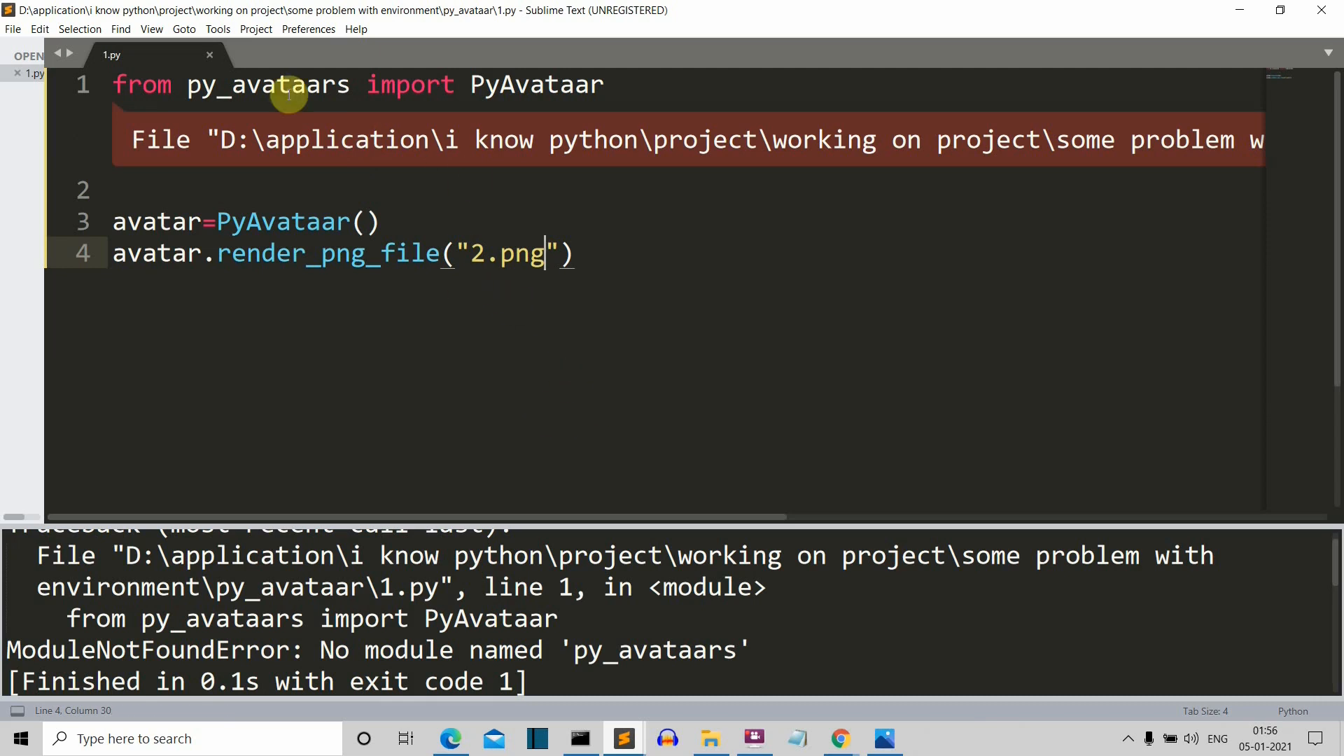
click(317, 84)
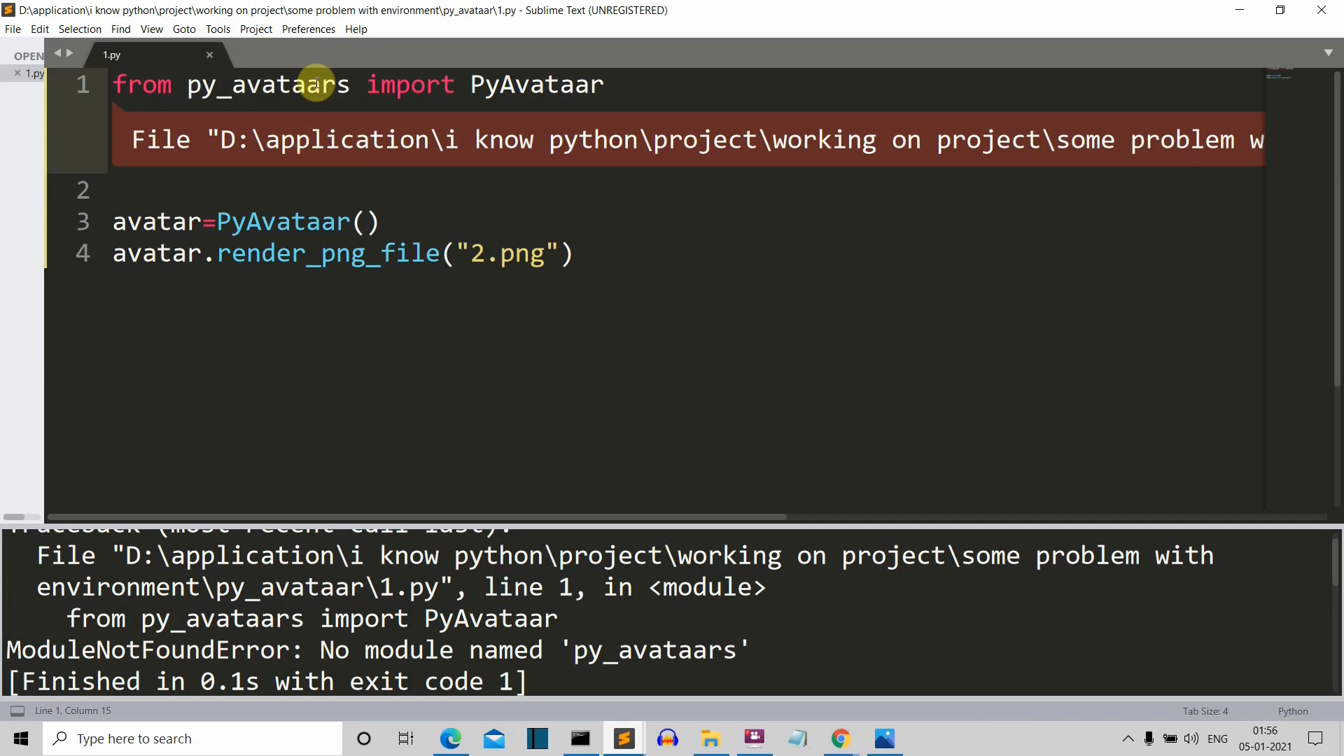
key(ctrl+s)
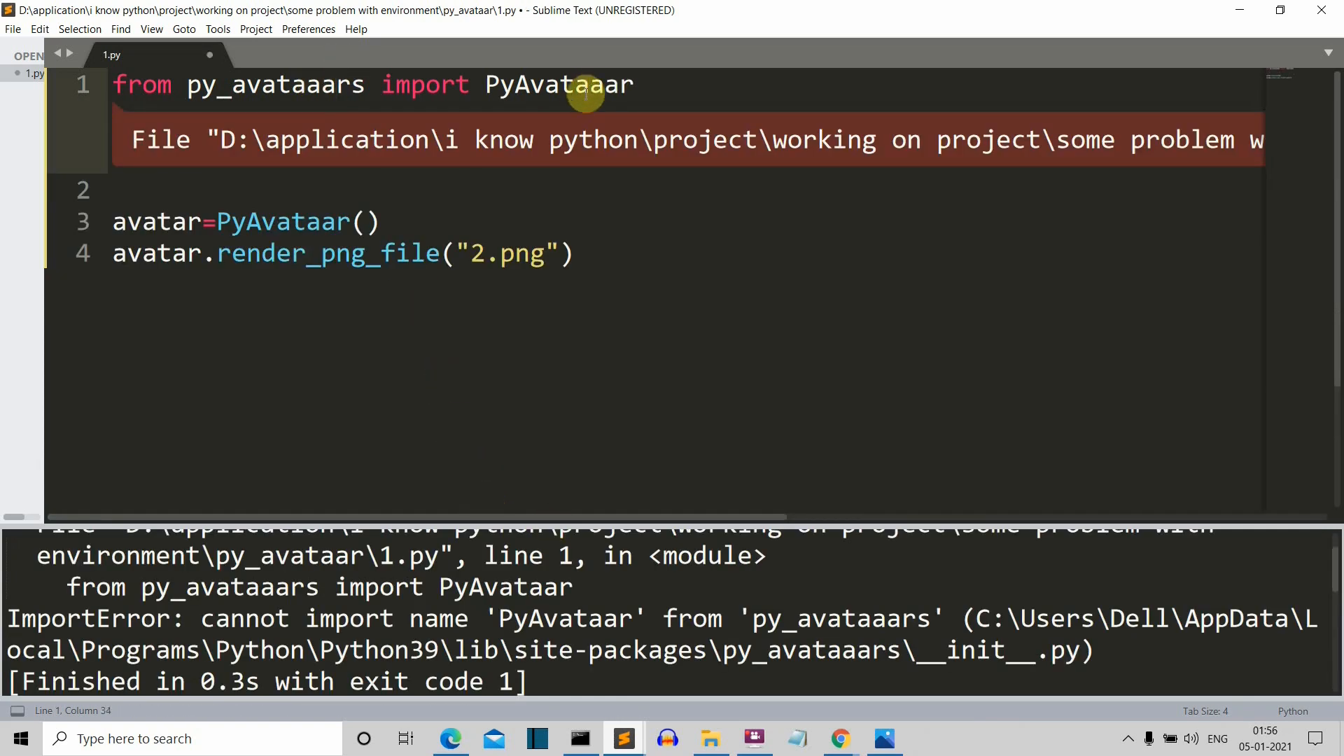
key(ctrl+b)
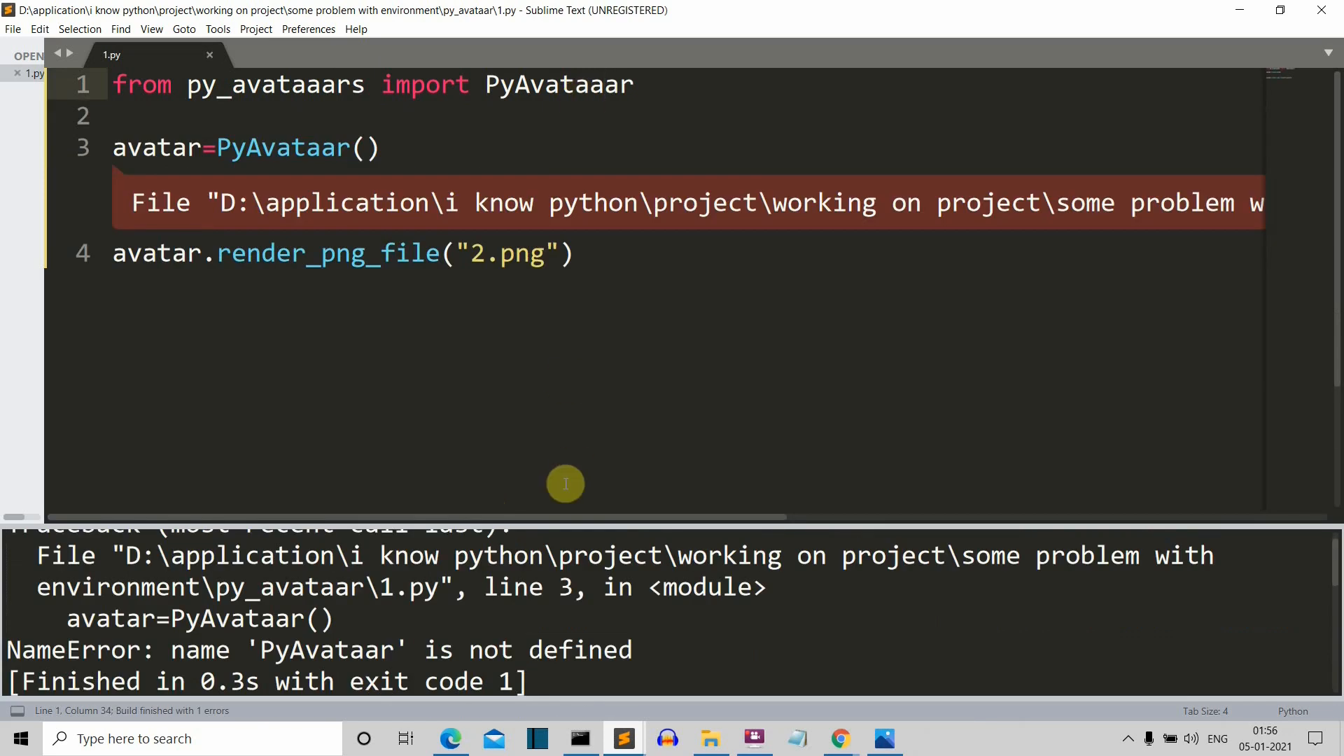
click(324, 148)
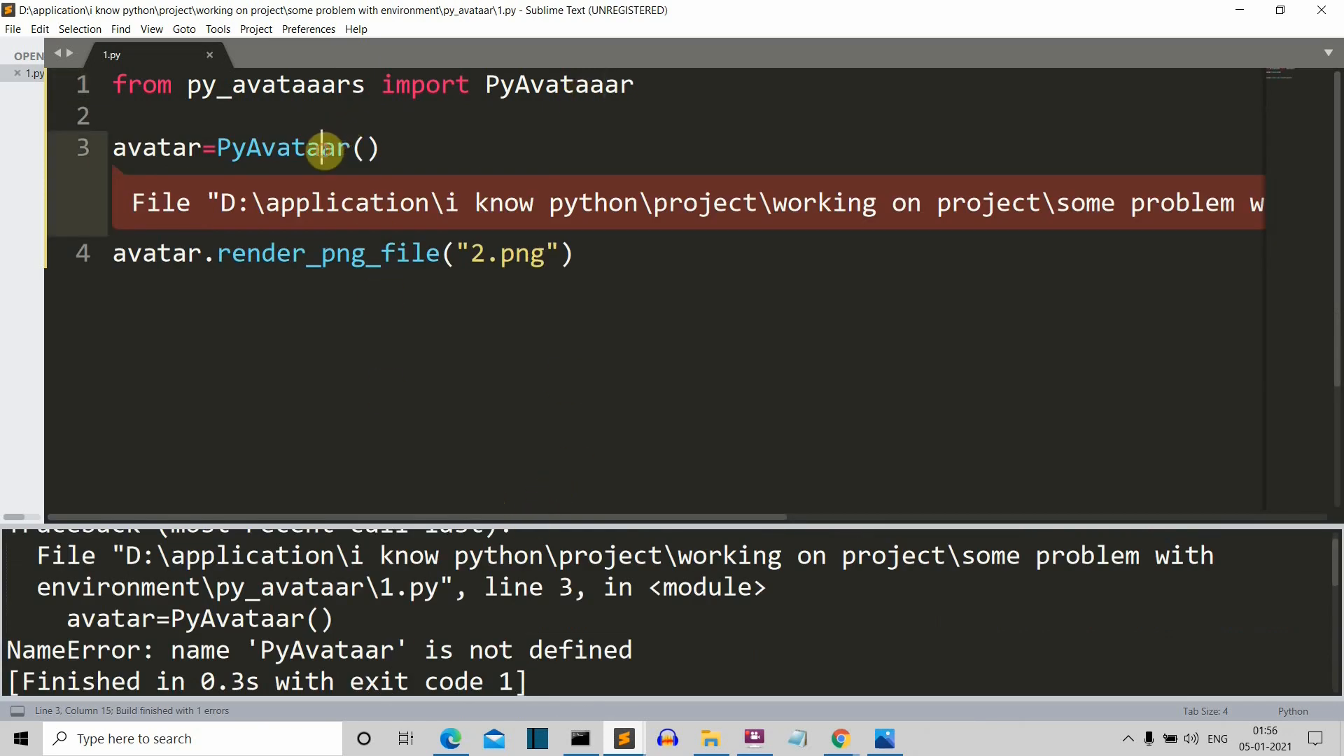
key(ctrl+s)
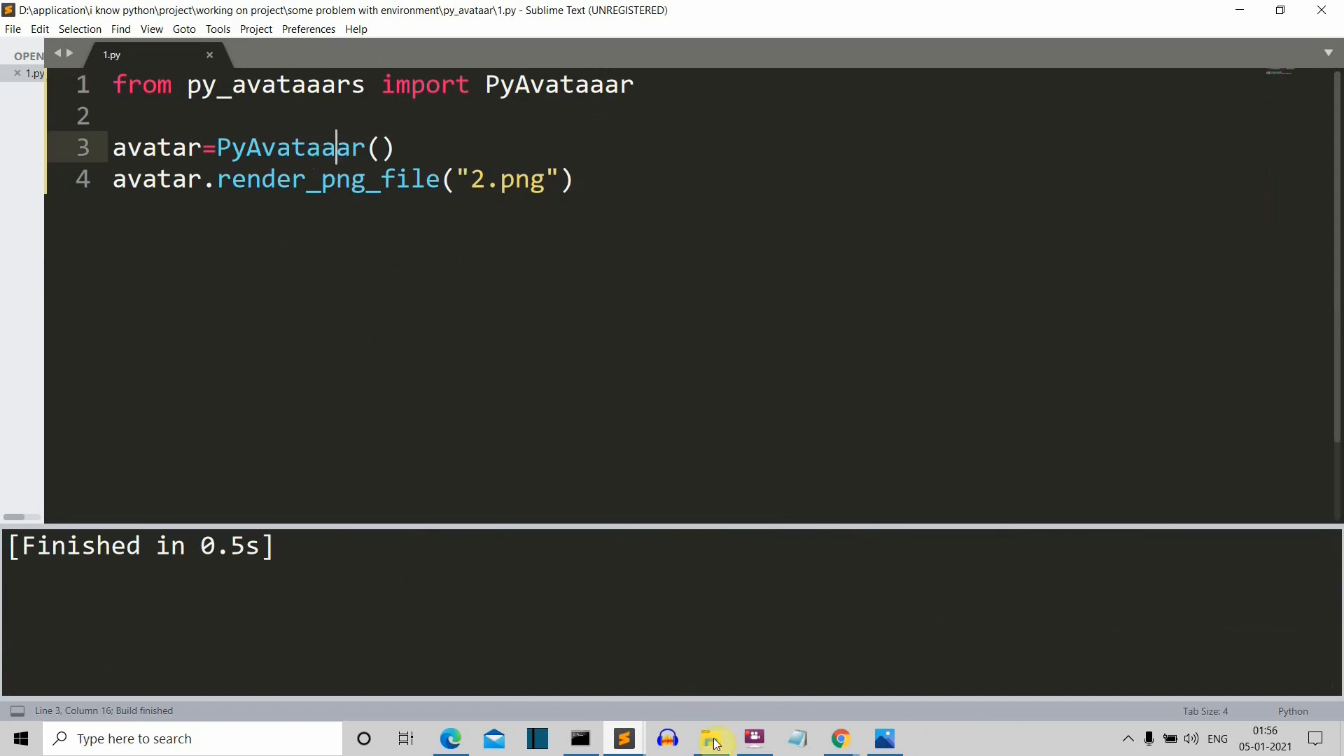
- Switch to File Explorer and open the generated file 2
click(710, 738)
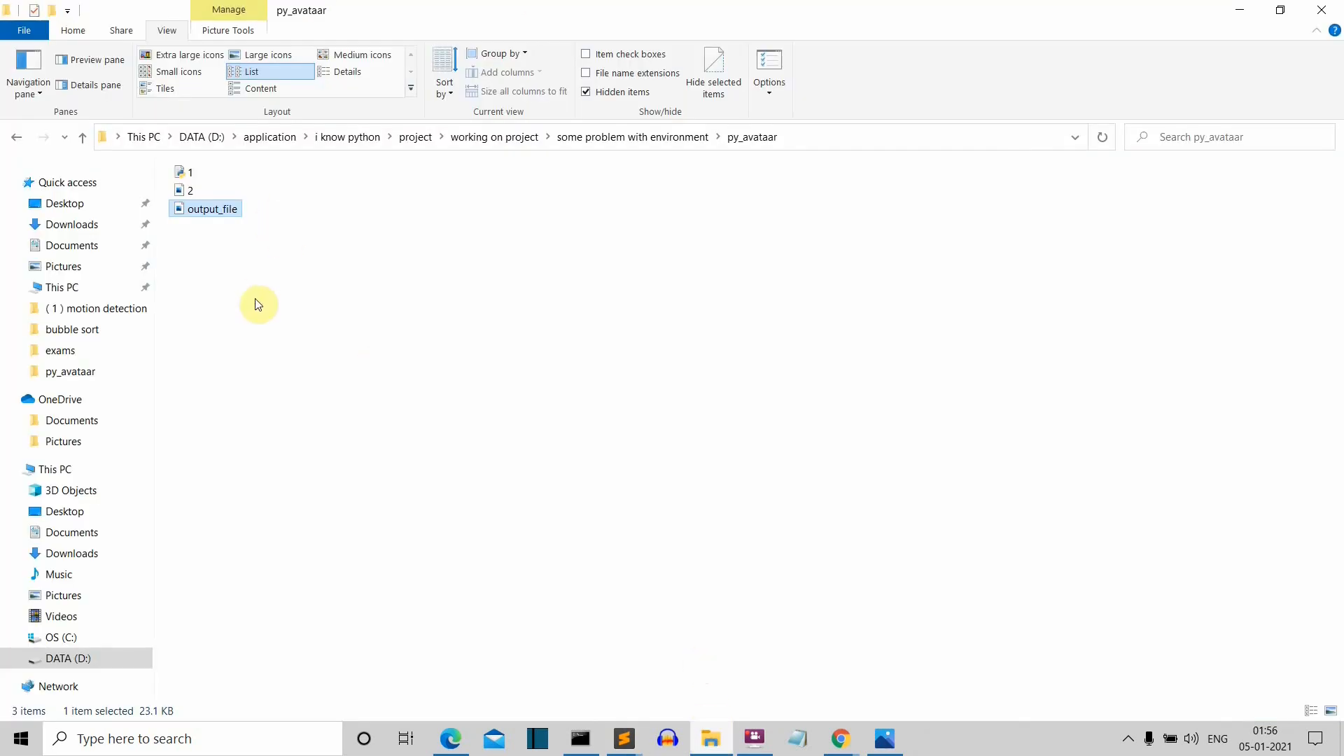
double_click(184, 190)
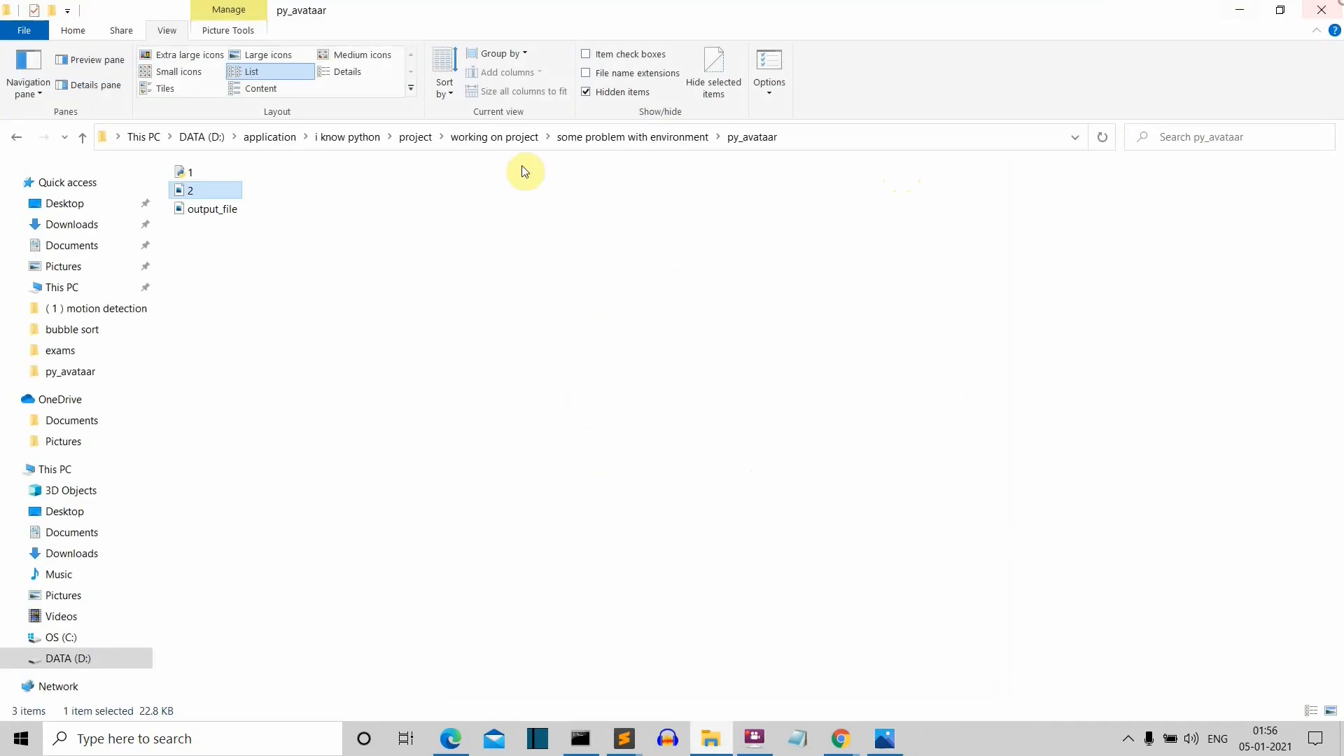
mouse_move(537, 350)
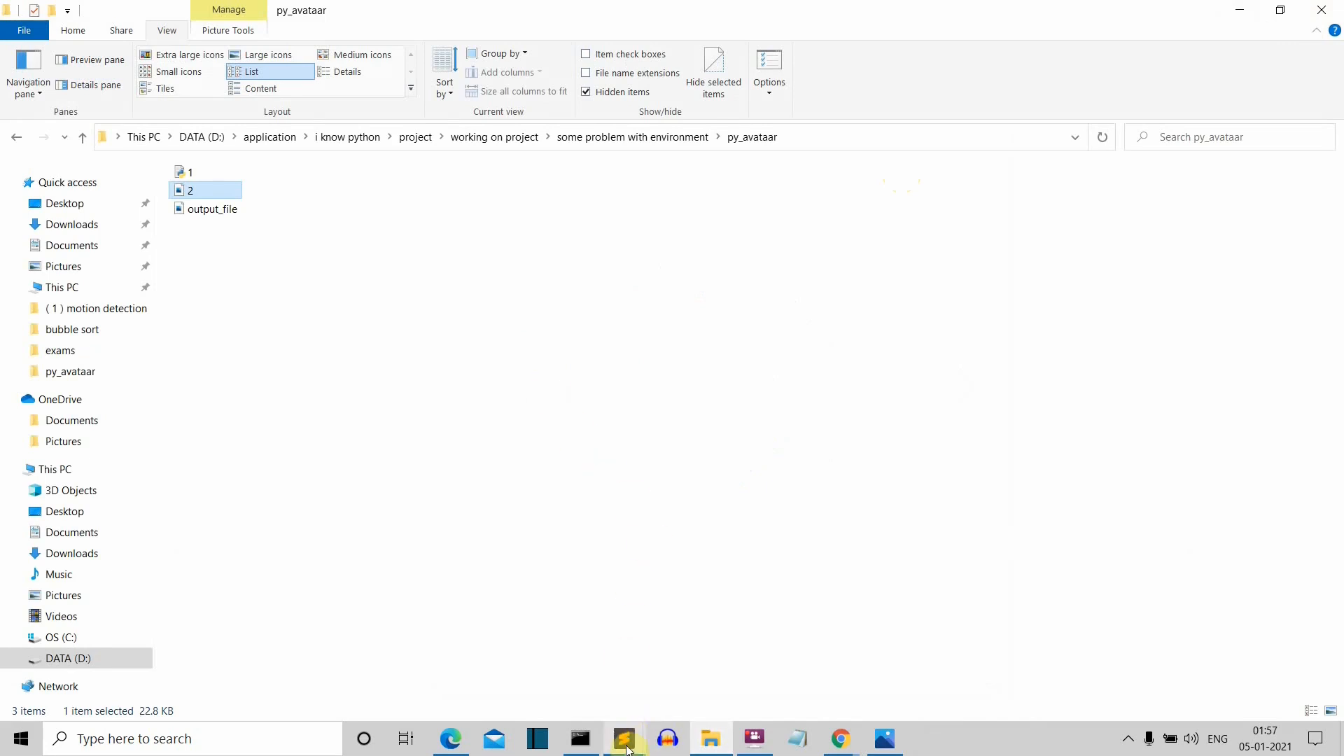
- Rewrite line 1 of 1.py as 'import py_avataaars as pd'
click(624, 737)
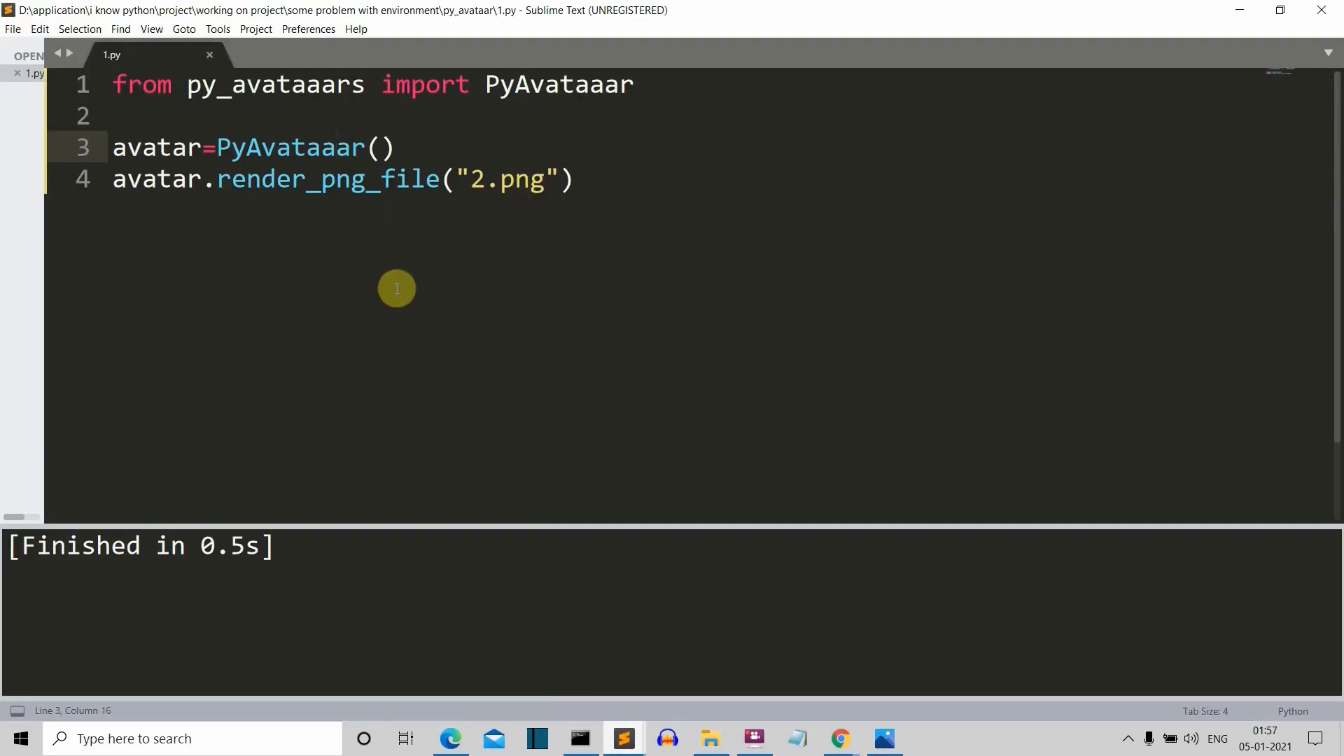
mouse_move(514, 179)
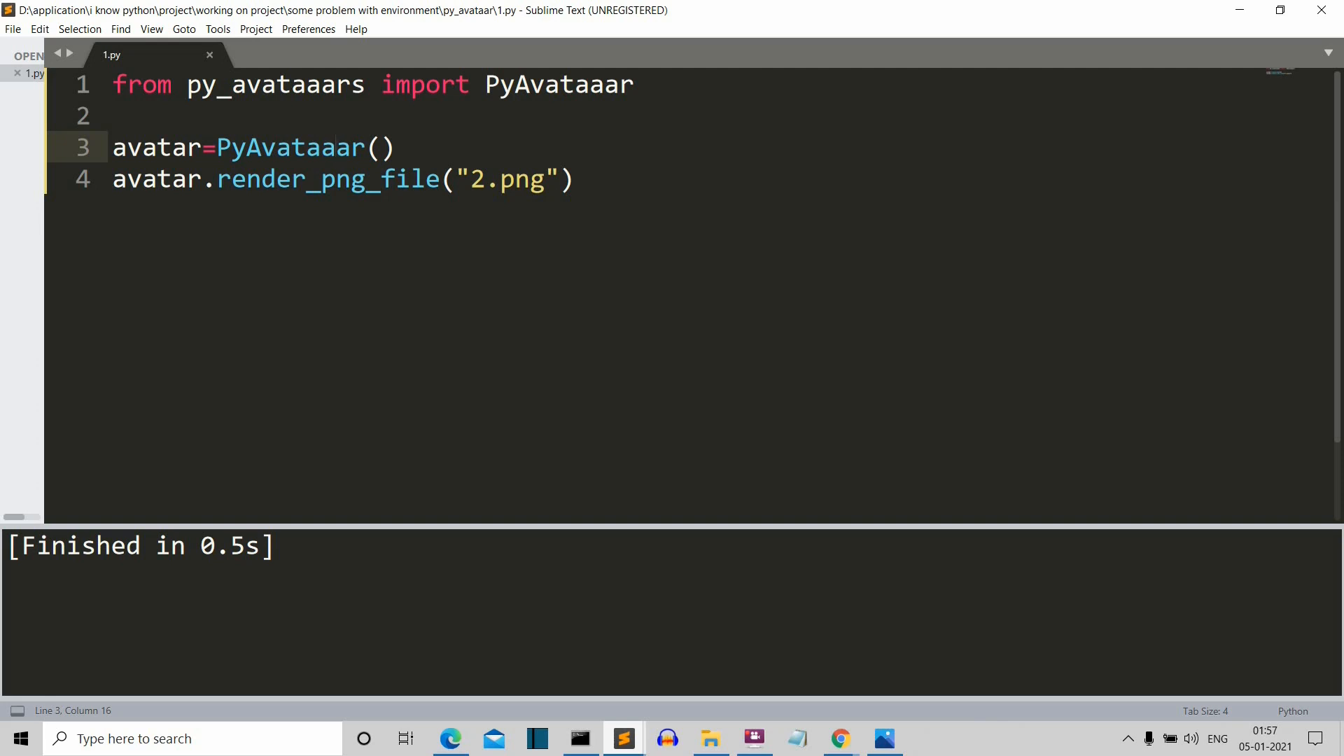
click(574, 179)
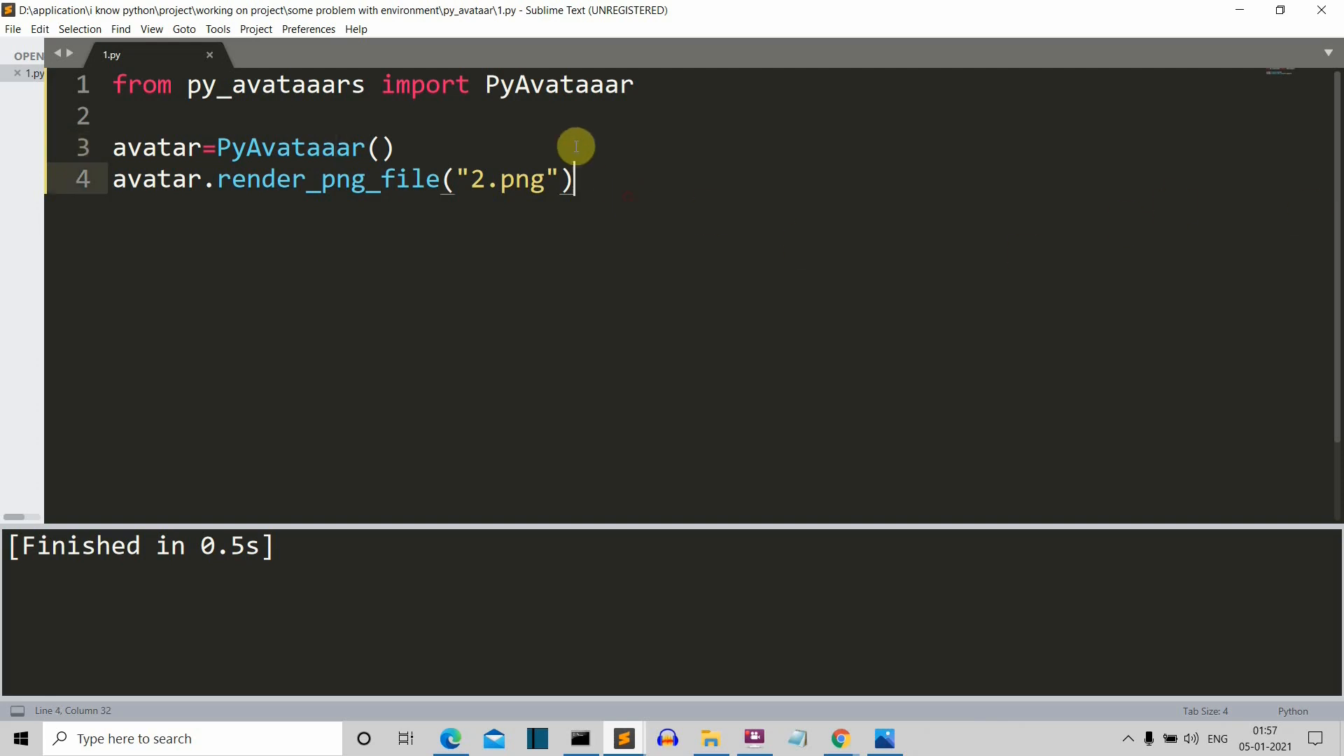
click(634, 84)
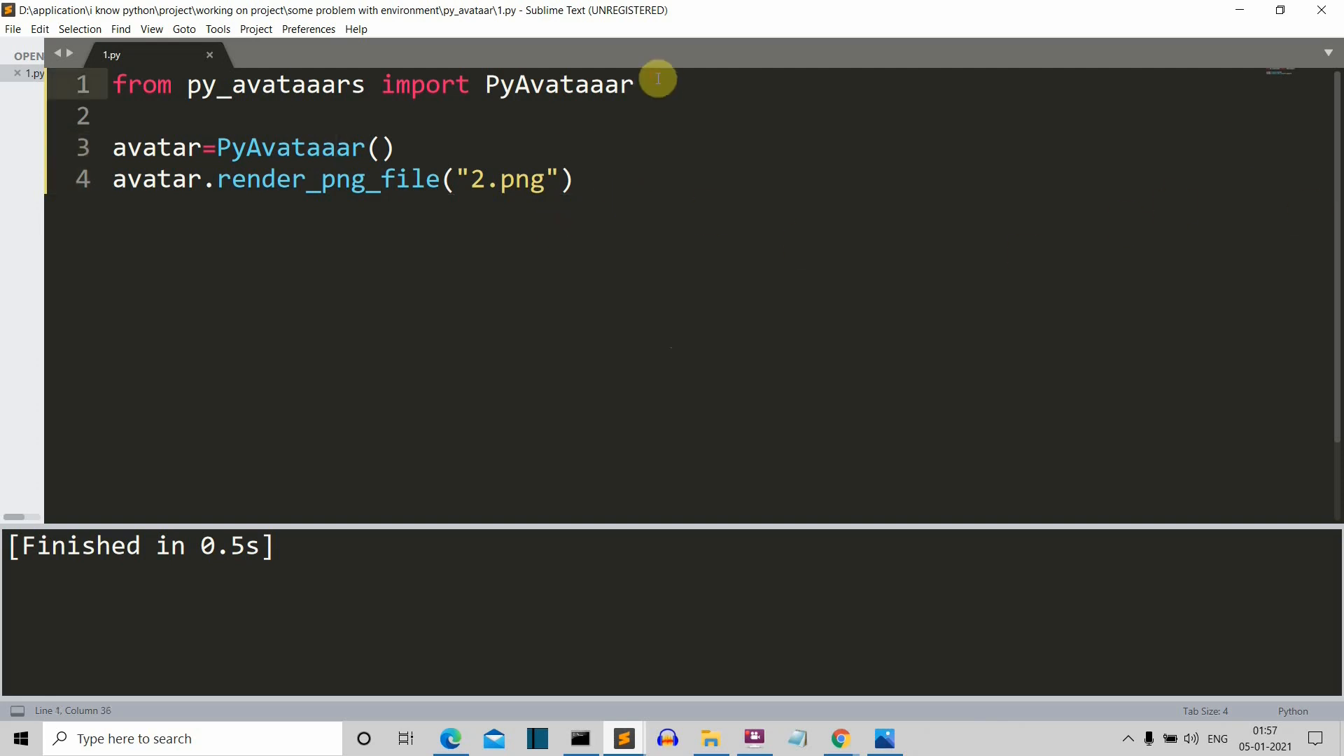
key(Backspace)
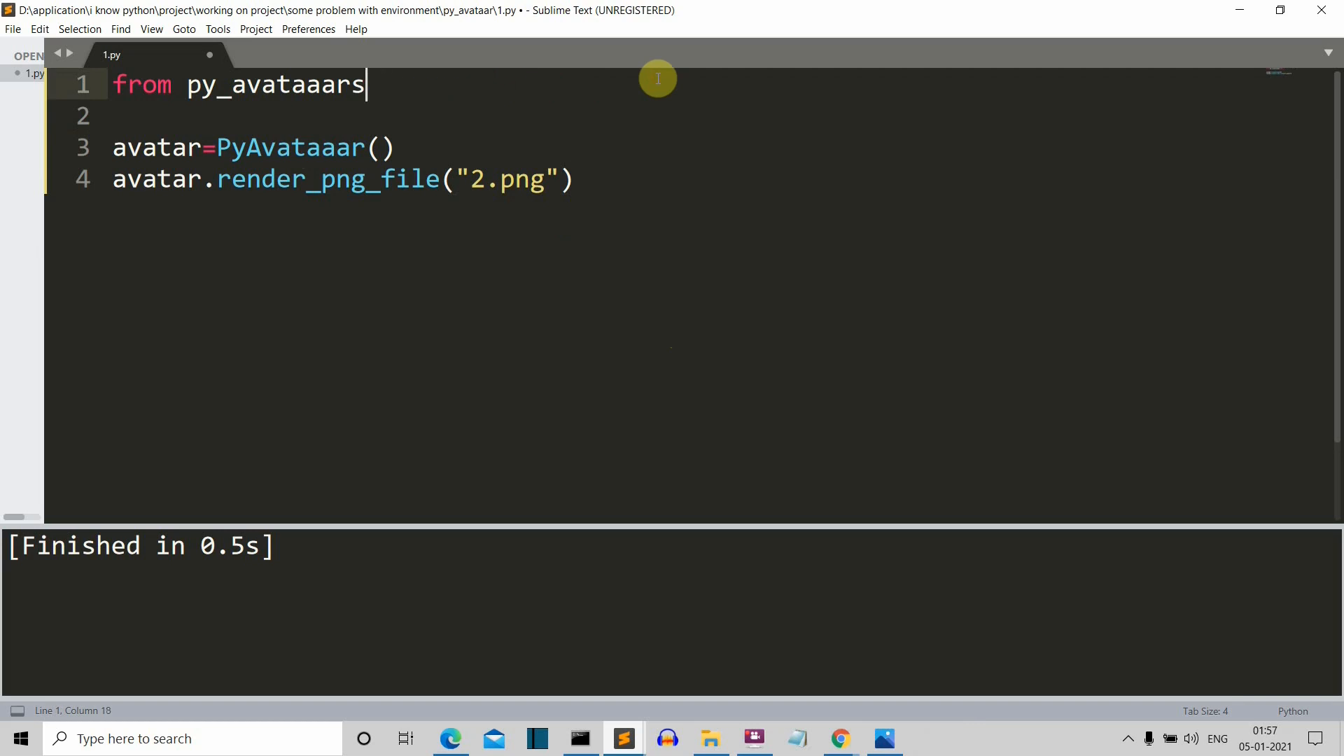
text(as)
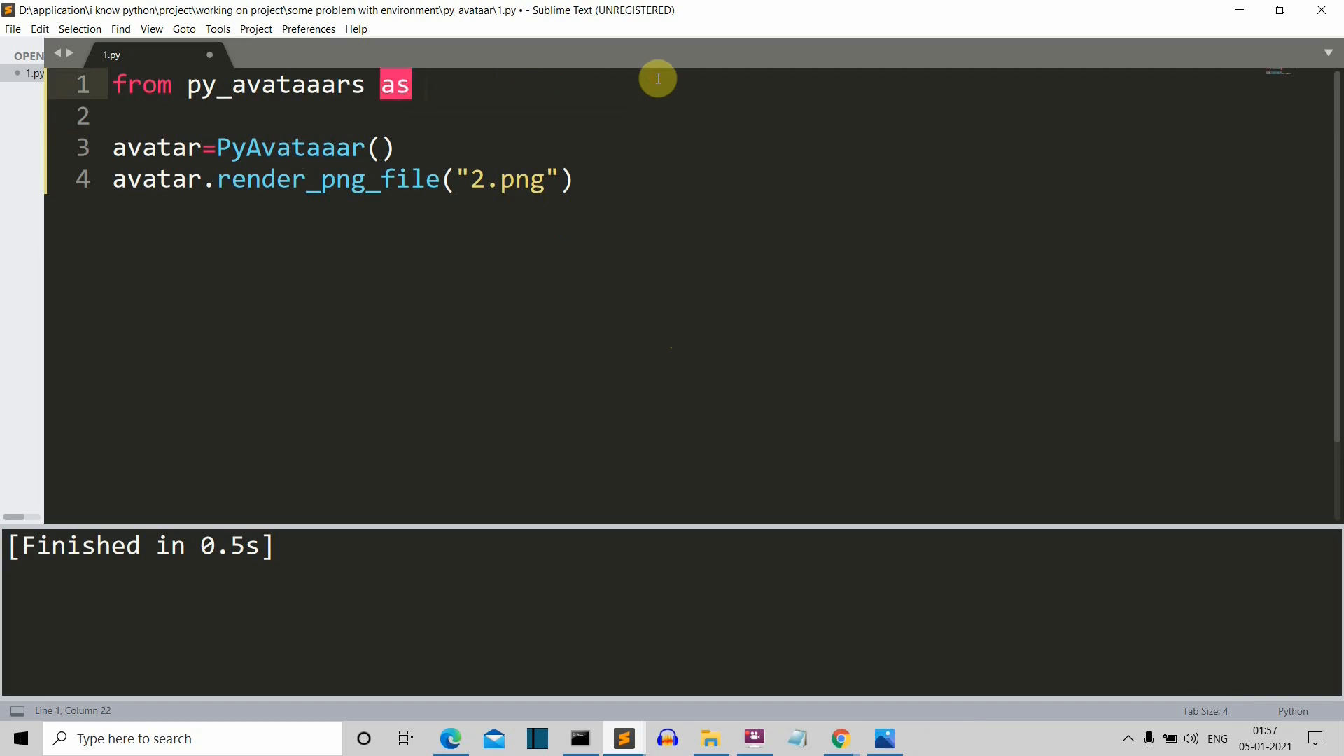
mouse_move(177, 84)
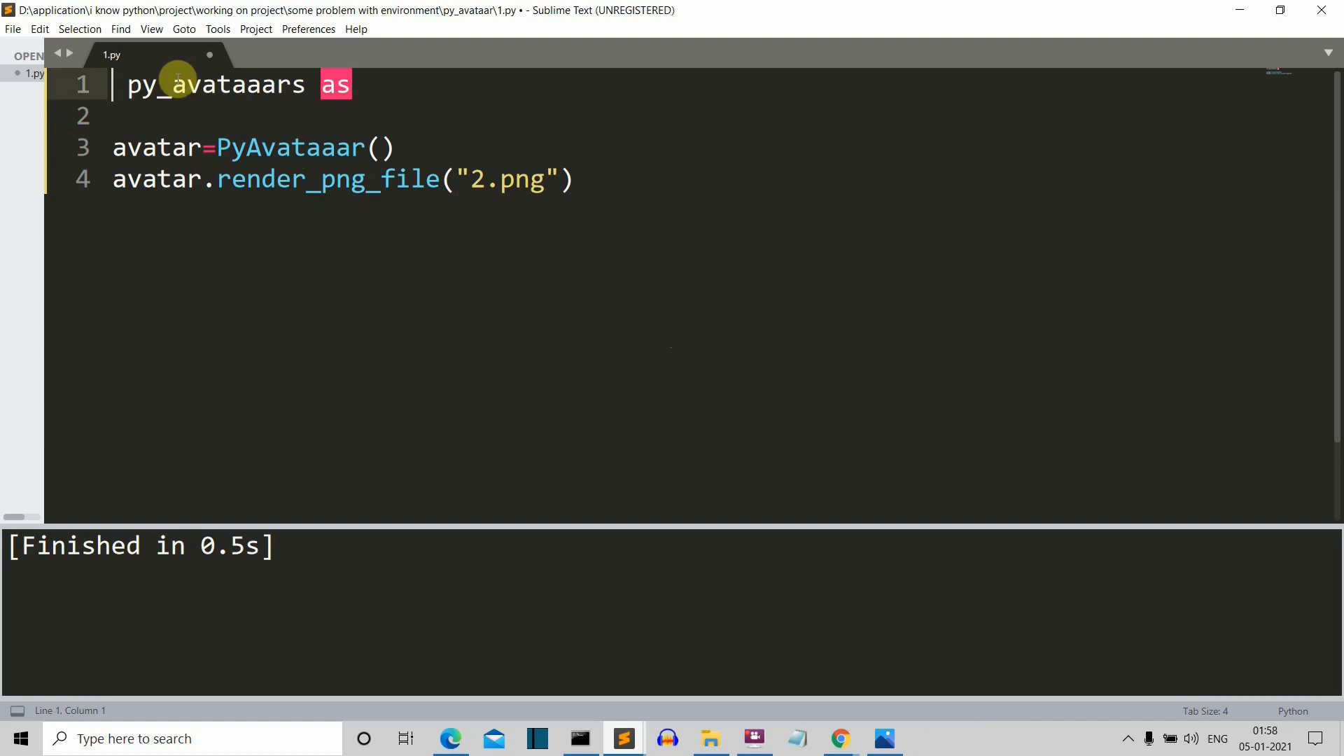
text(import)
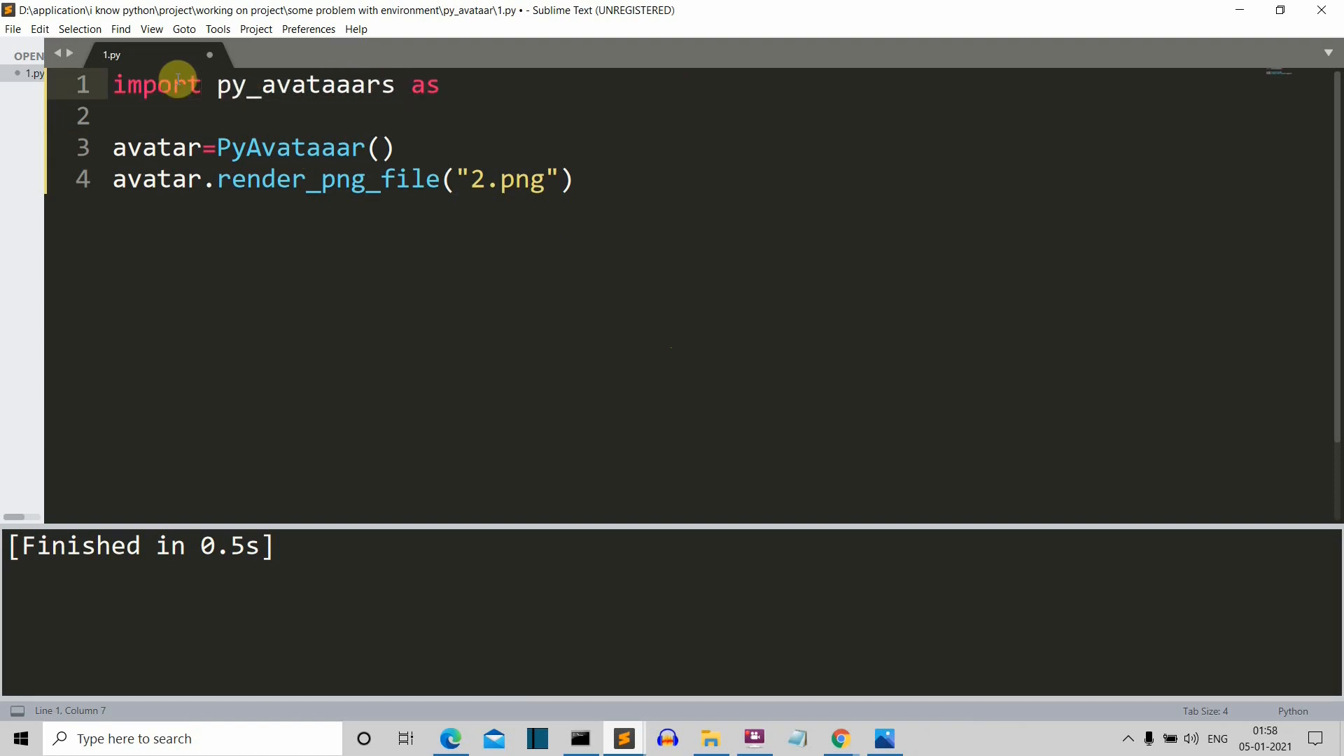
click(159, 148)
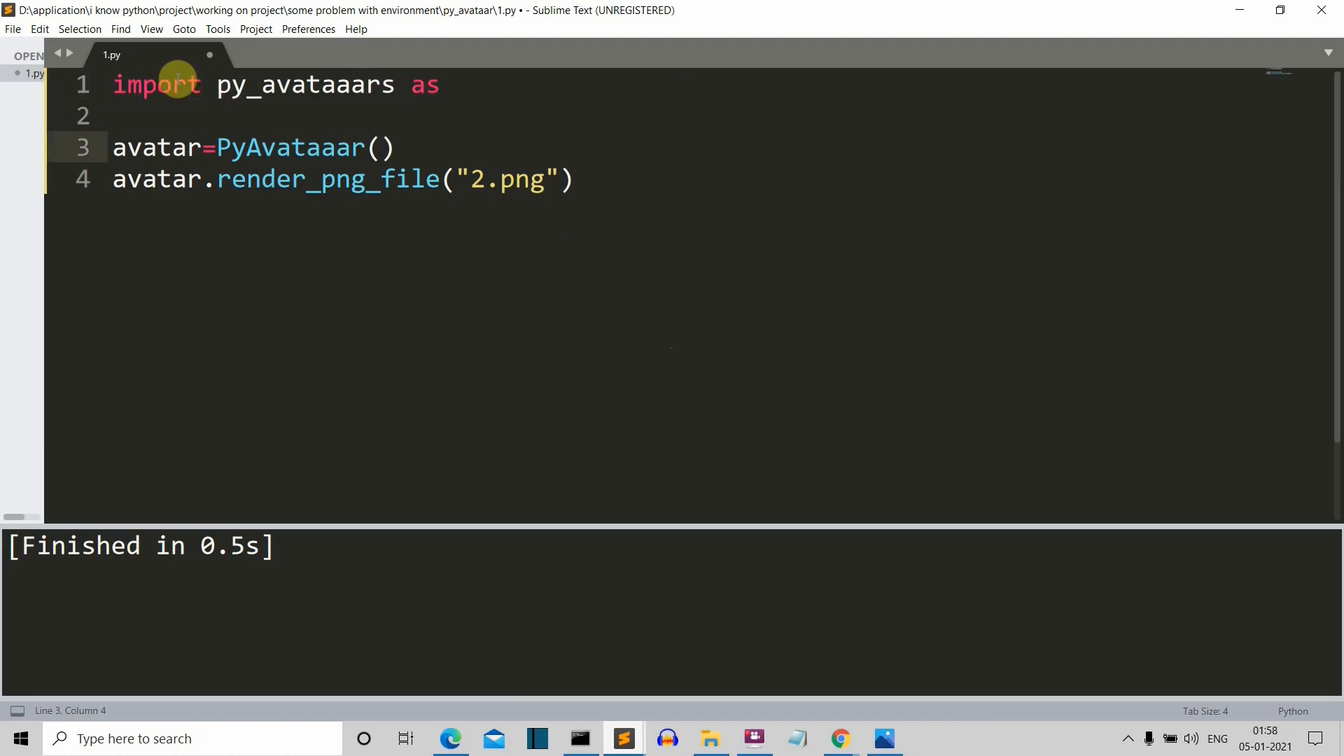
click(454, 84)
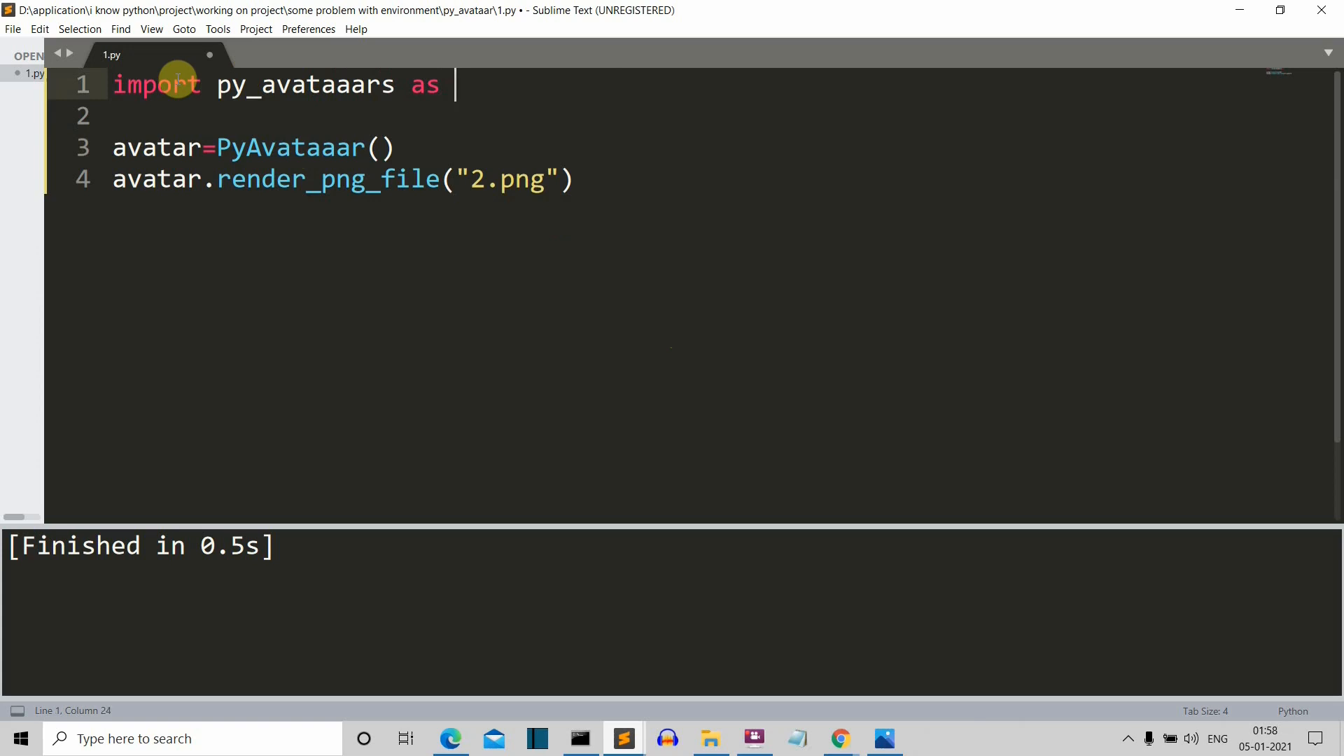
text(pd)
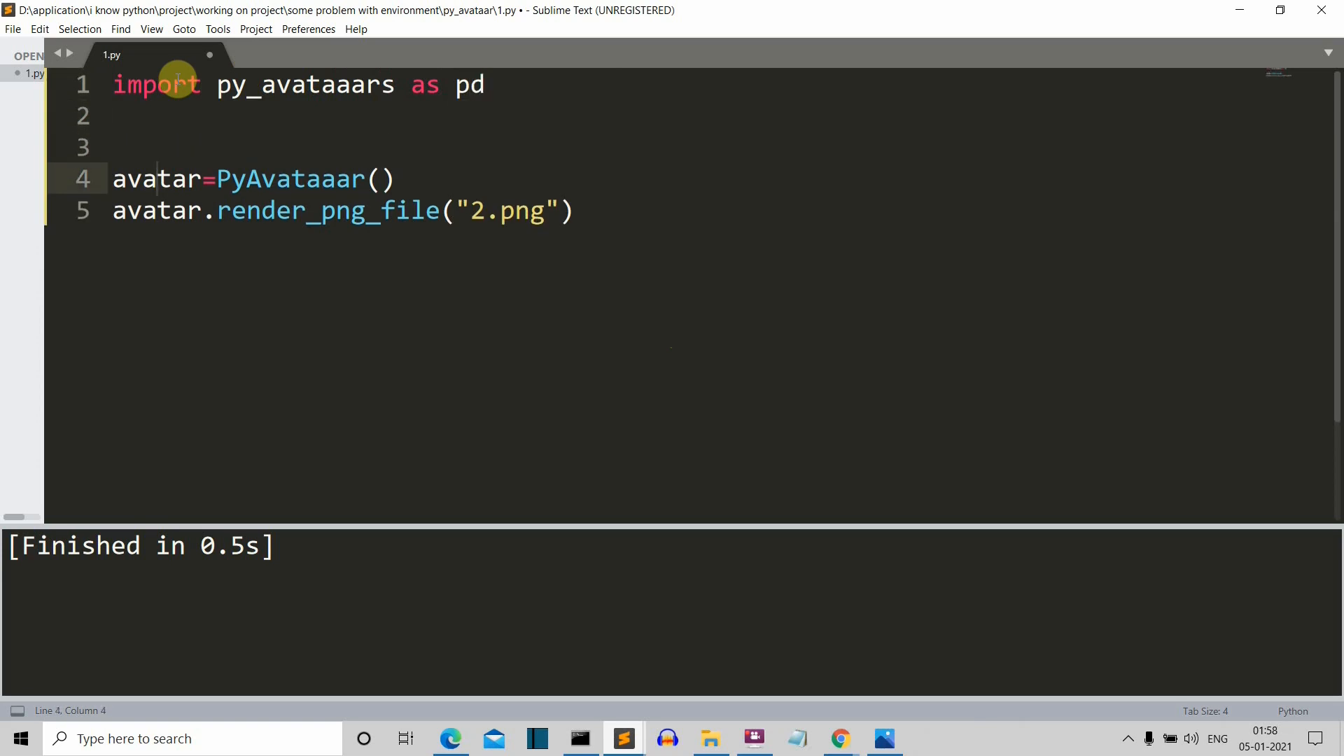
- Prefix PyAvataaar() on the avatar line with 'pd.'
click(184, 178)
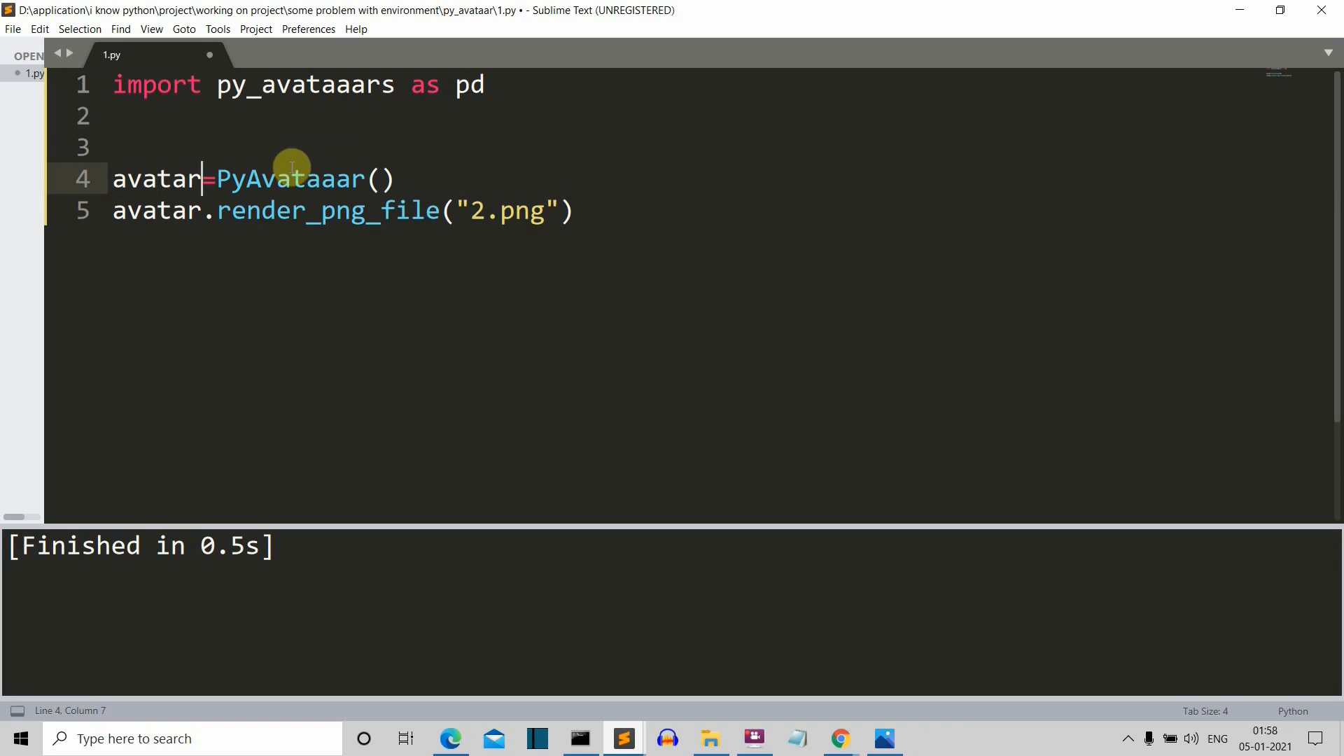
text(pd)
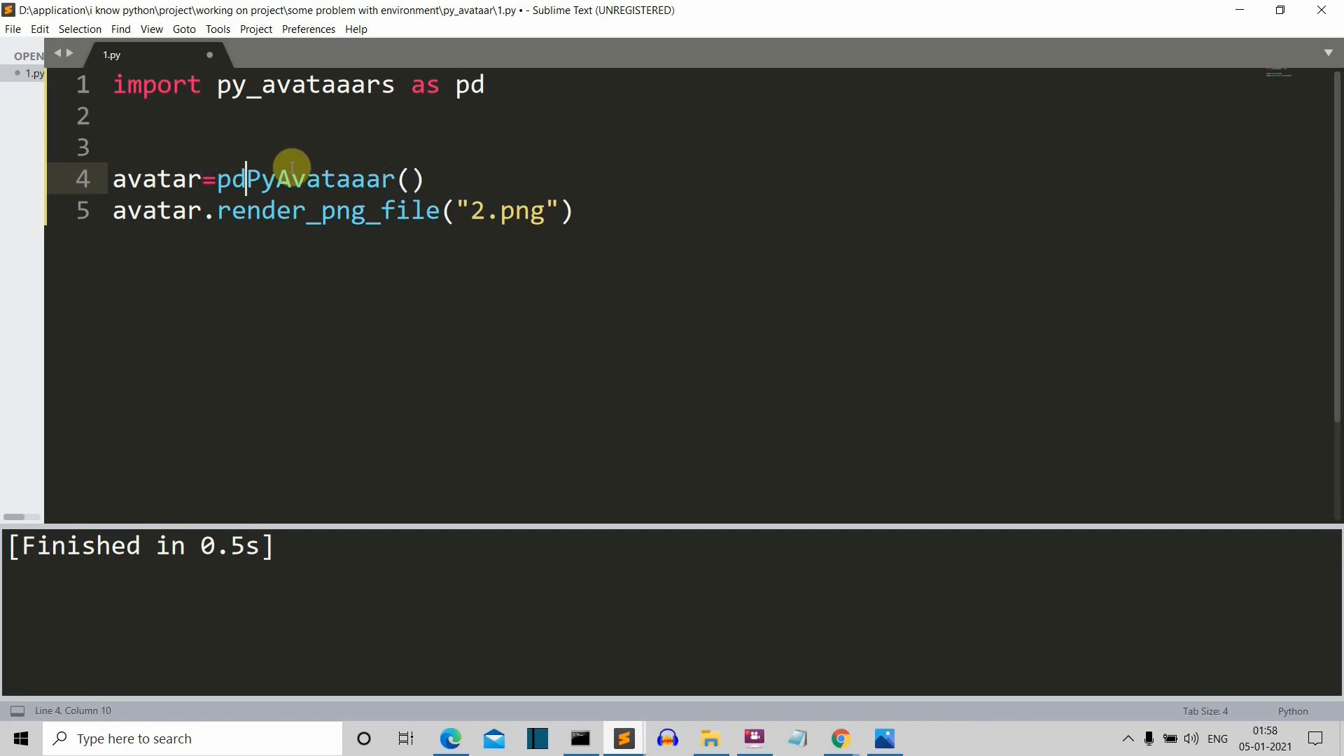
text(.)
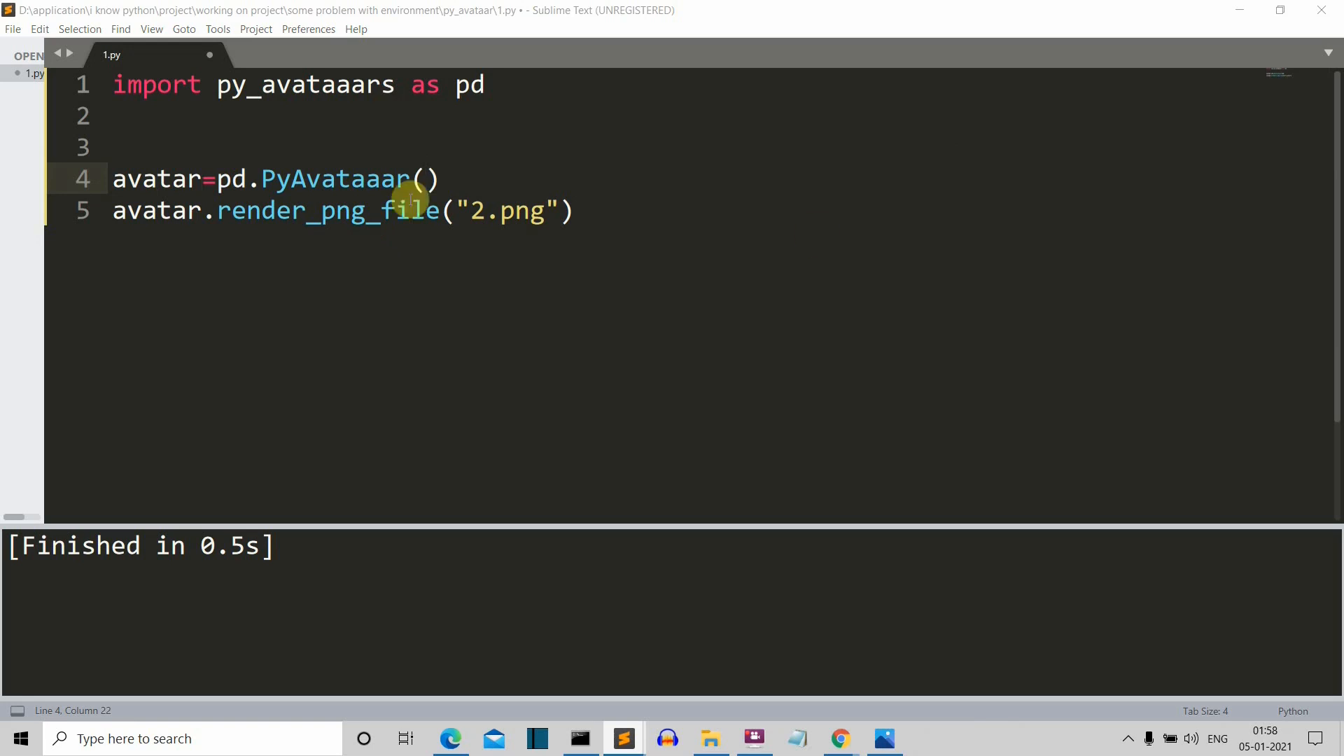
mouse_move(428, 179)
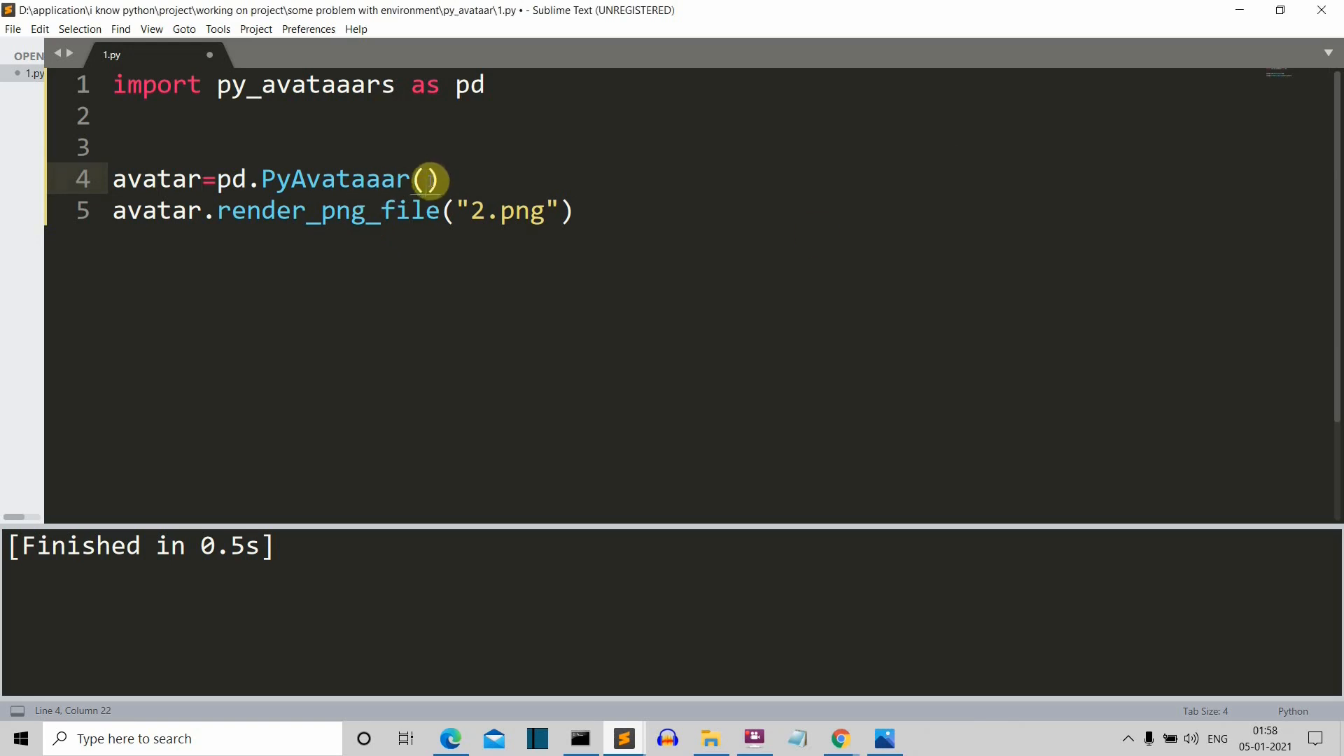
- Pass style=pa.AvatarStyle.CIRCLE, skin_color, hair_color and other options into PyAvataaar()
text(style=pa.AvatarStyle.CIRCLE,)
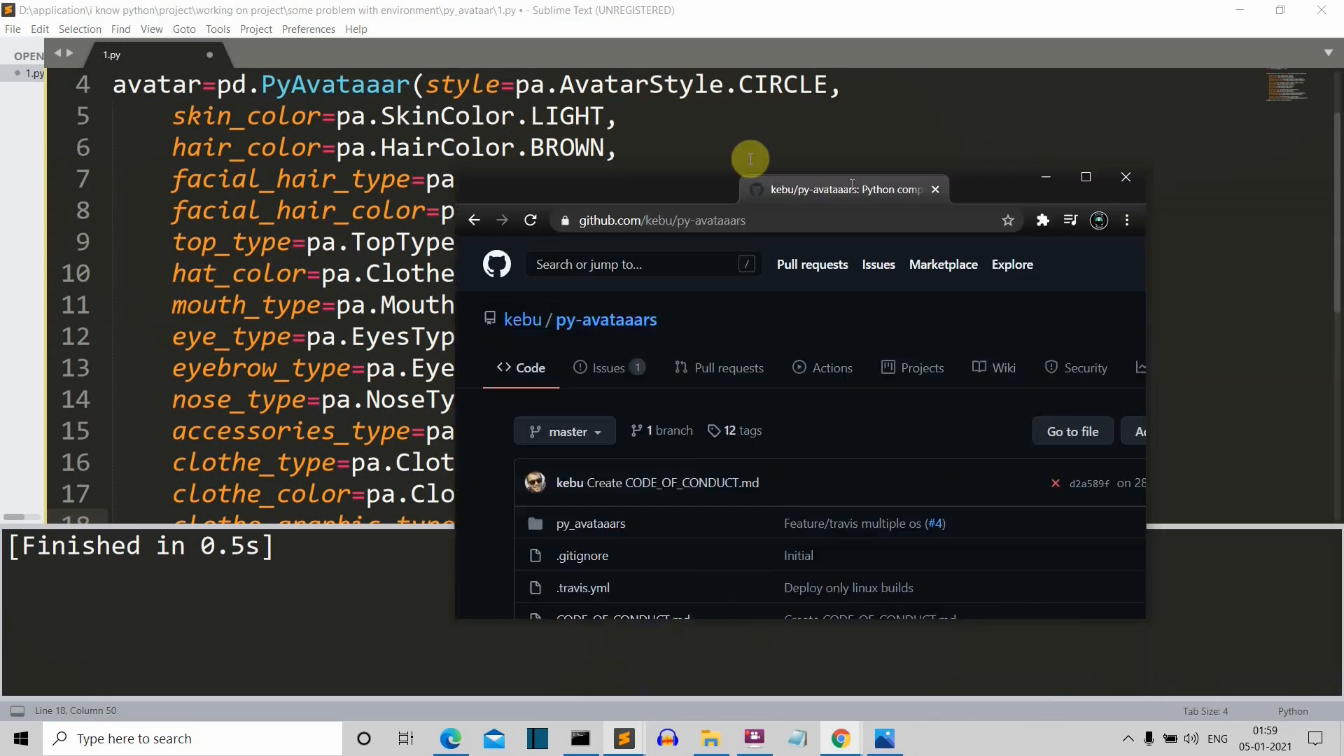
- Maximize the py-avataaars GitHub repository page in Chrome
click(1085, 177)
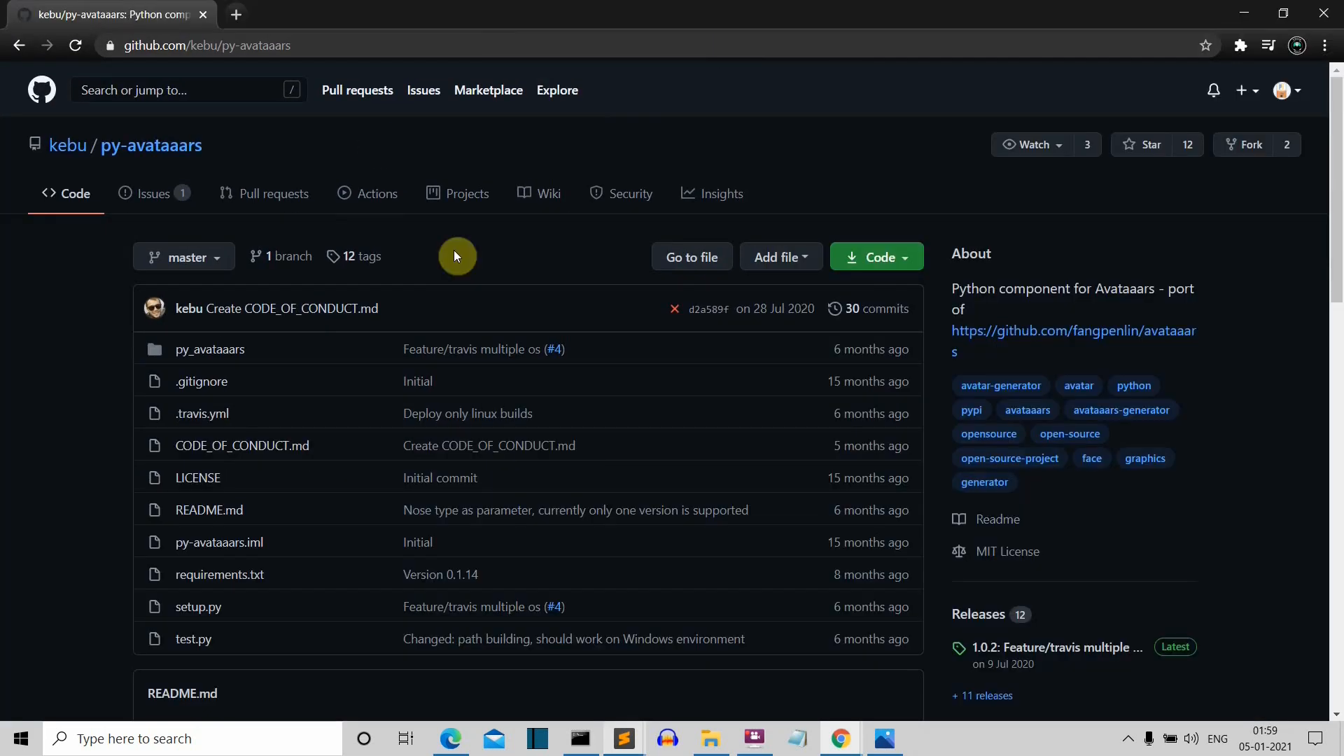
mouse_move(1179, 15)
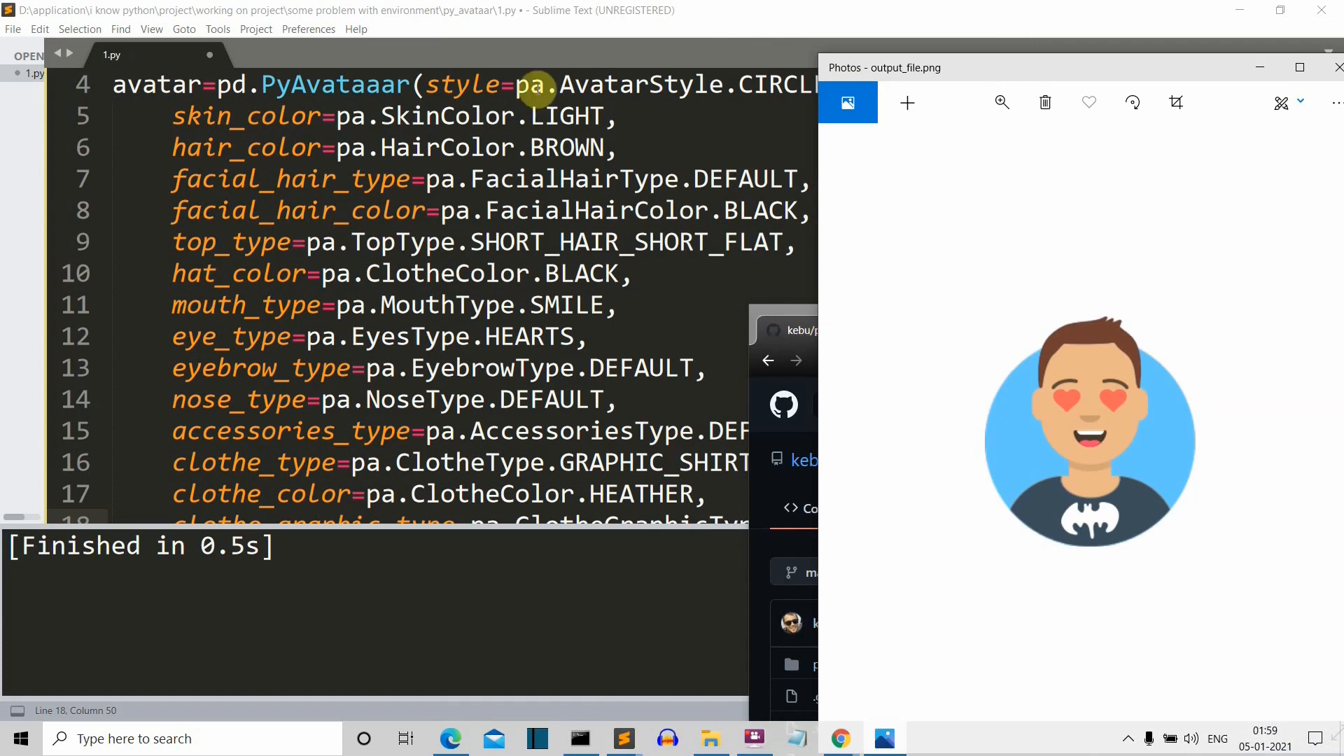
click(857, 330)
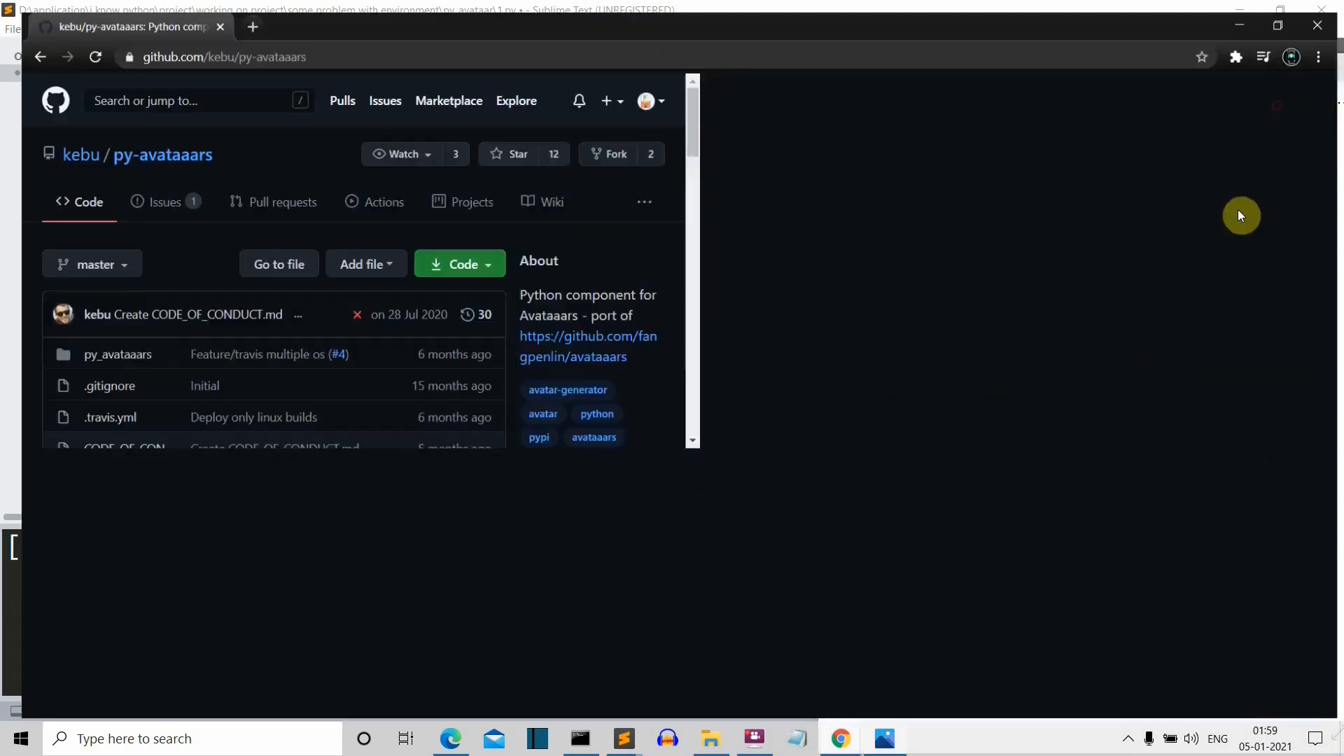
click(1275, 25)
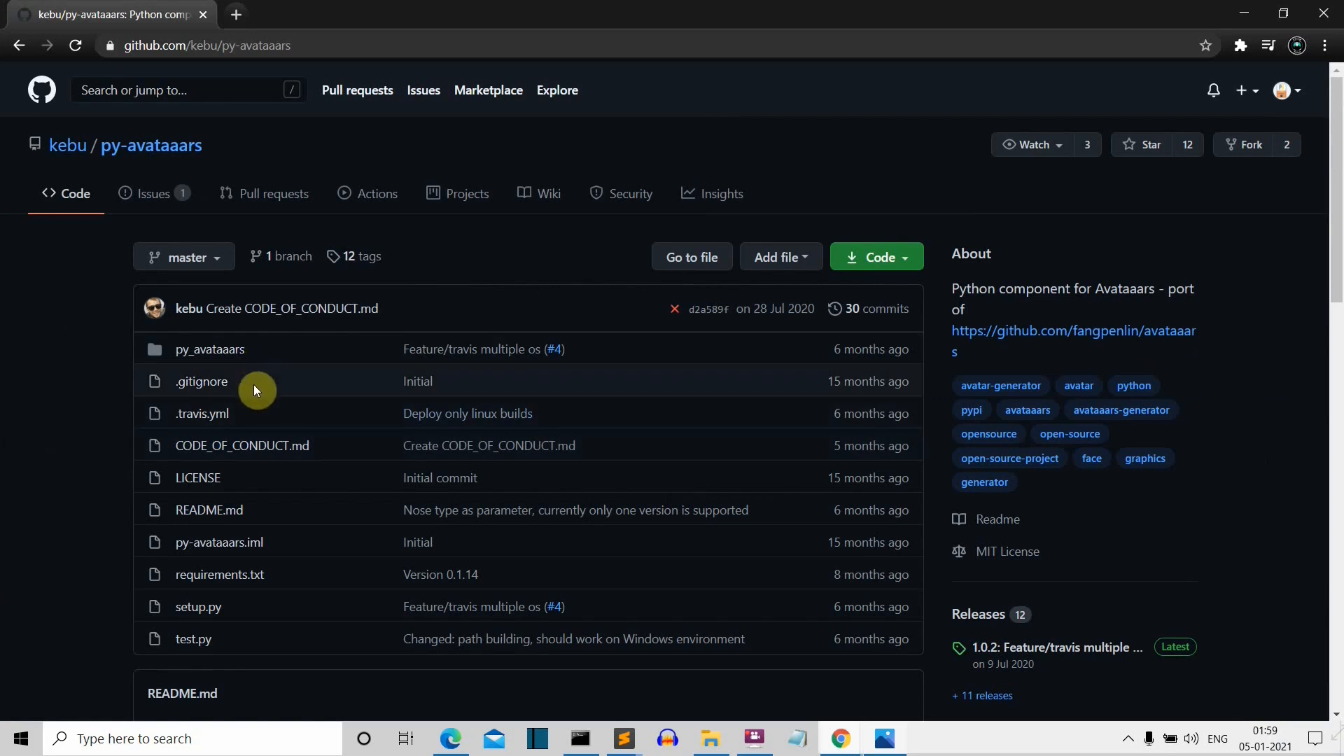
mouse_move(381, 141)
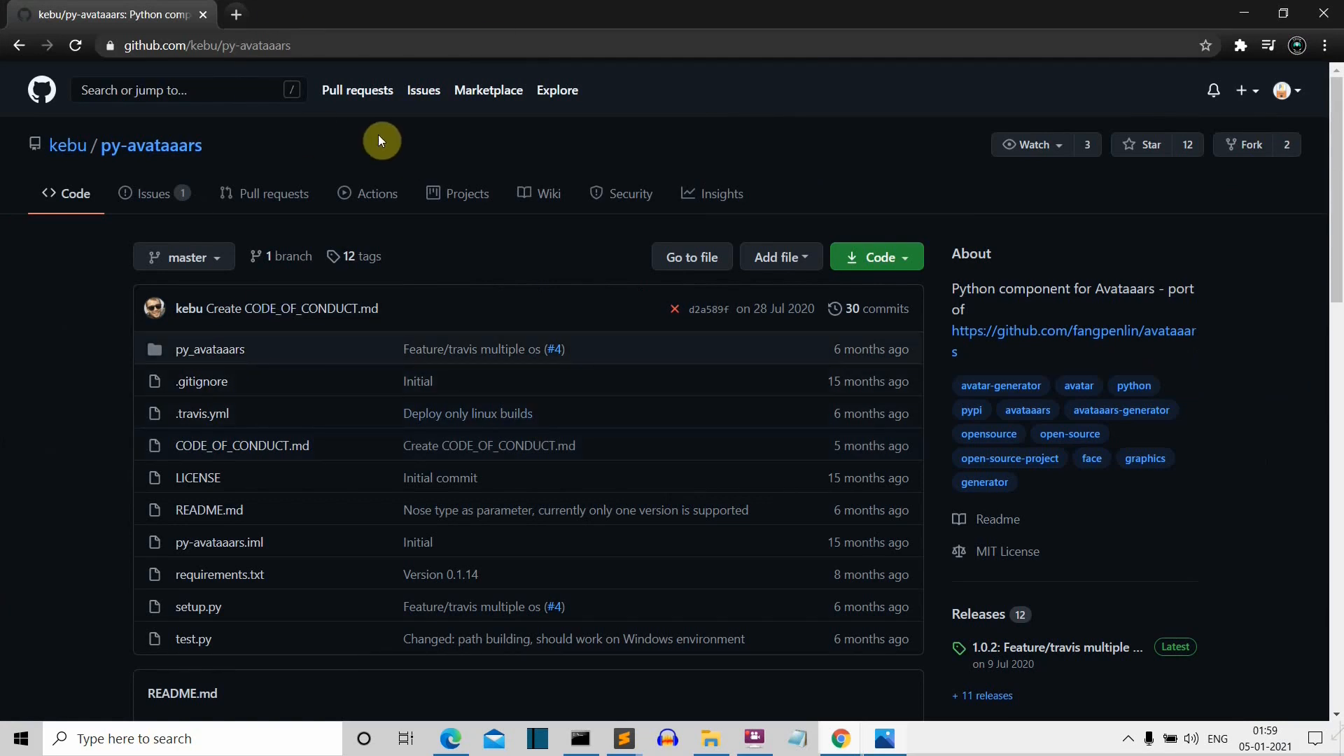
mouse_move(331, 294)
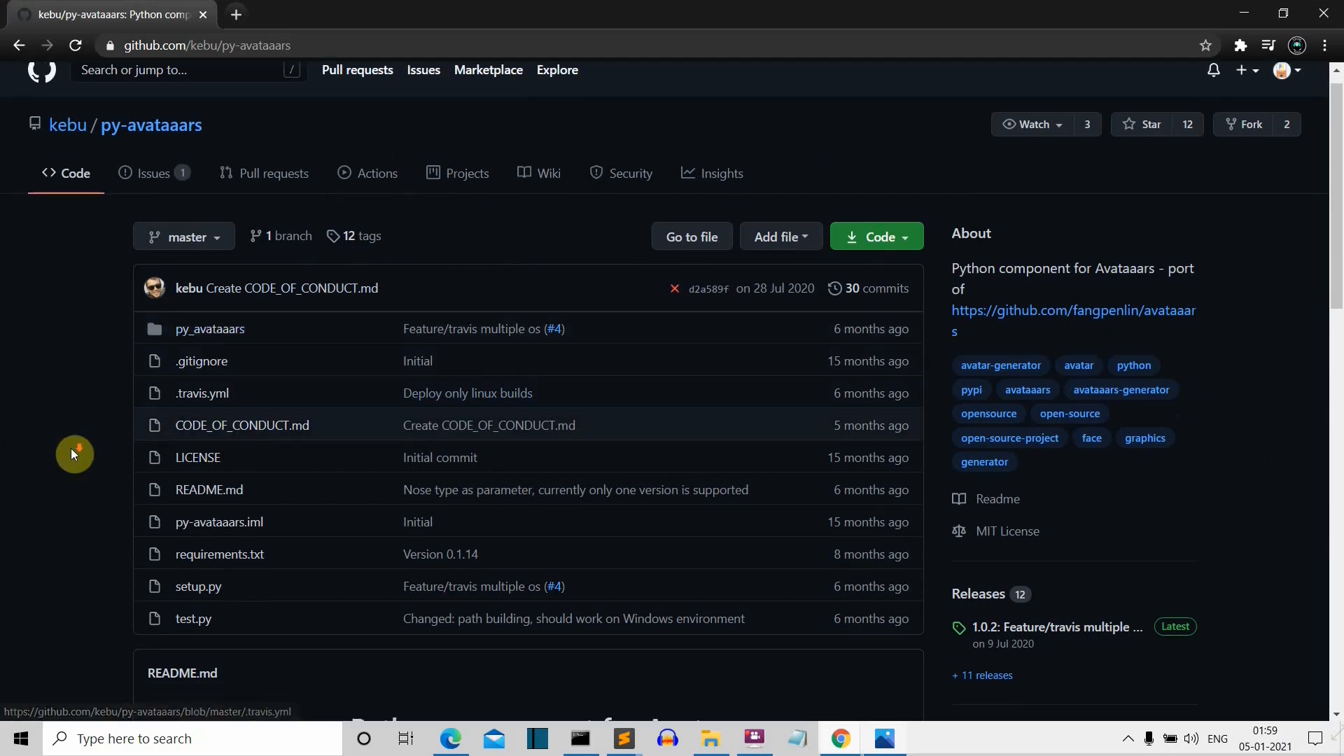
scroll(down, 3)
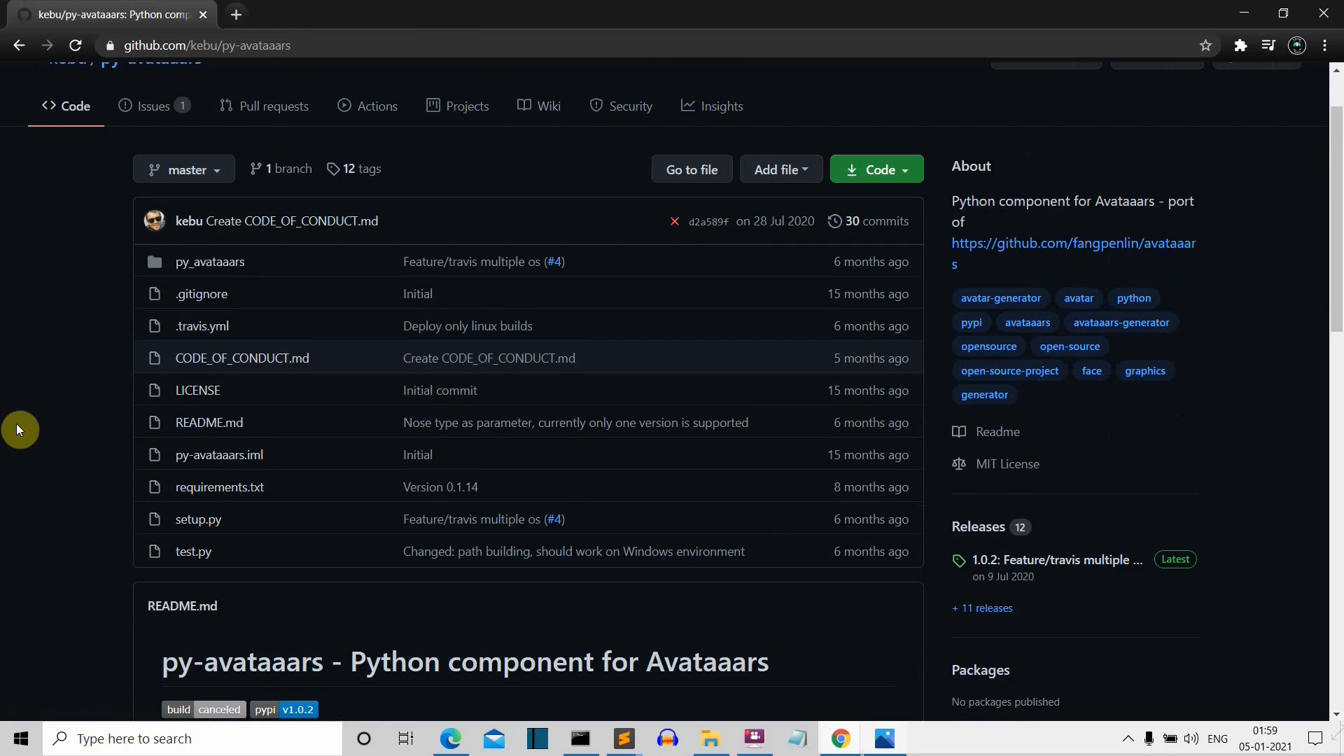
mouse_move(209, 261)
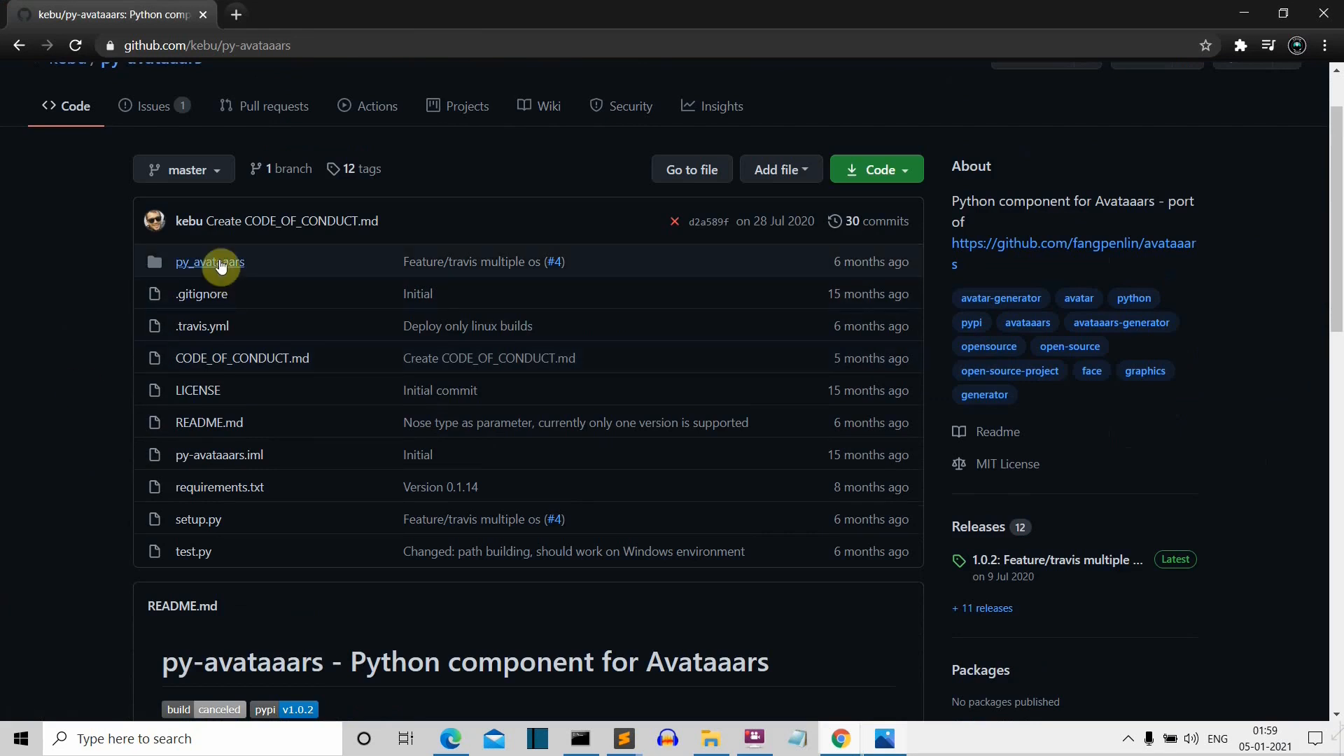
- Browse py_avataaars/templates/face/eyes on GitHub, then bring up the py_avataar folder
click(209, 261)
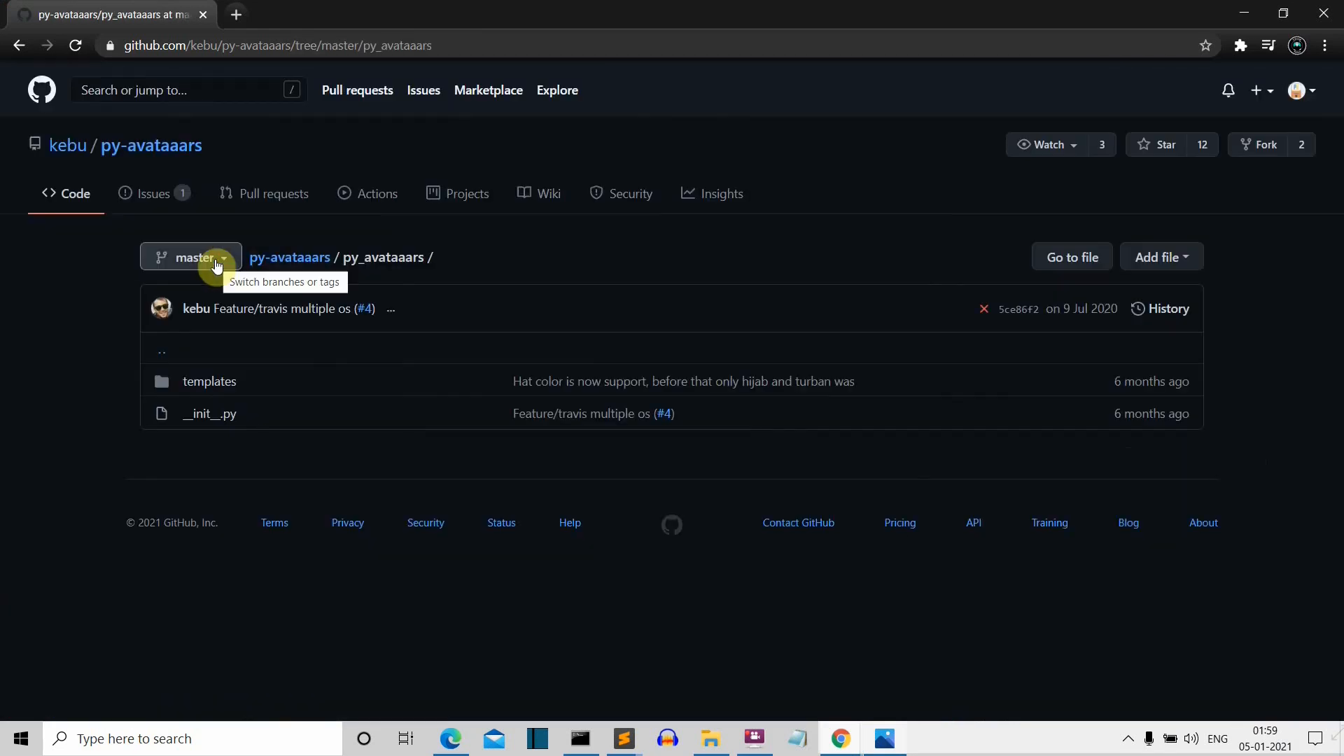
click(208, 381)
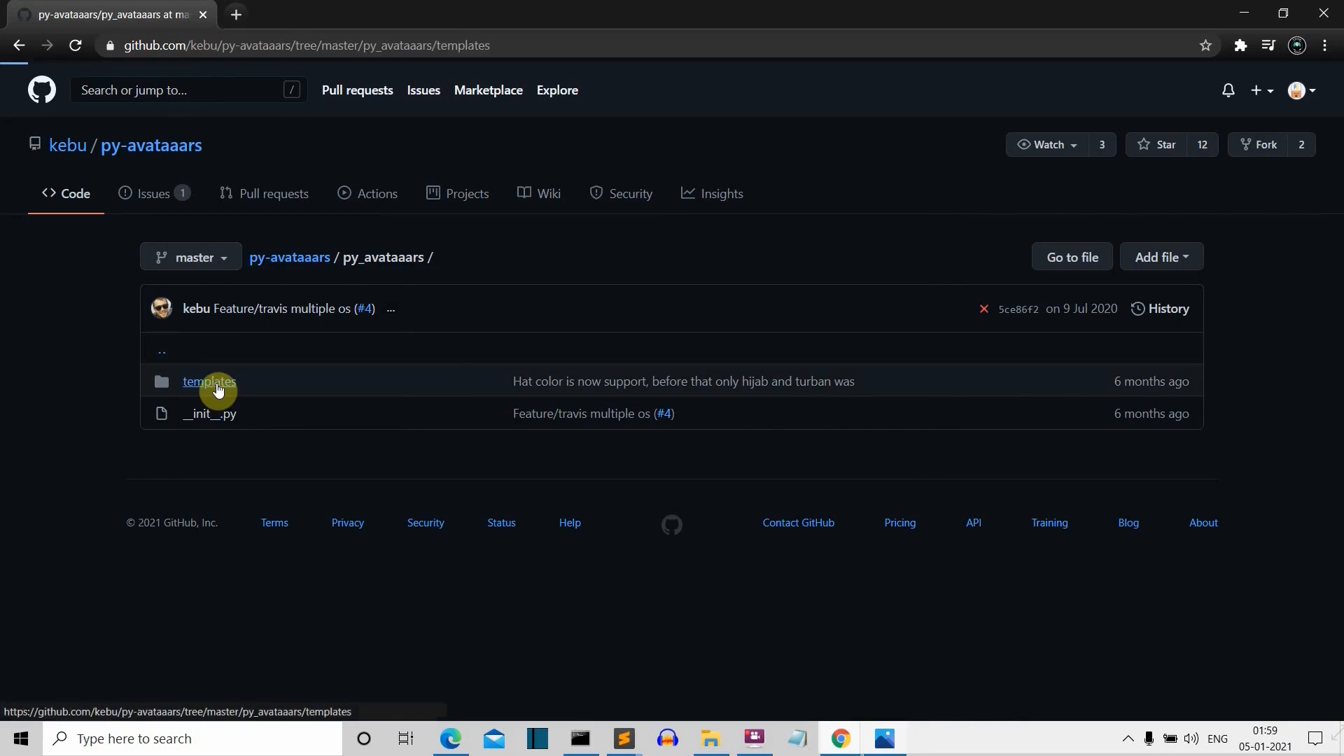
click(209, 382)
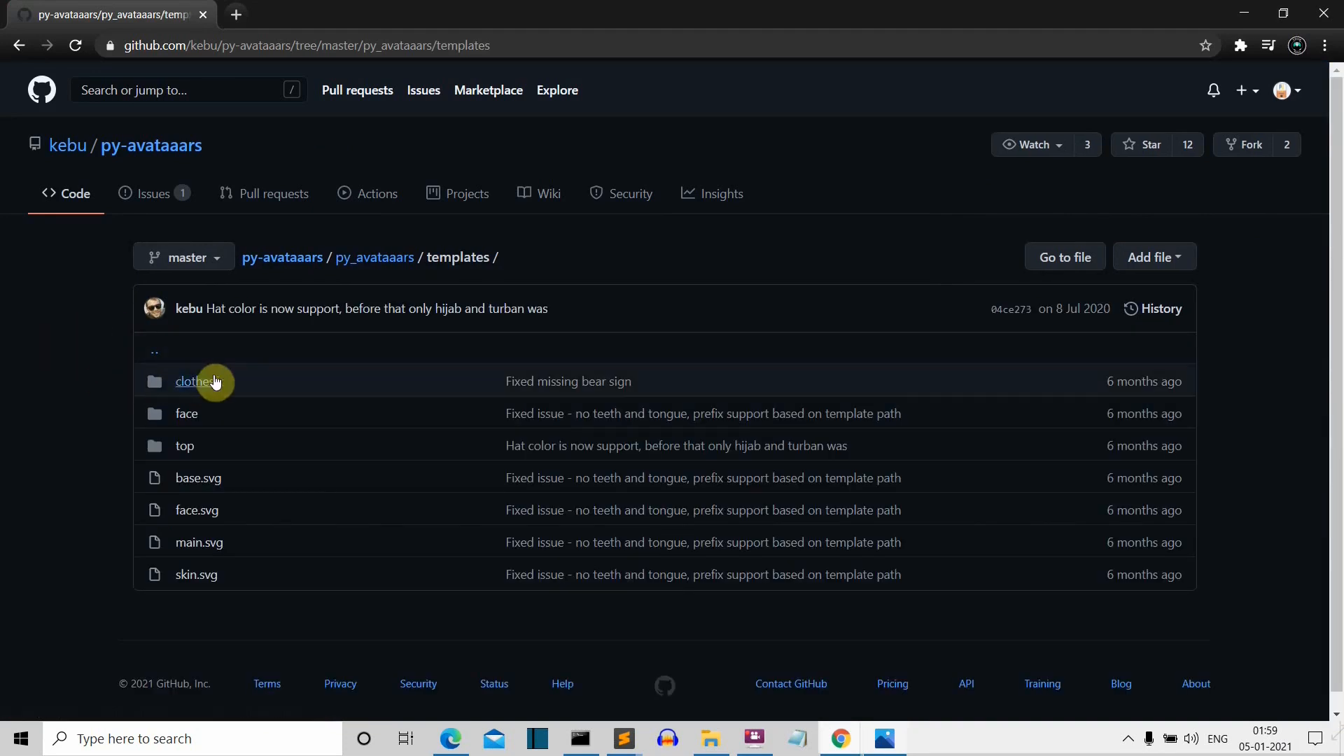
mouse_move(1272, 6)
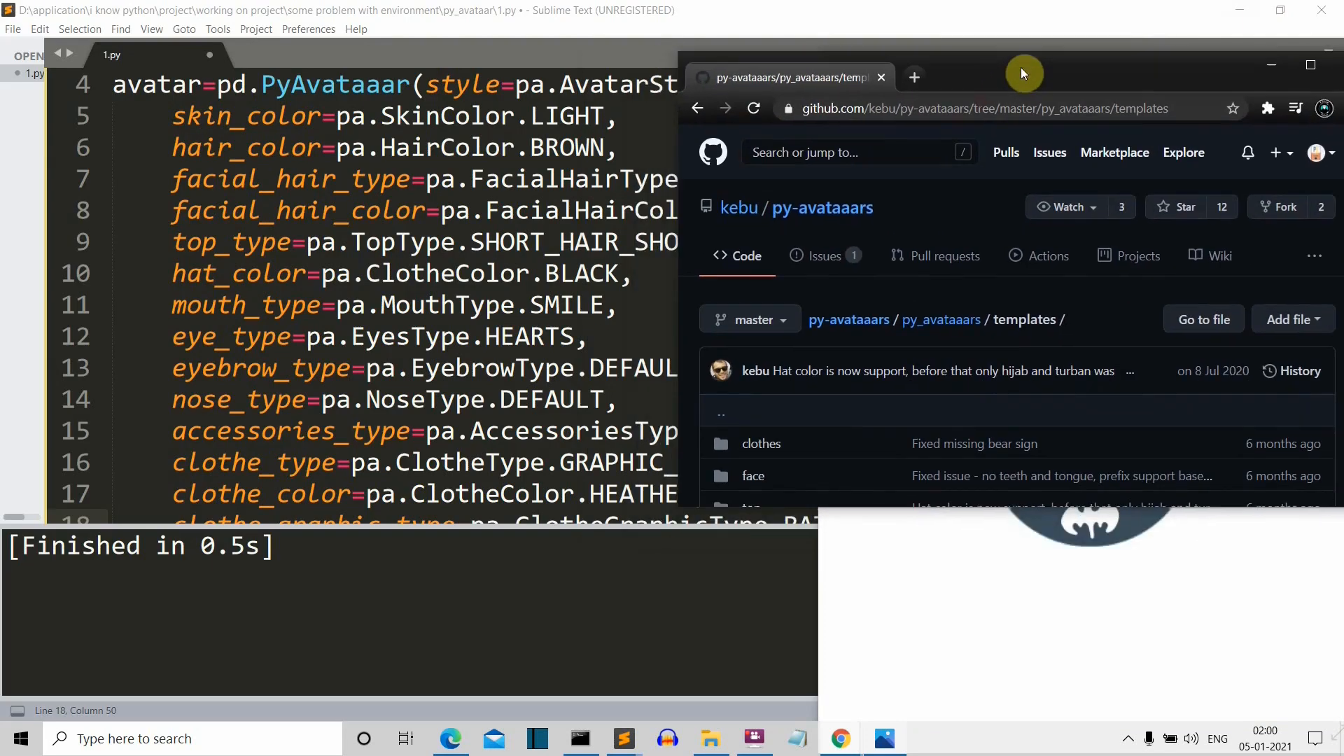
scroll(down, 3)
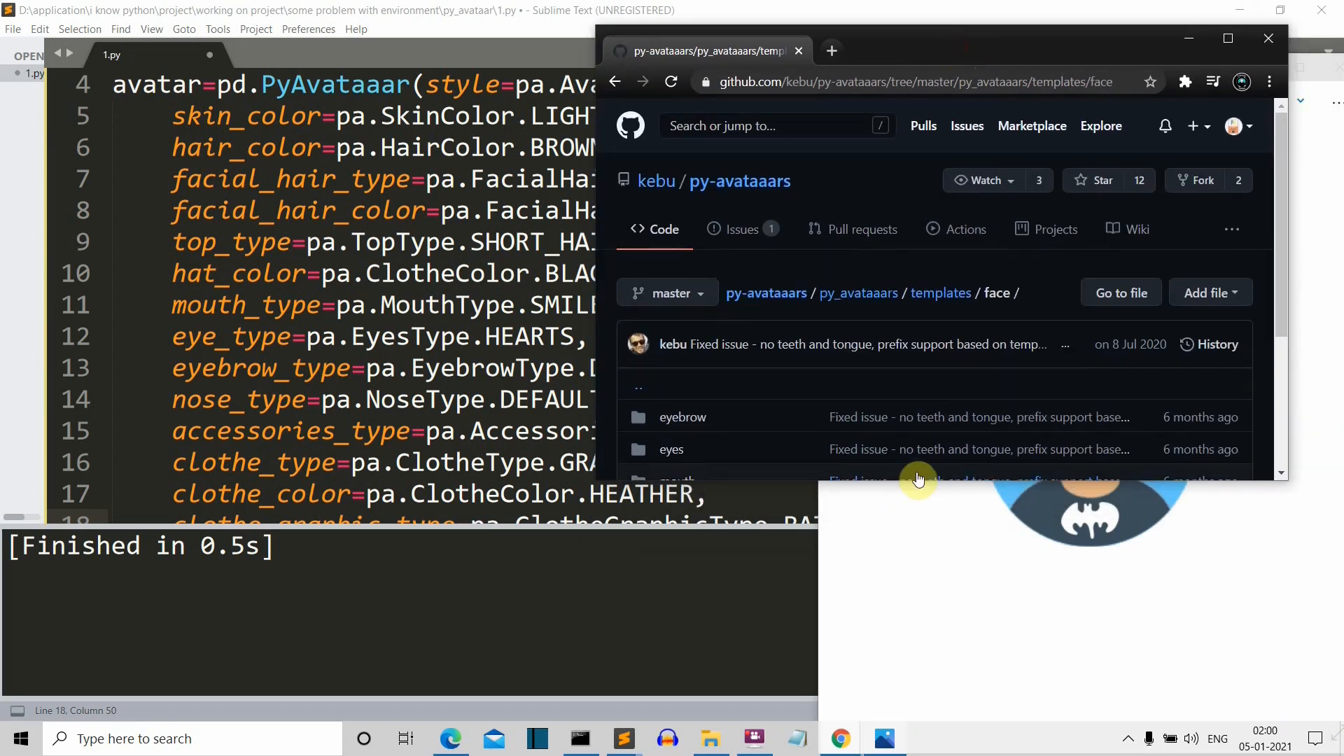
scroll(down, 3)
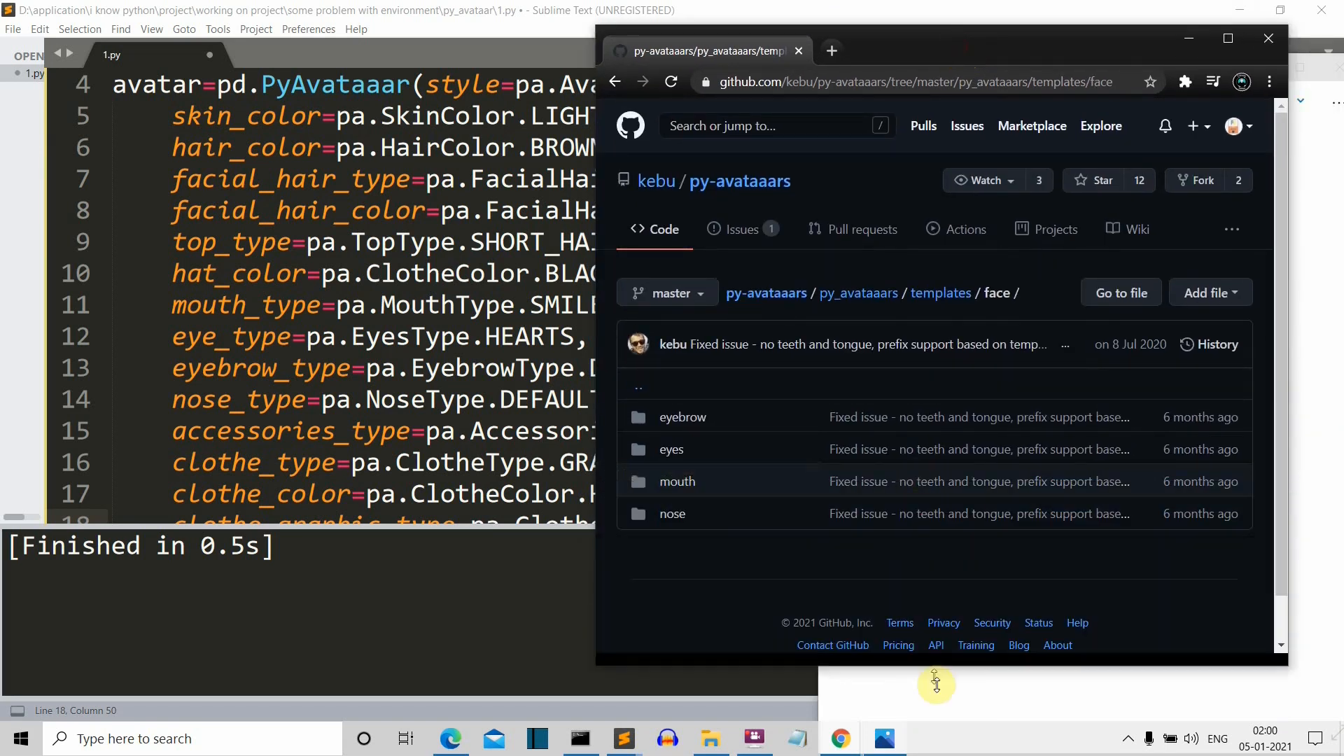
mouse_move(686, 469)
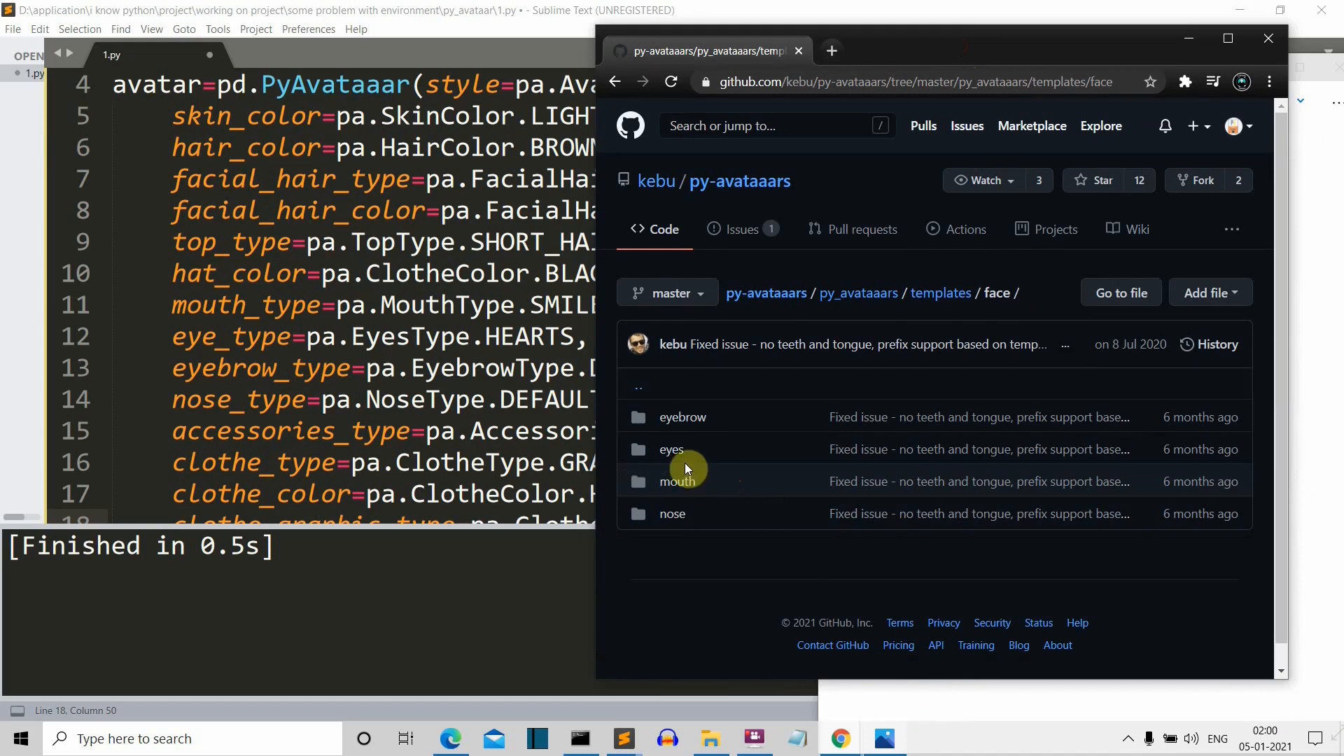
click(671, 450)
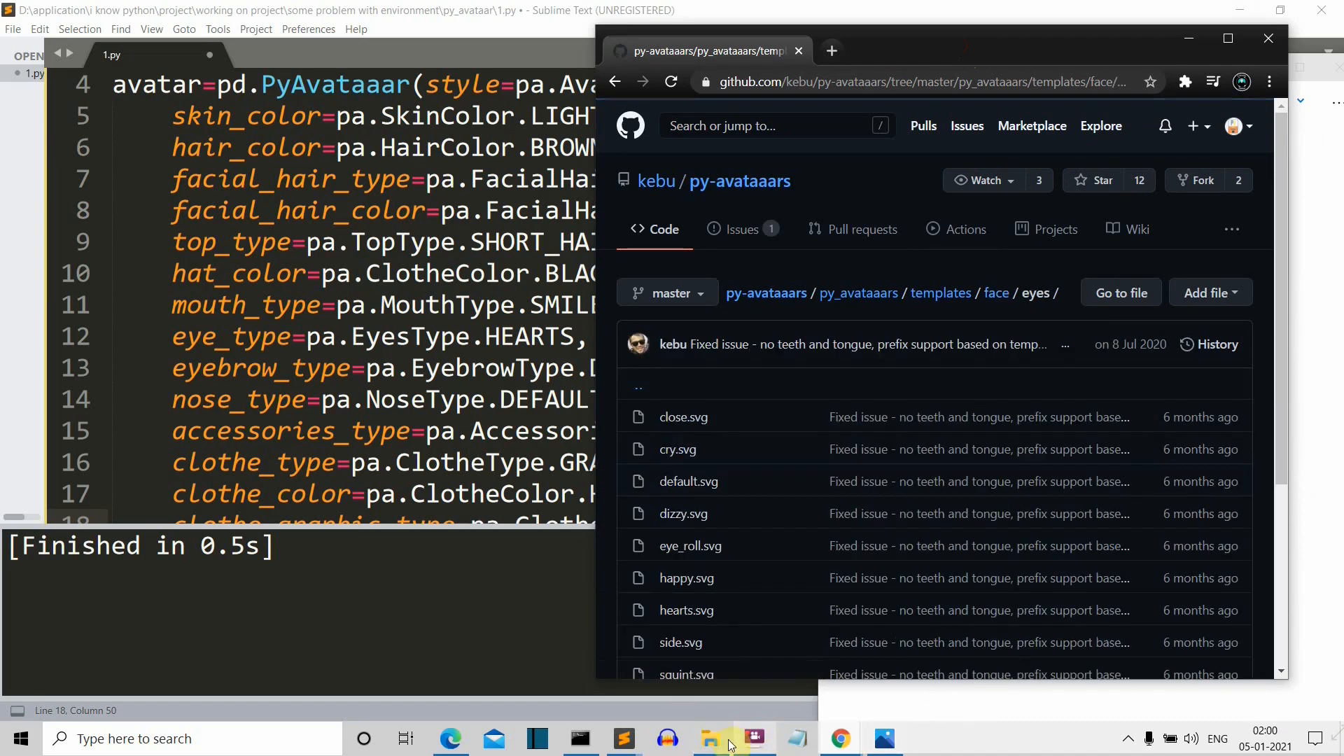
click(710, 737)
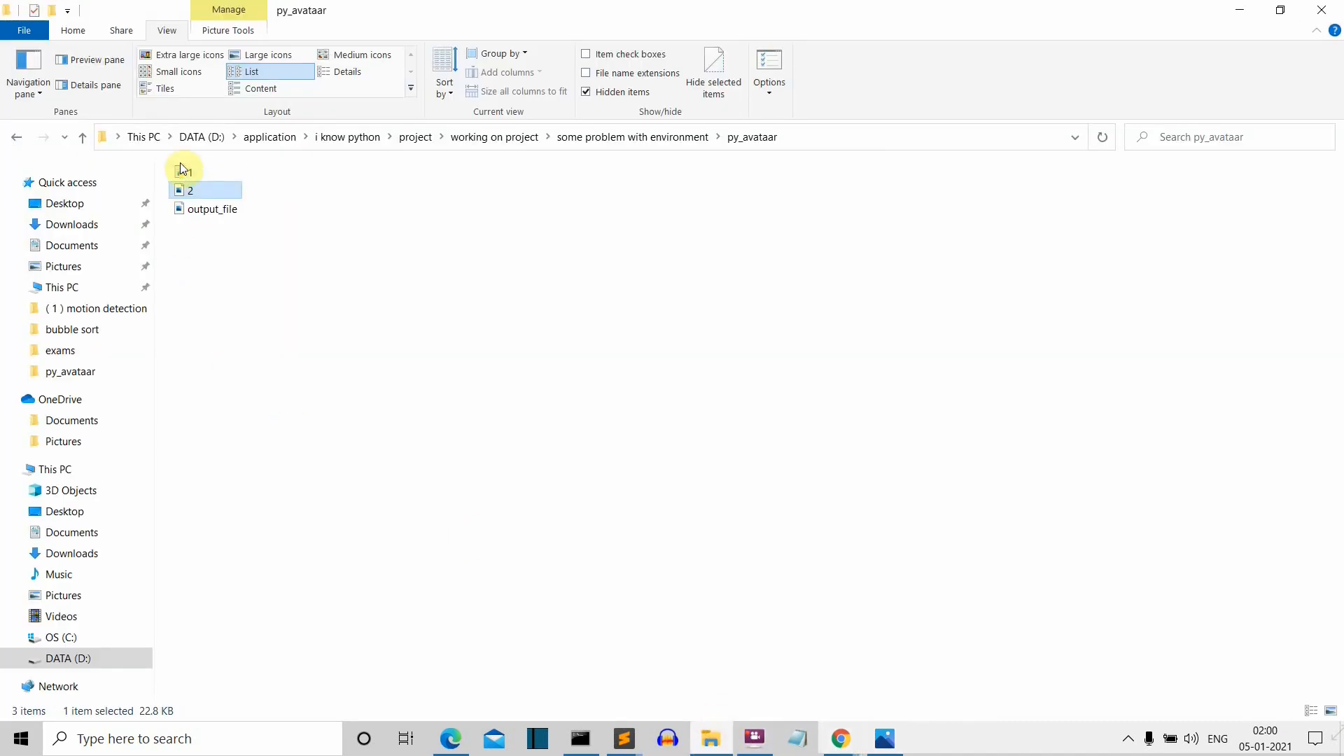
- View output_file and 2.png in Photos, then close the viewer
double_click(211, 209)
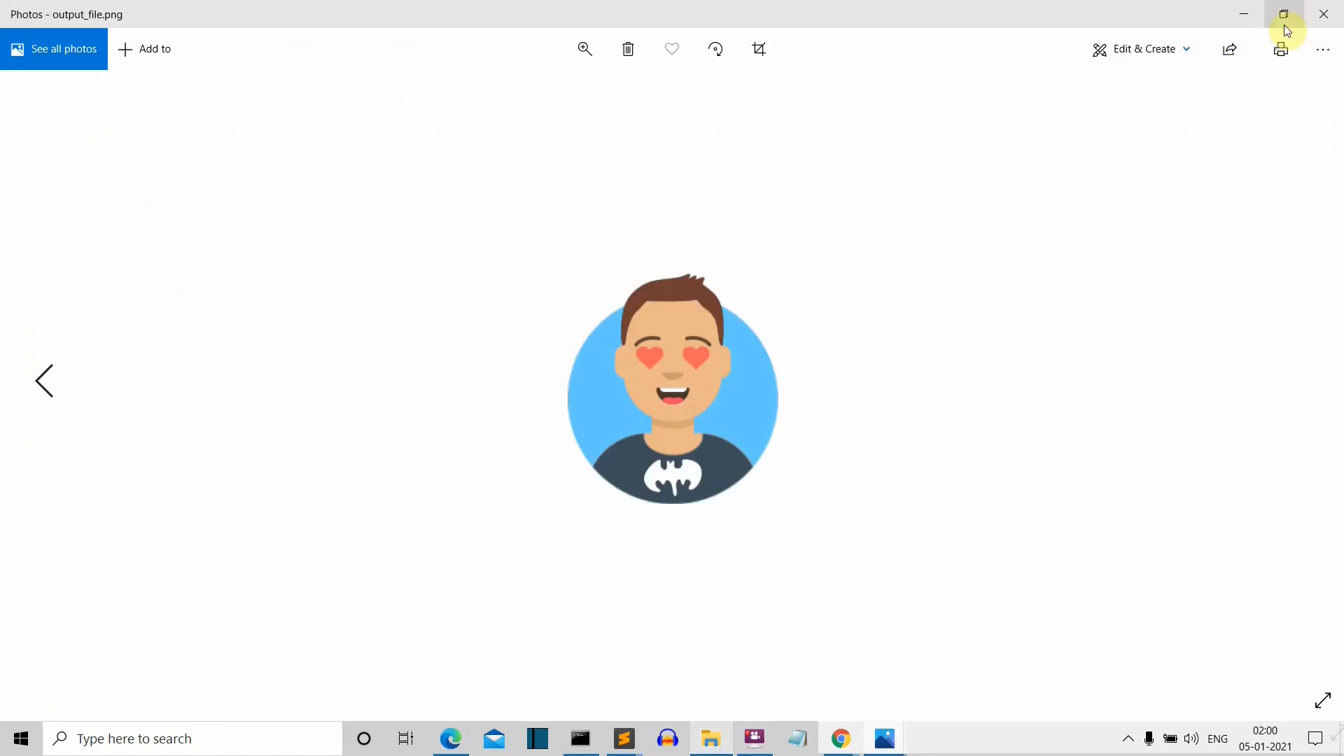
click(1282, 14)
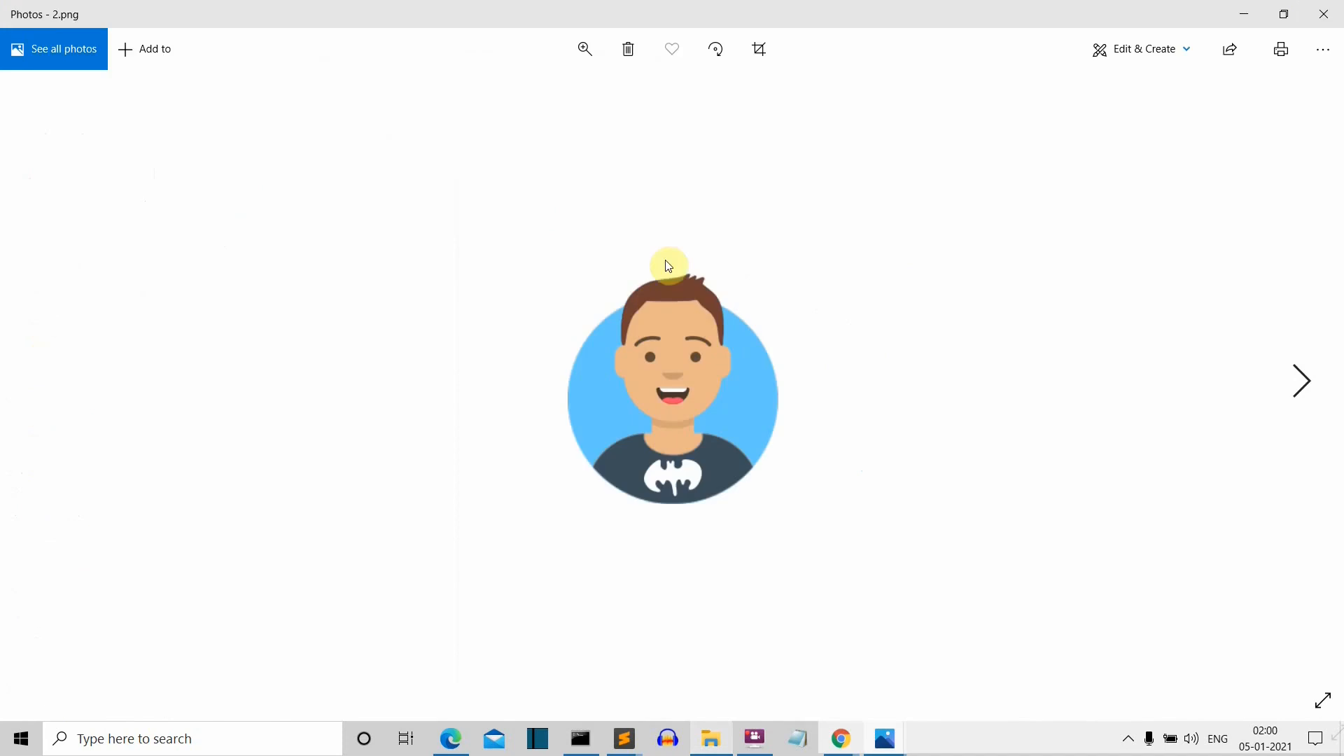
click(1283, 15)
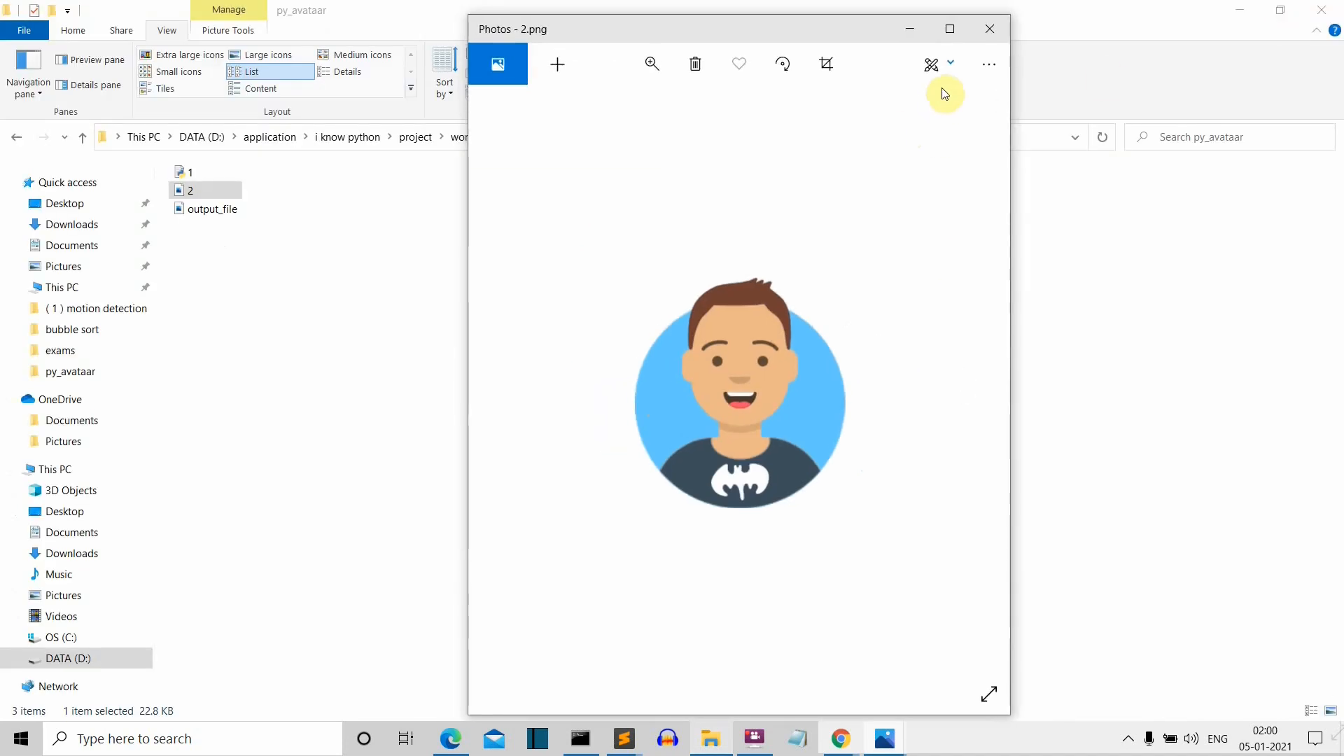
mouse_move(989, 28)
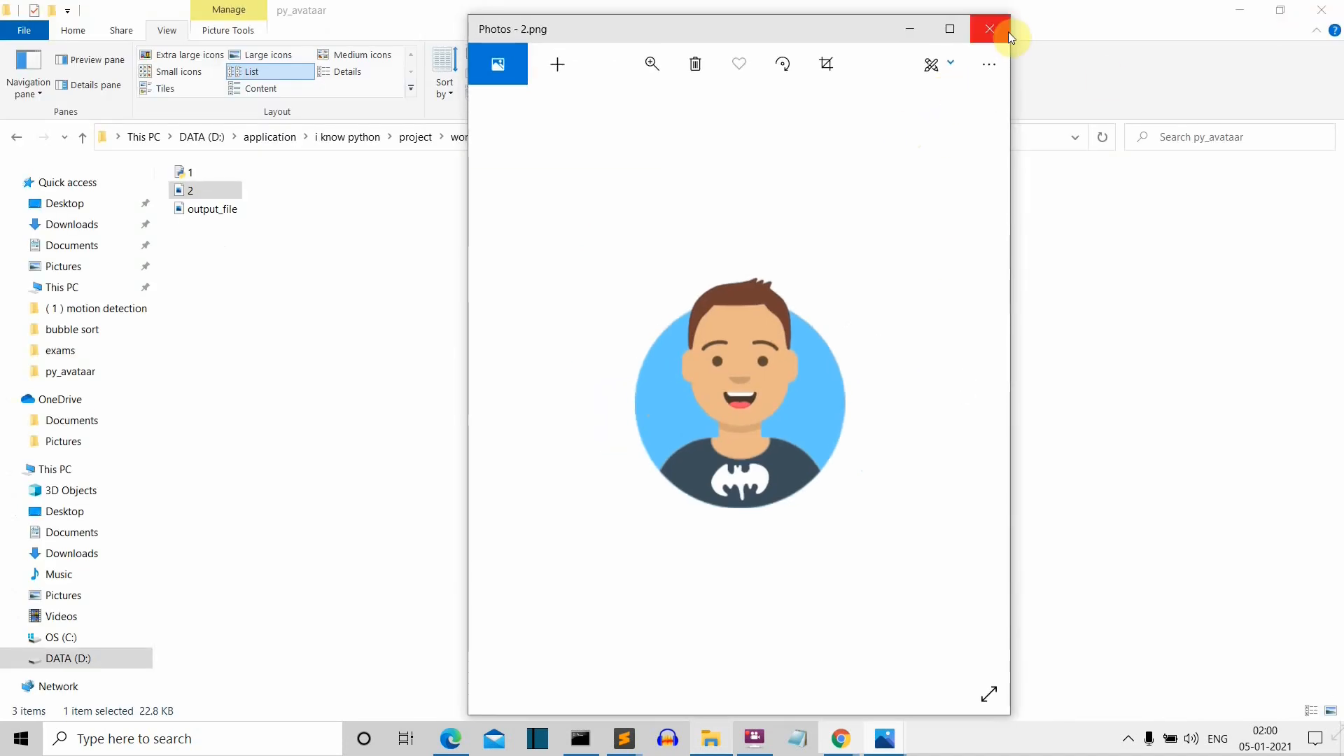
click(991, 28)
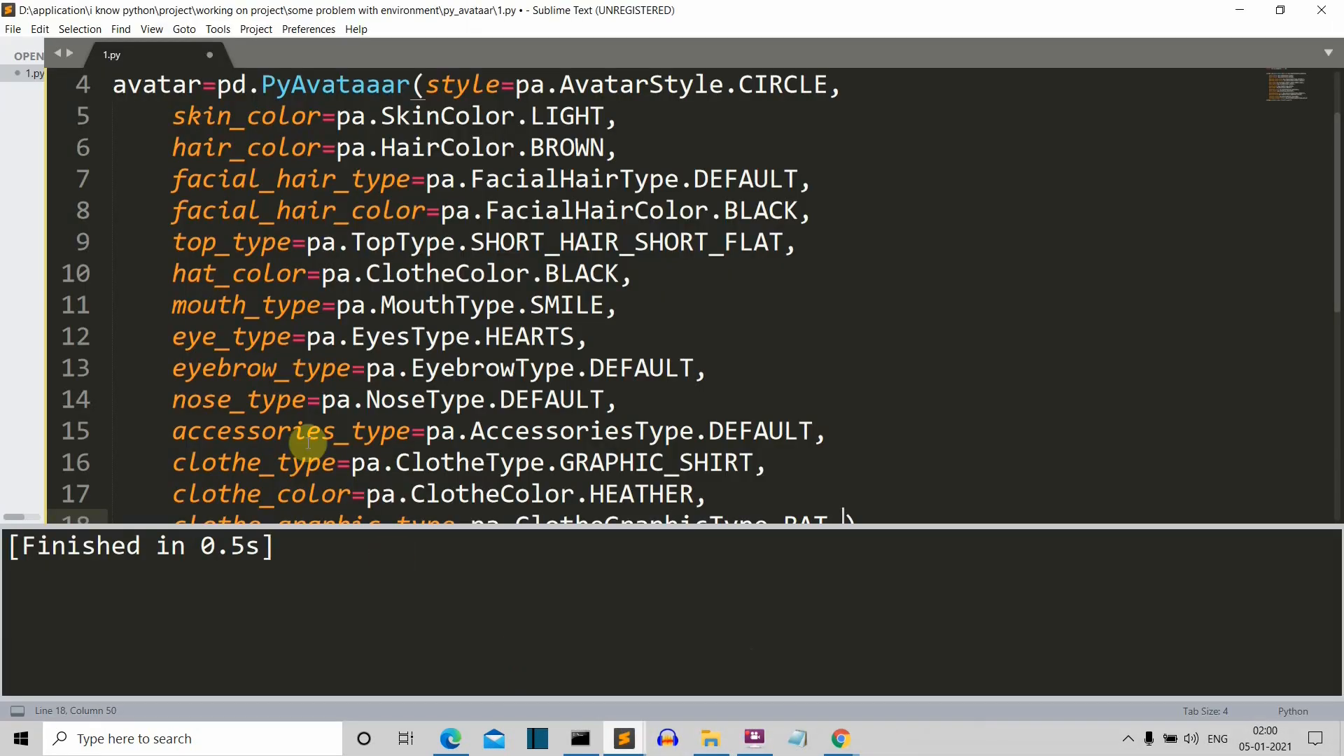
mouse_move(839, 737)
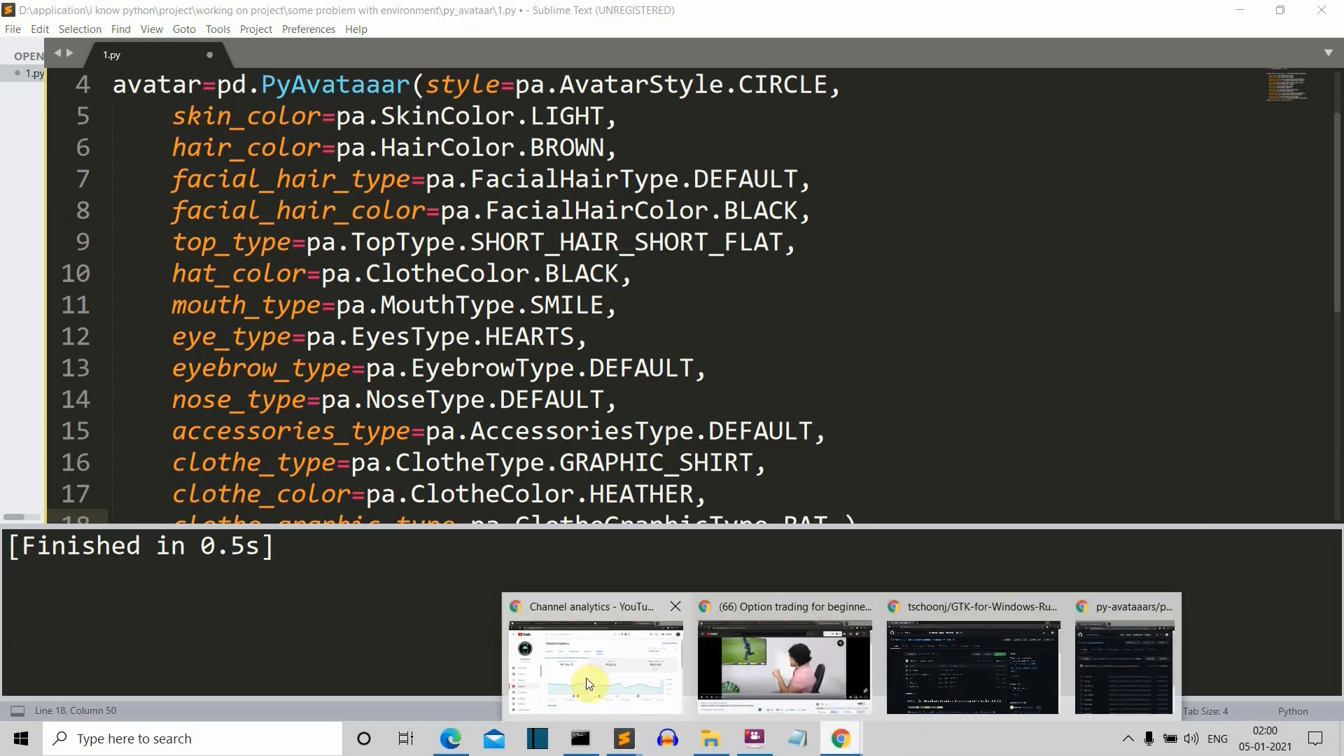
click(970, 664)
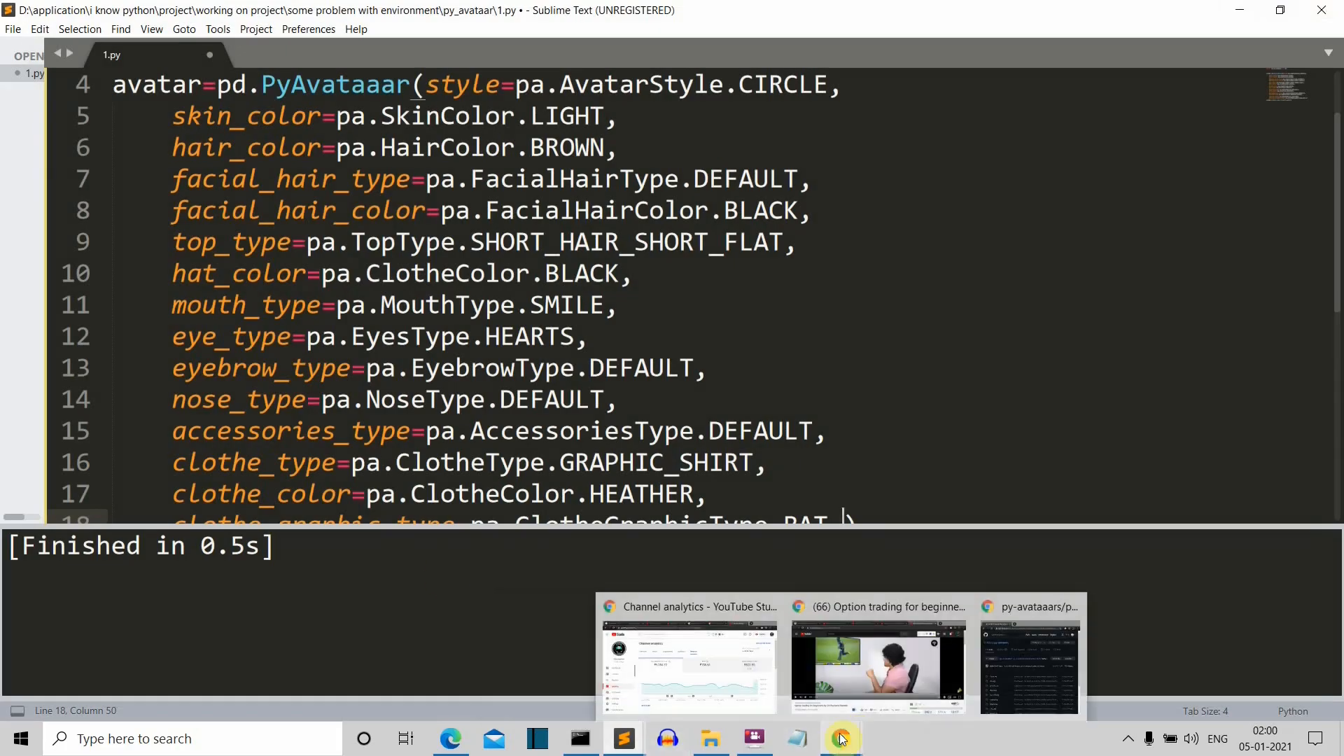
- Bring up the GitHub eyes templates page and scroll down to wink_wacky.svg
click(1027, 664)
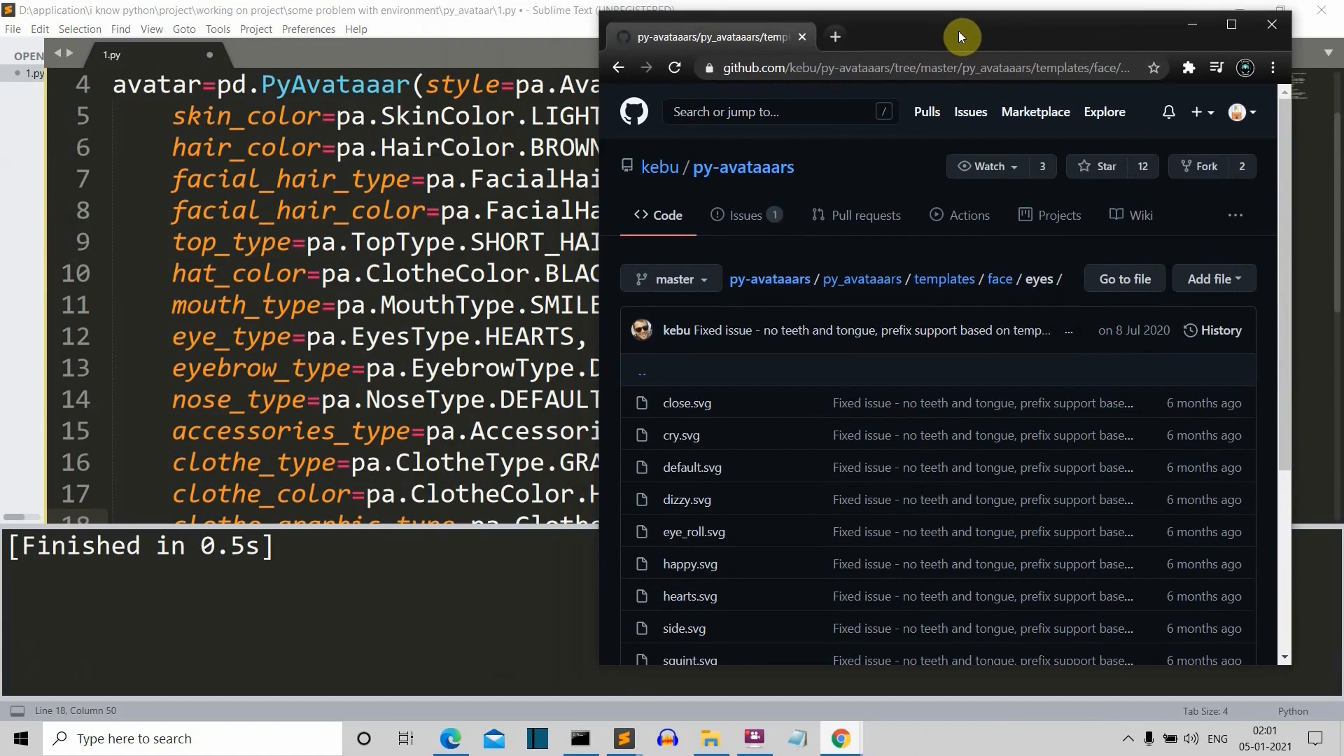
mouse_move(733, 439)
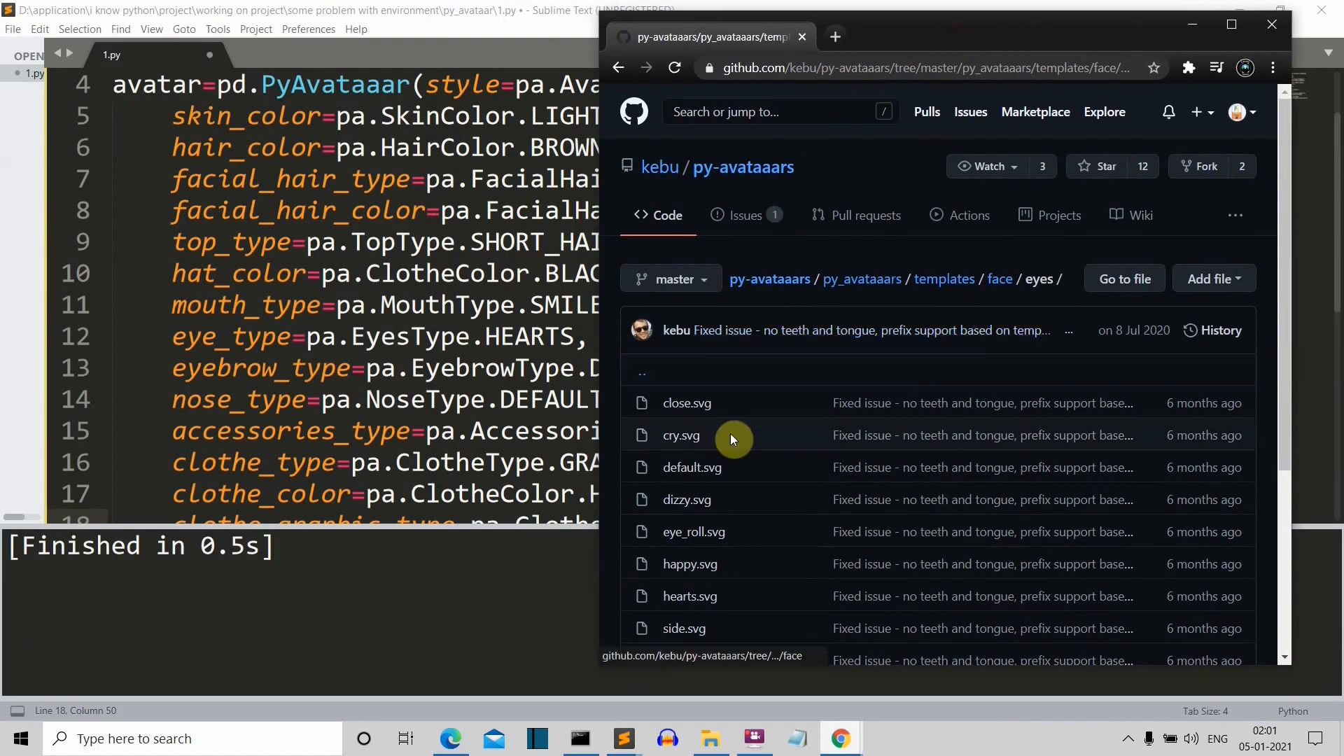
scroll(down, 3)
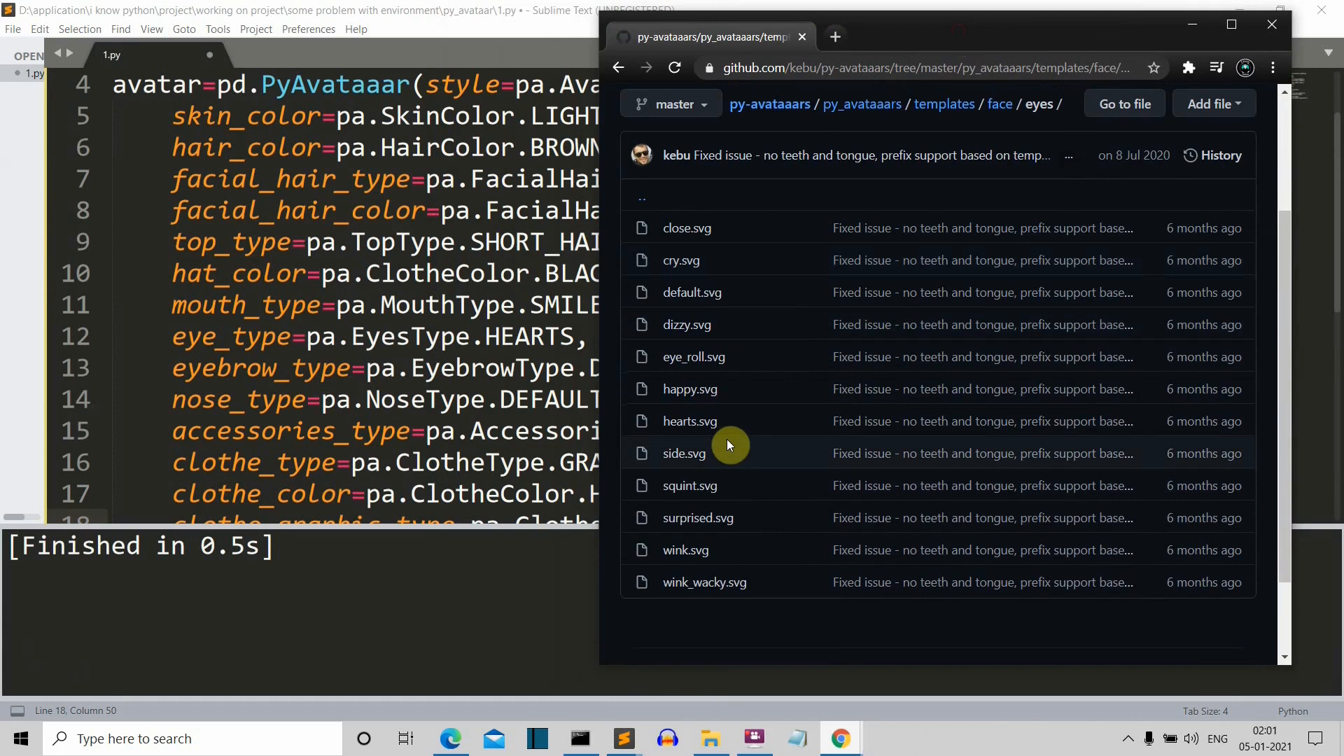
mouse_move(685, 549)
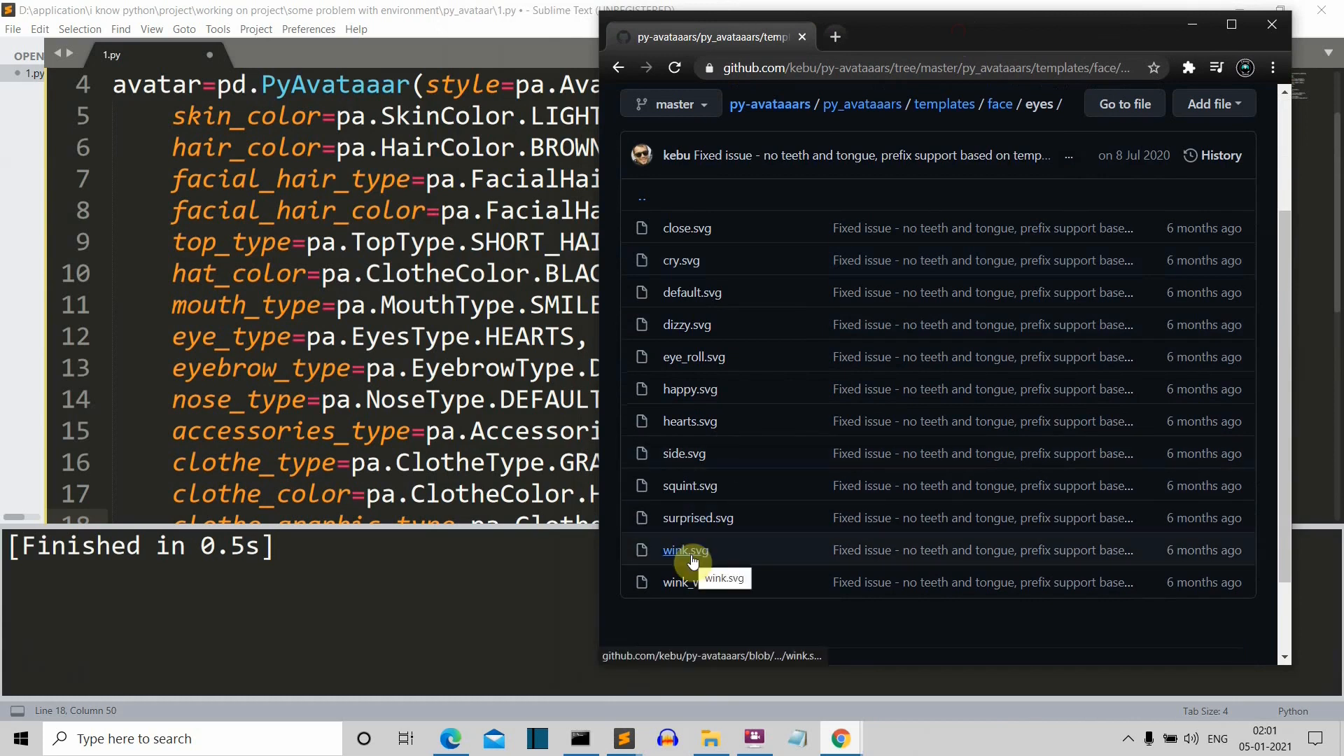
mouse_move(701, 573)
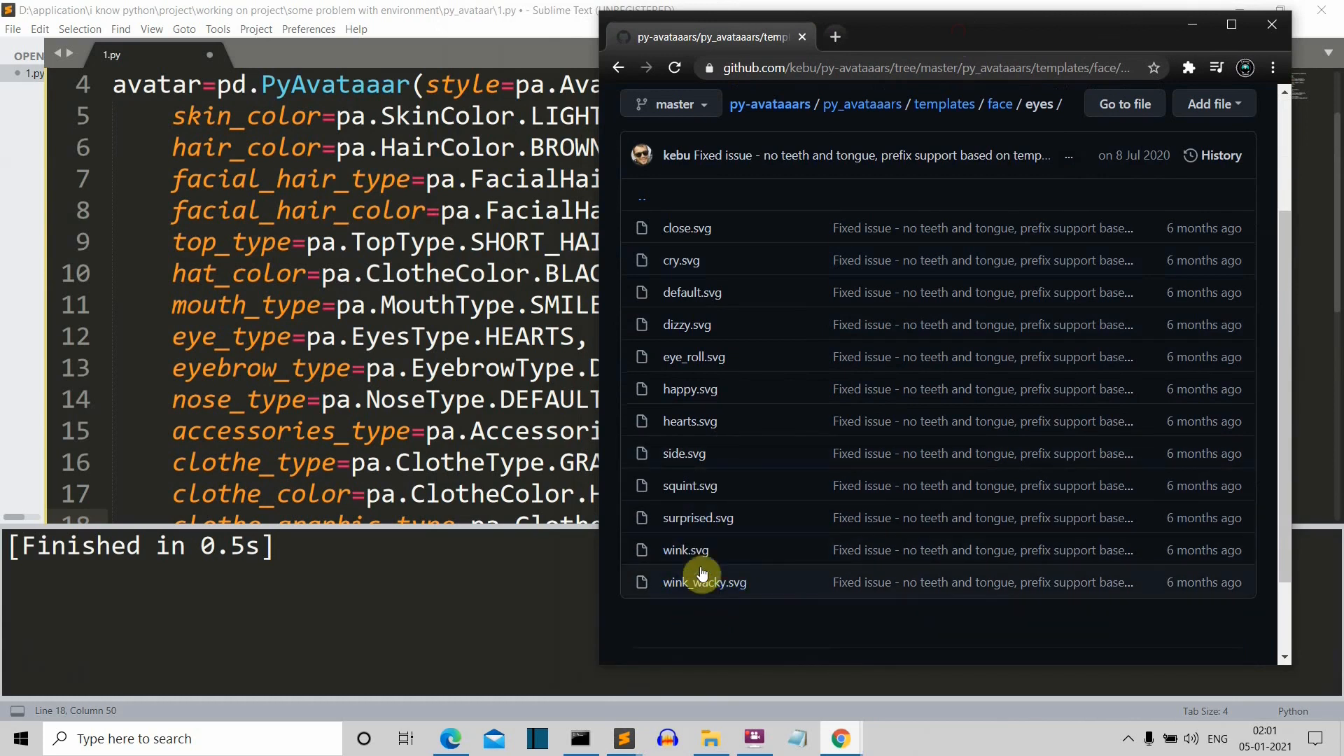
mouse_move(739, 354)
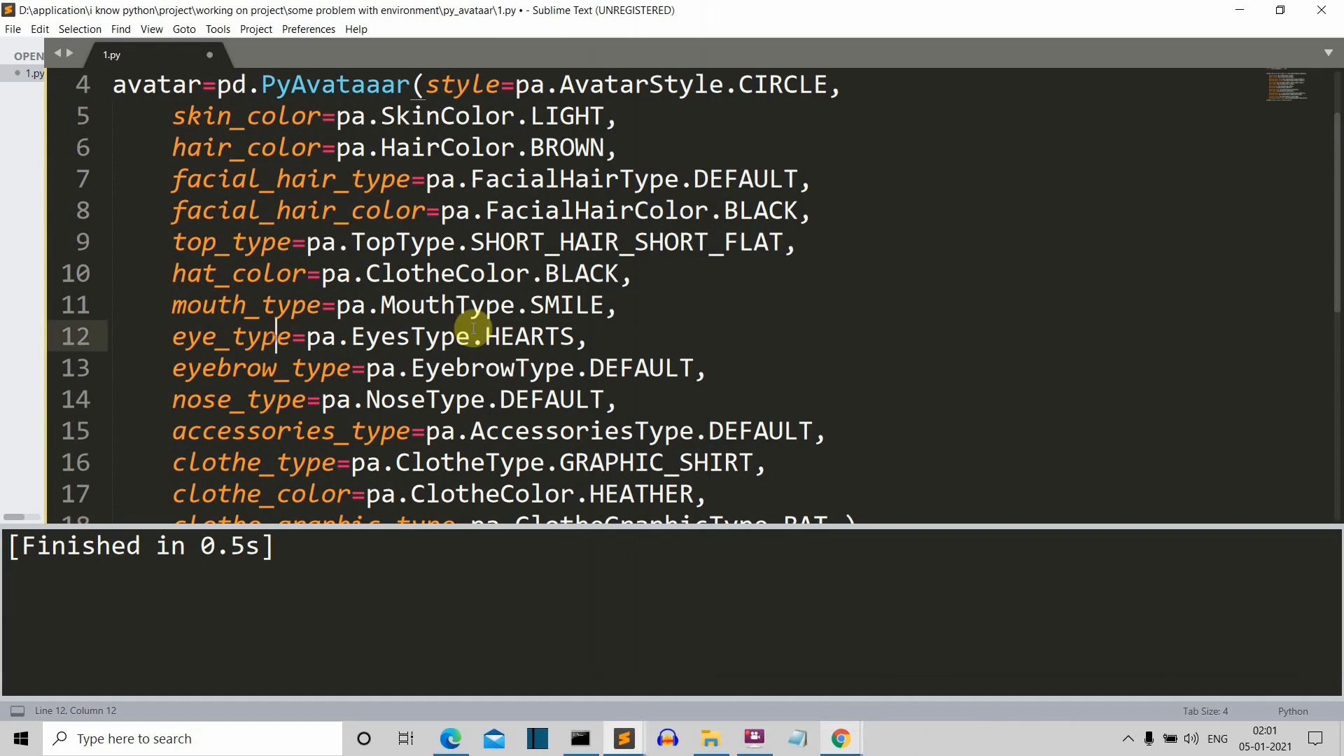
- Set eye_type on line 12 to WINK_WACKY, checking GitHub's eye list, and rerun the script
click(576, 336)
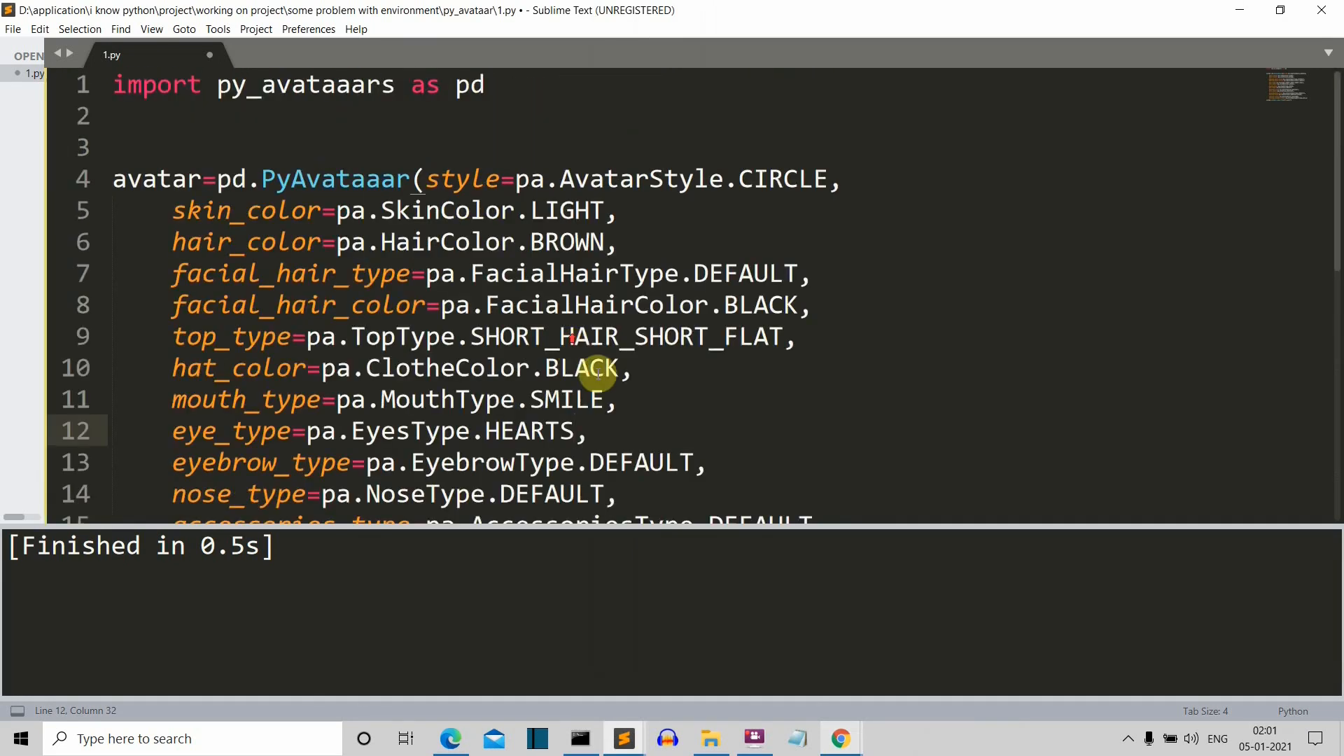
scroll(down, 3)
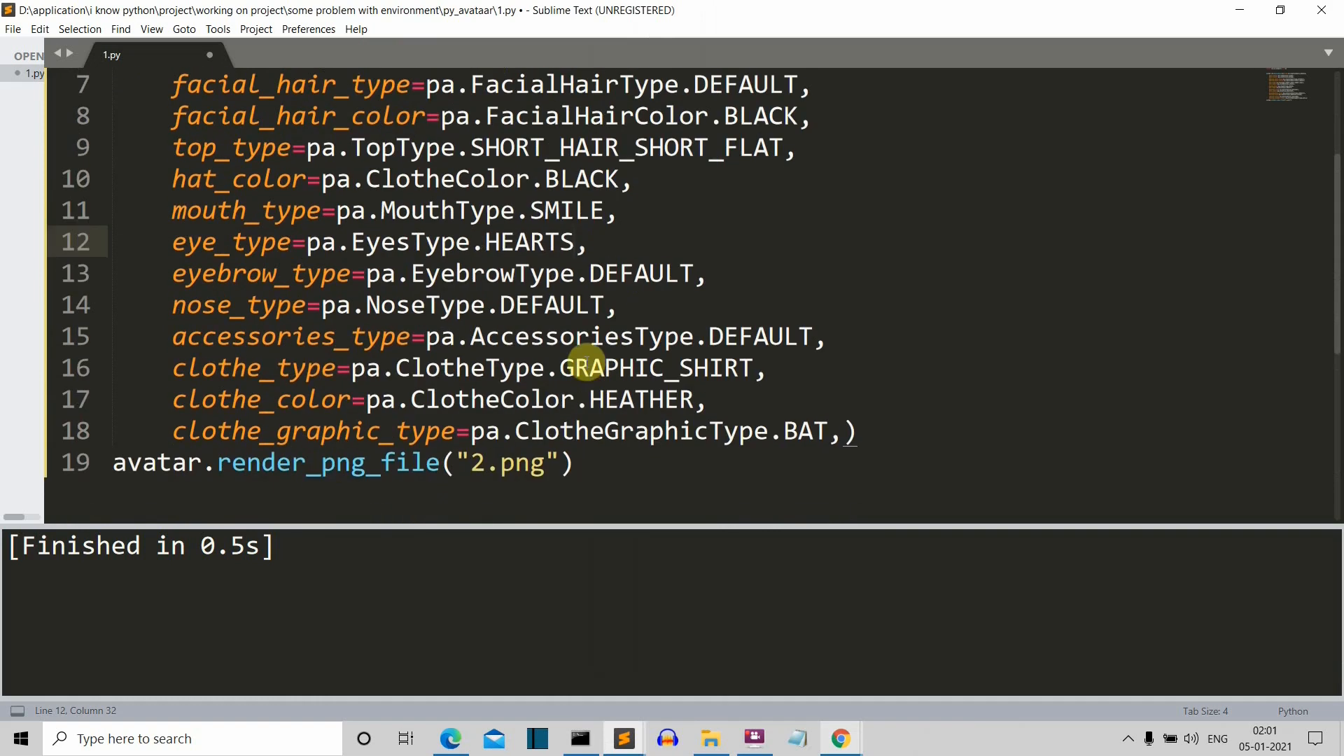
mouse_move(838, 738)
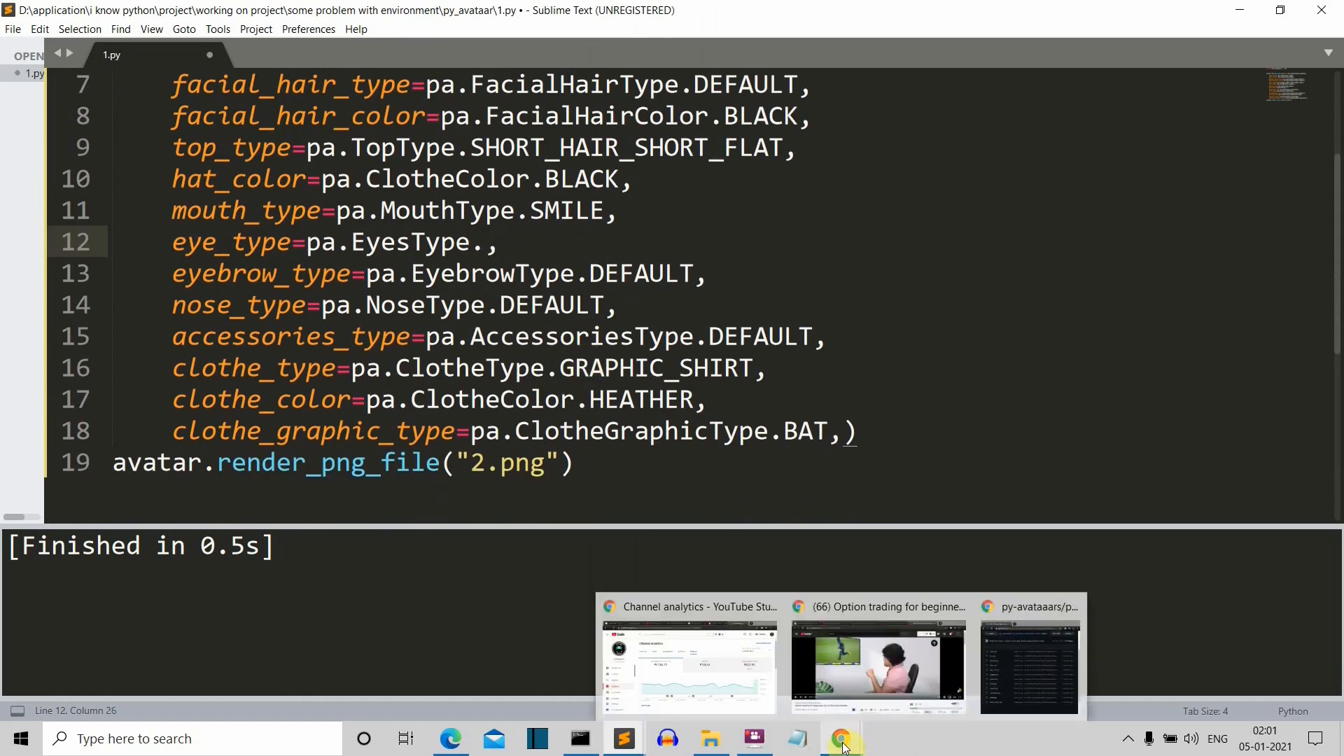
click(1027, 664)
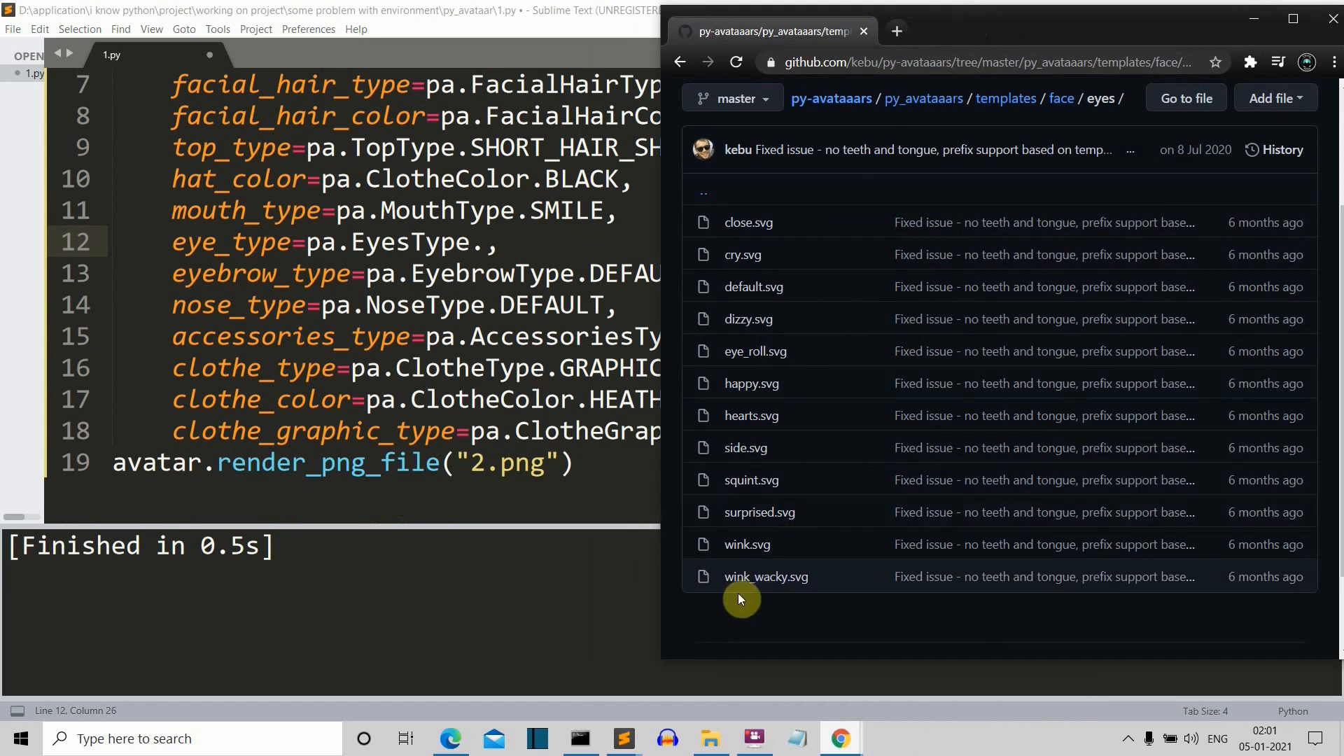
mouse_move(958, 45)
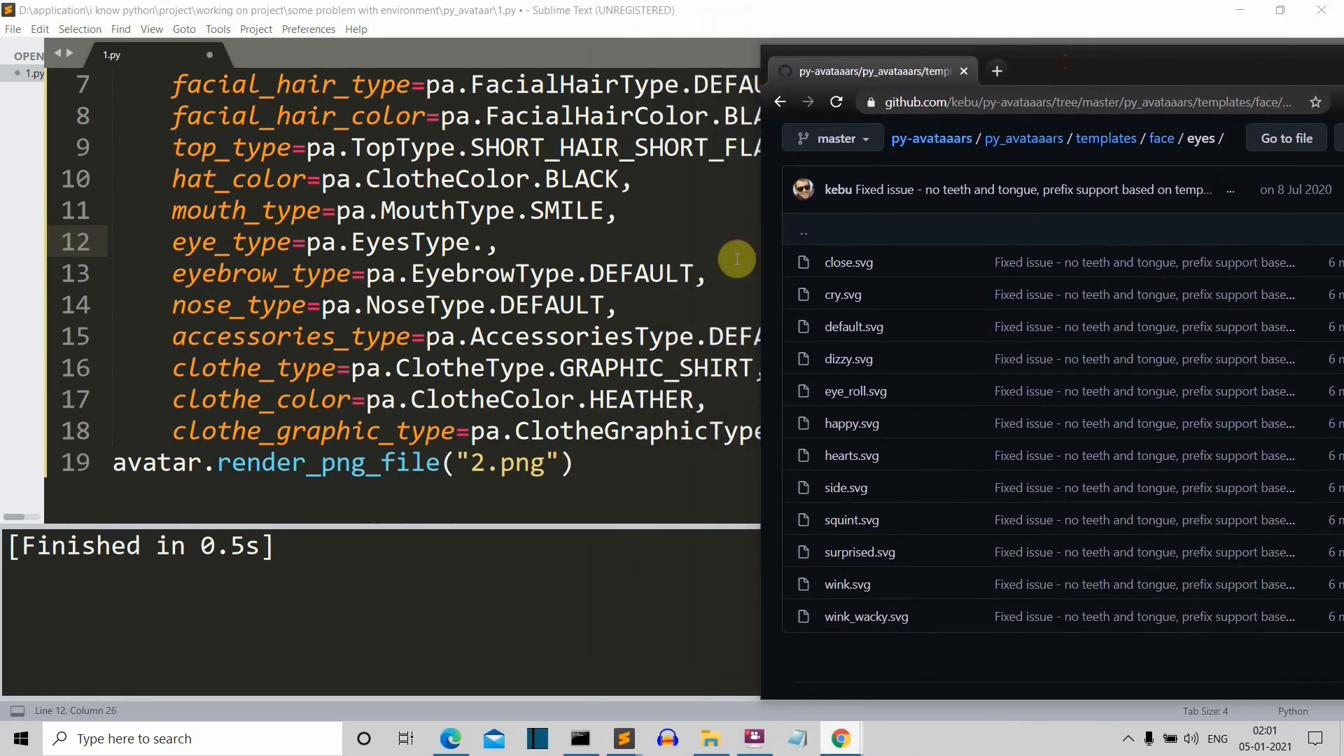
mouse_move(638, 177)
text(WU)
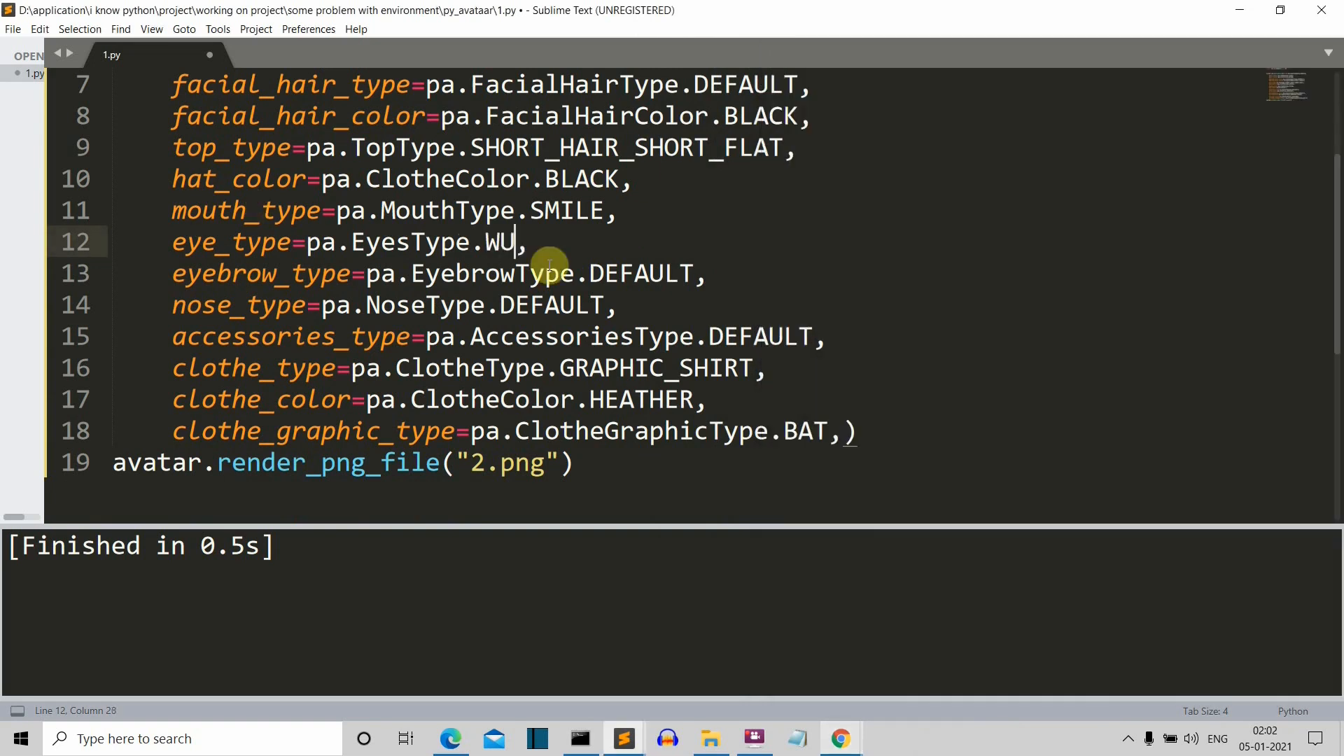
text(INK_)
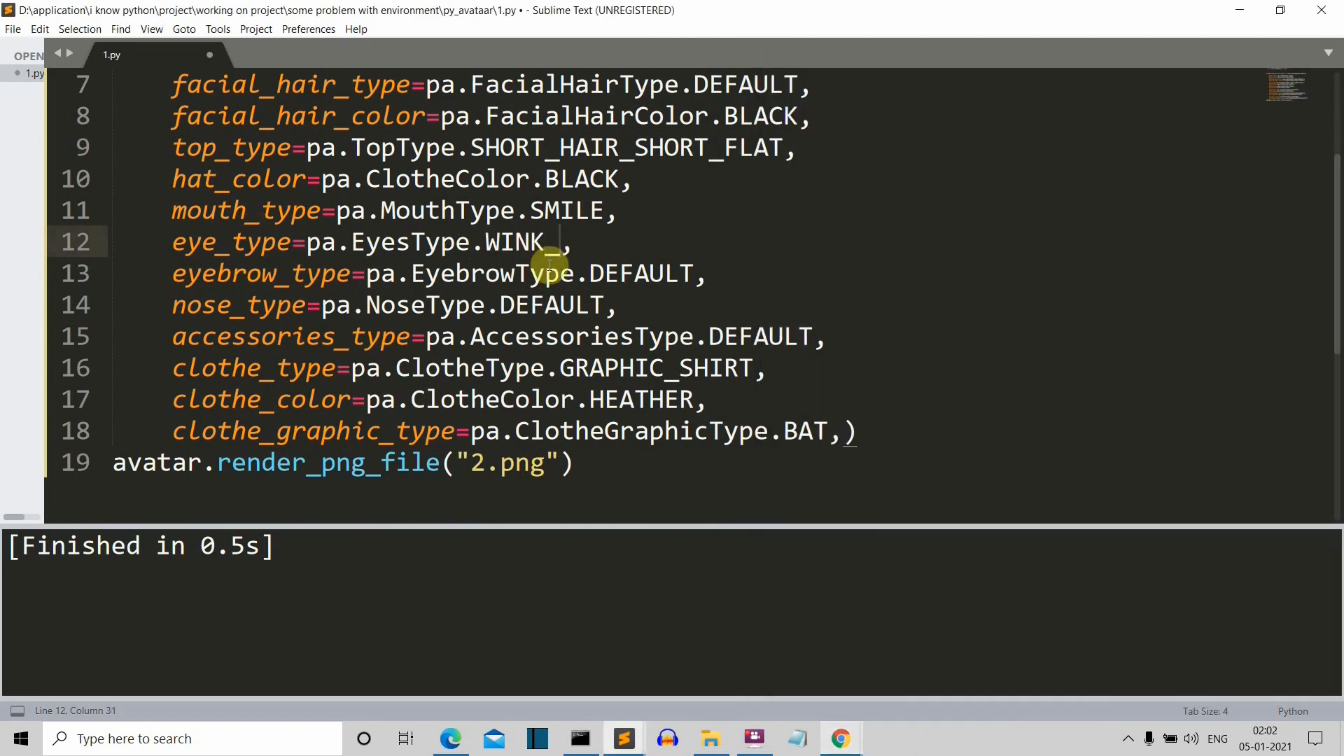
text(WACKY)
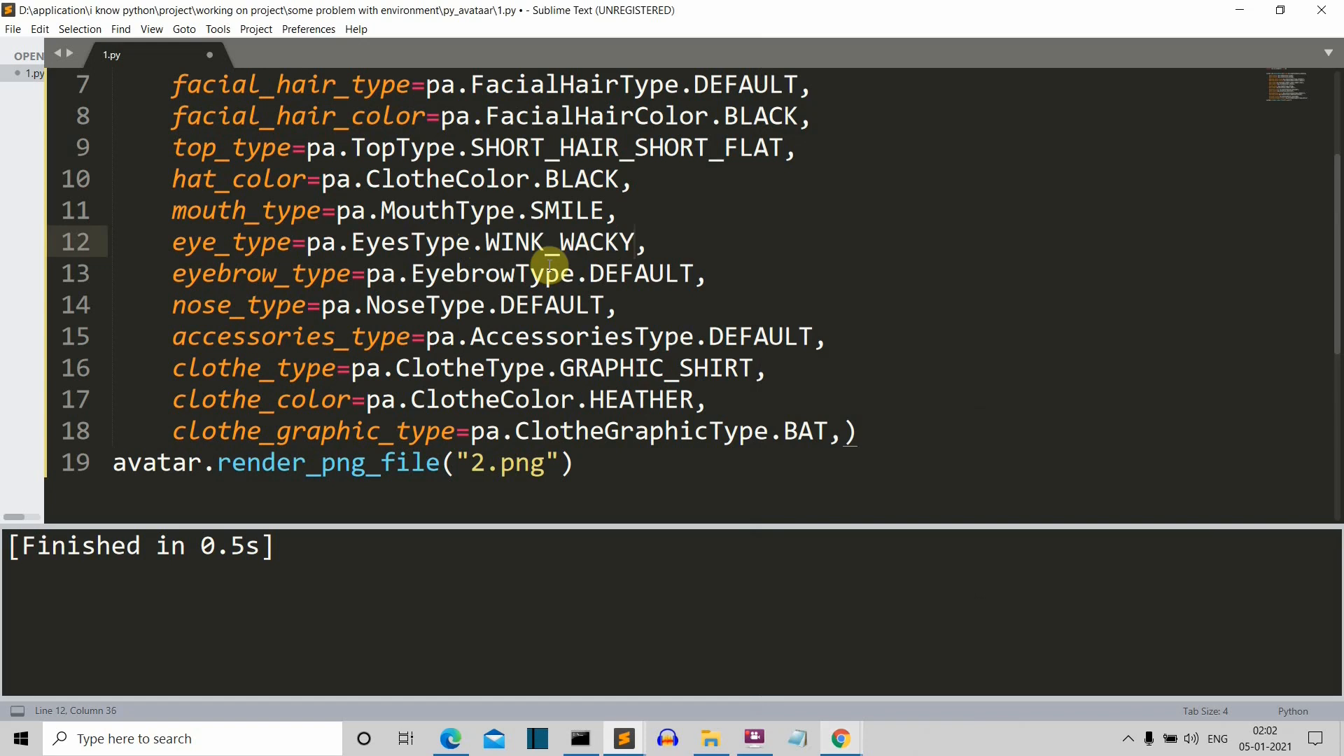
key(ctrl+b)
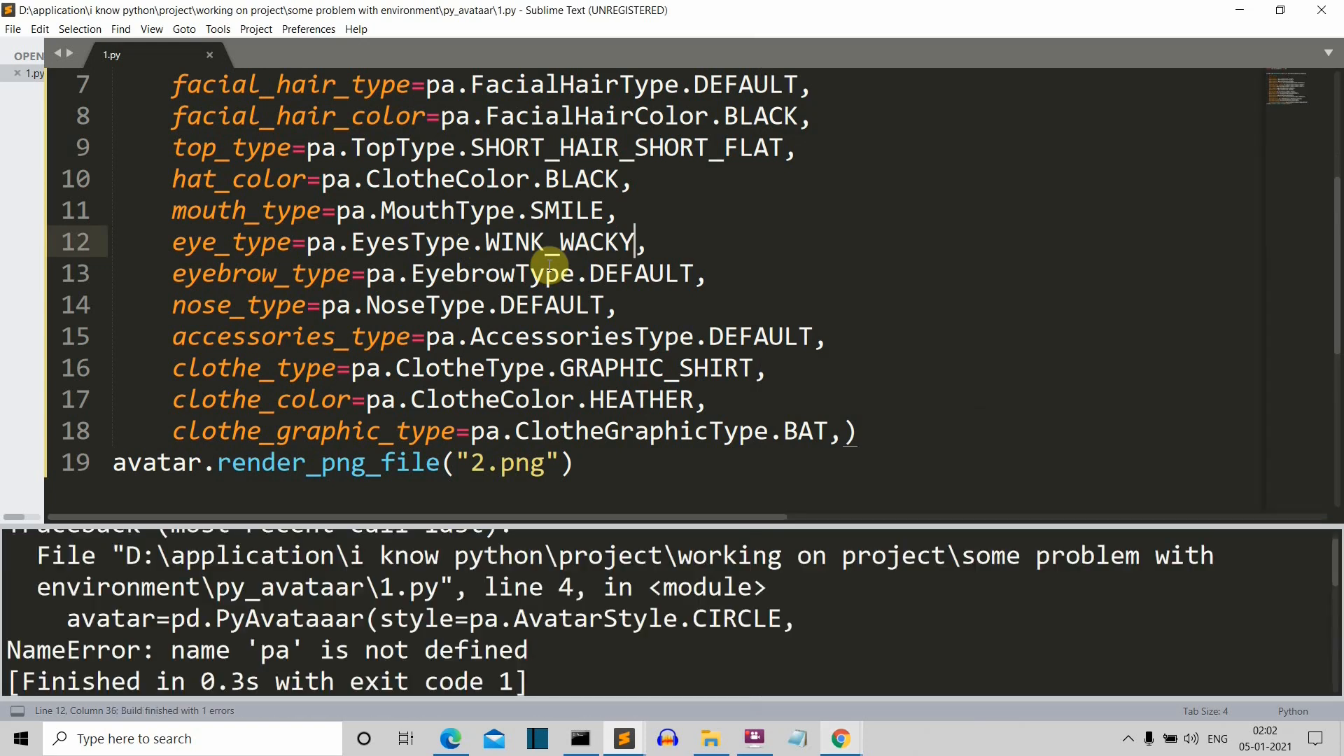
mouse_move(534, 516)
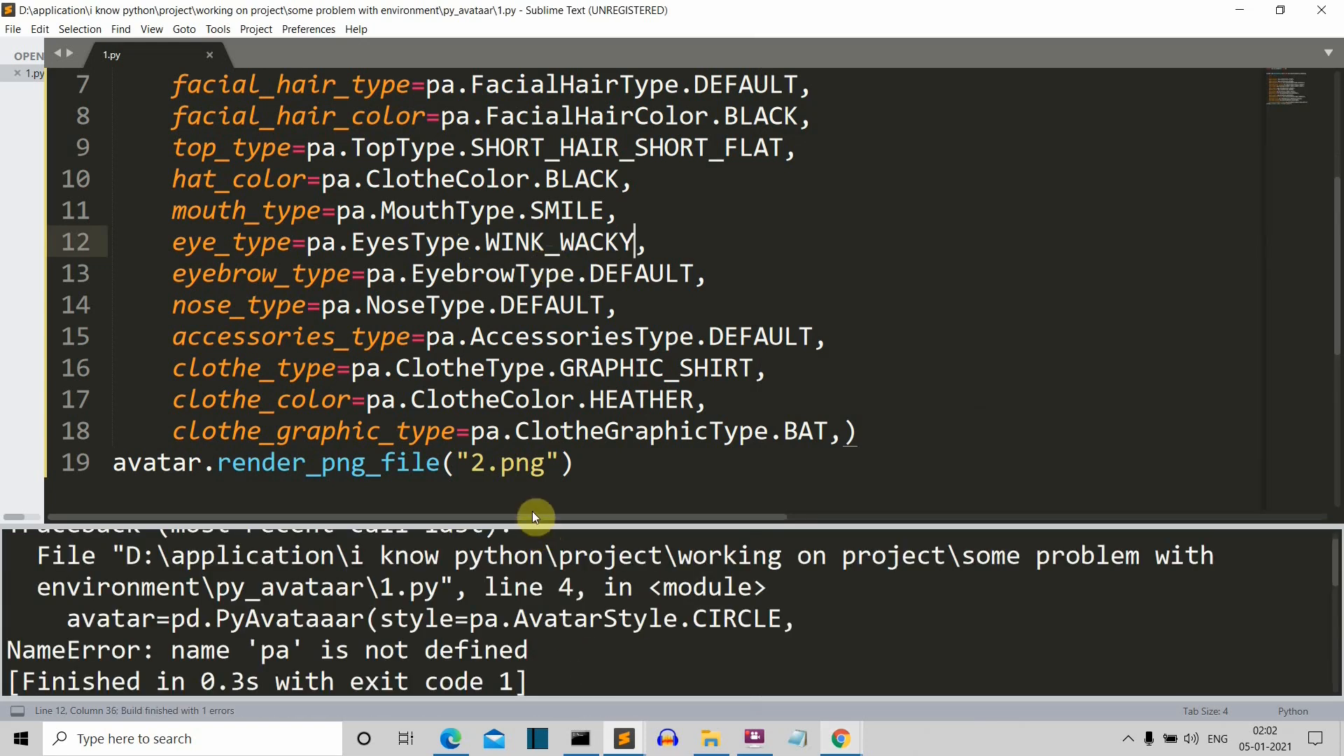
- Rename the py_avataaars import alias to pa and replace pd with pa on line 4
scroll(up, 3)
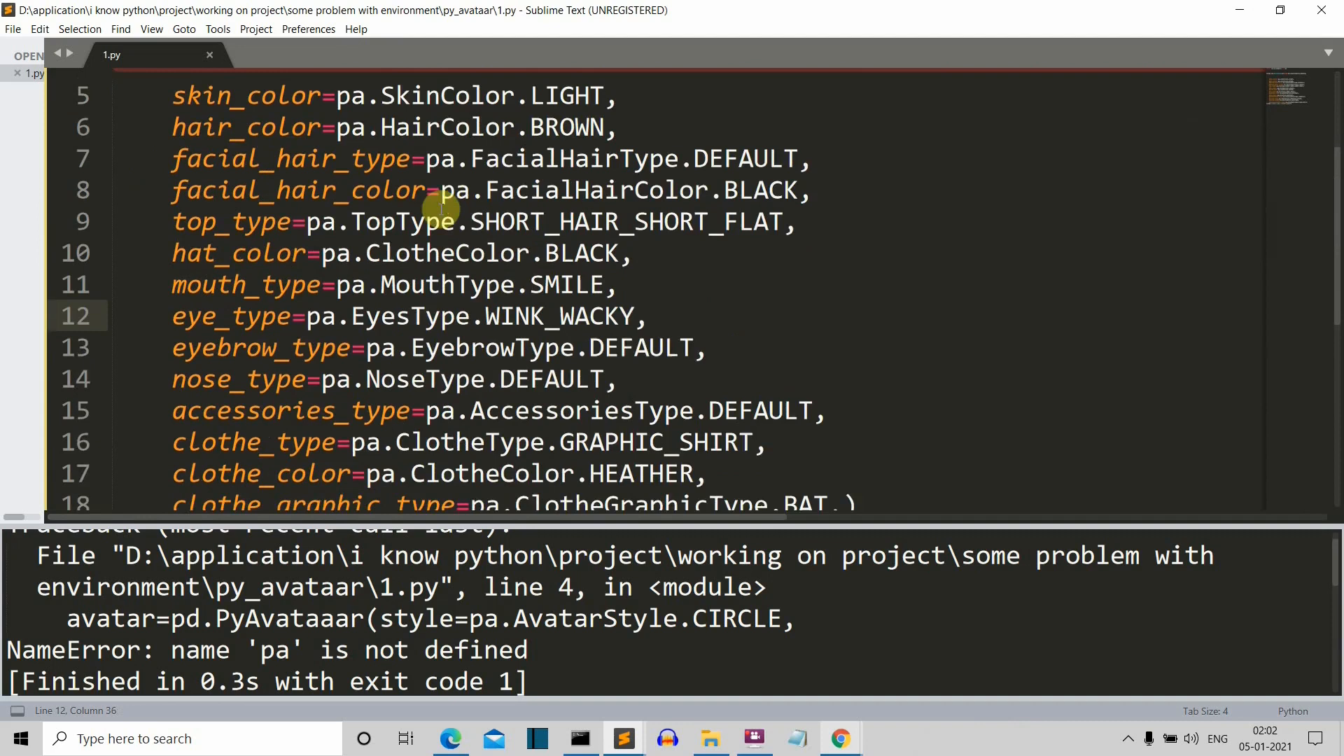
scroll(up, 3)
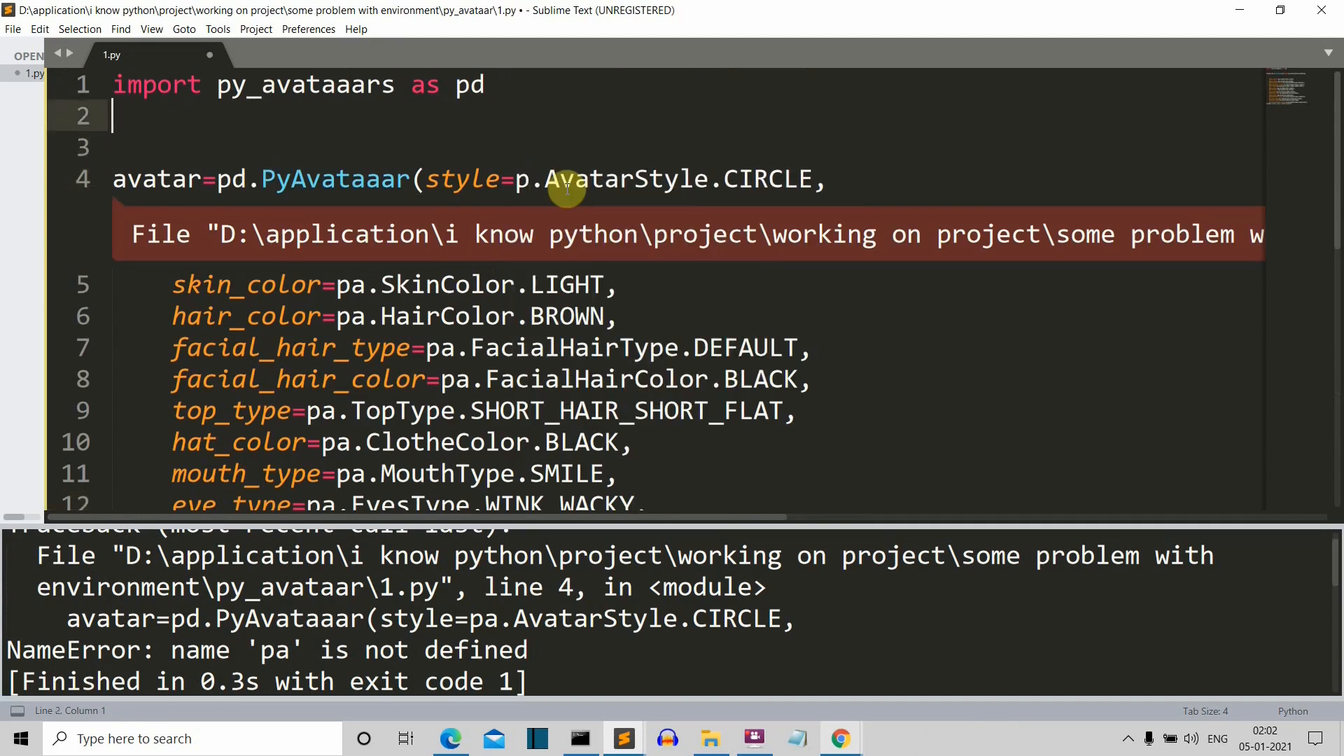
text(d)
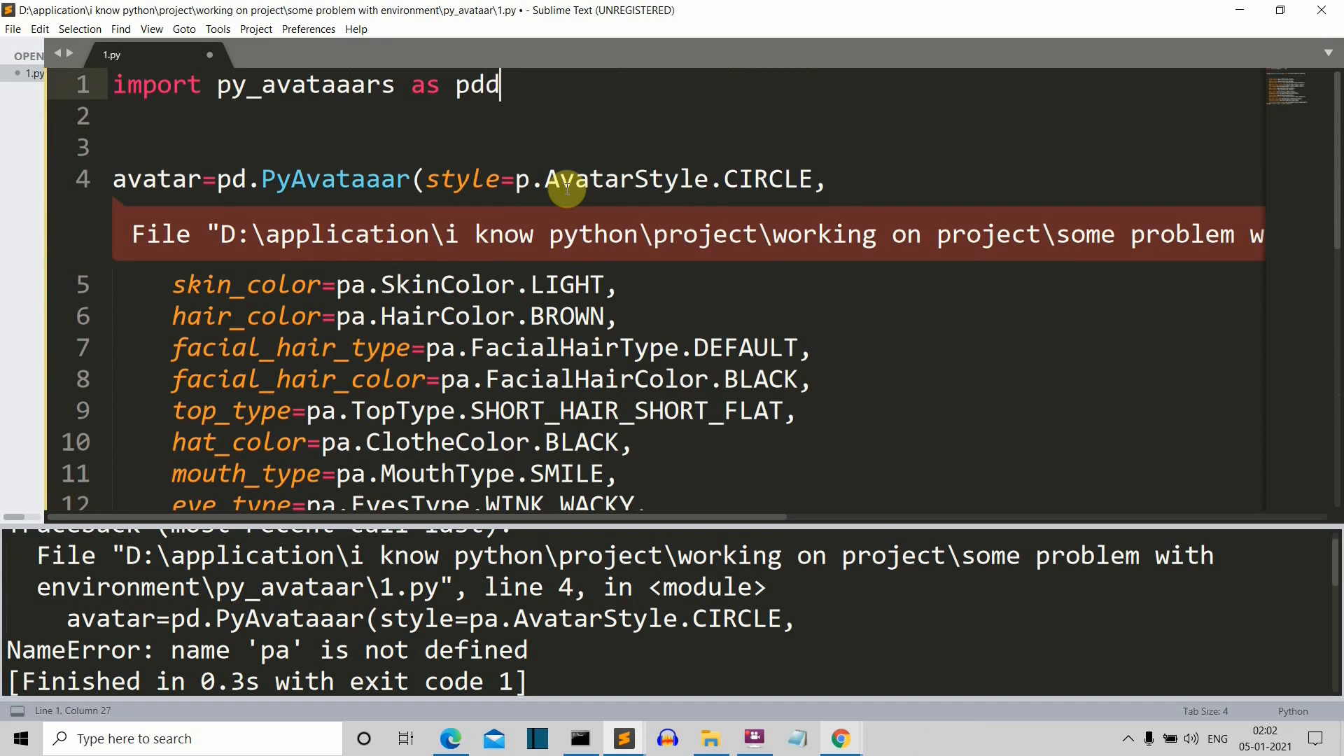
key(BackSpace)
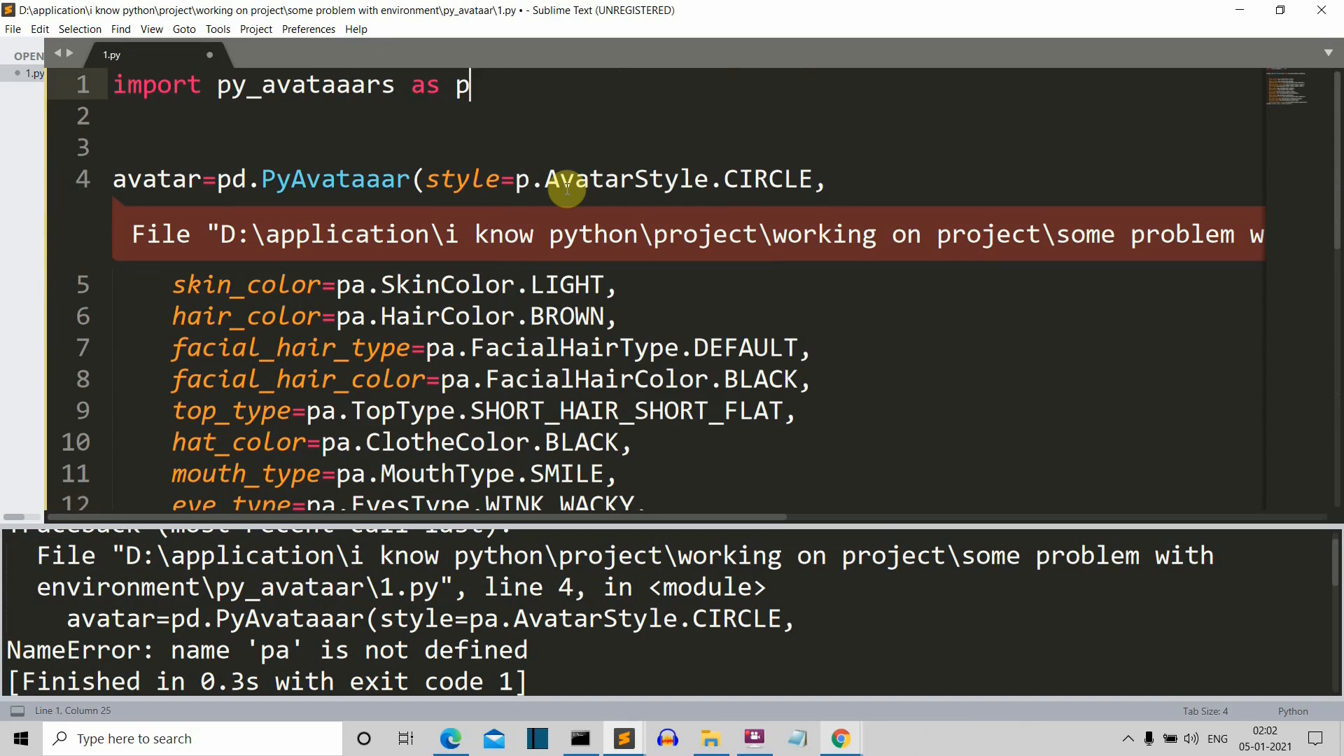
text(a)
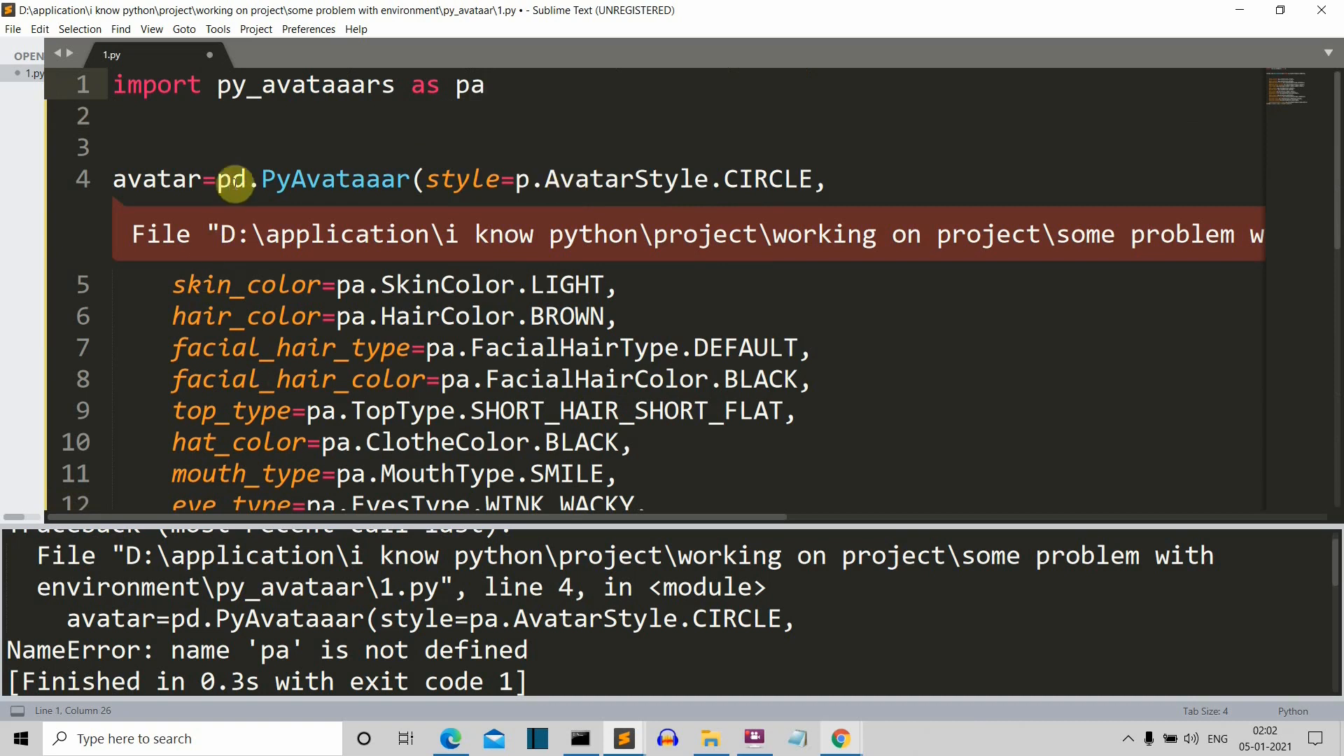
text(pa)
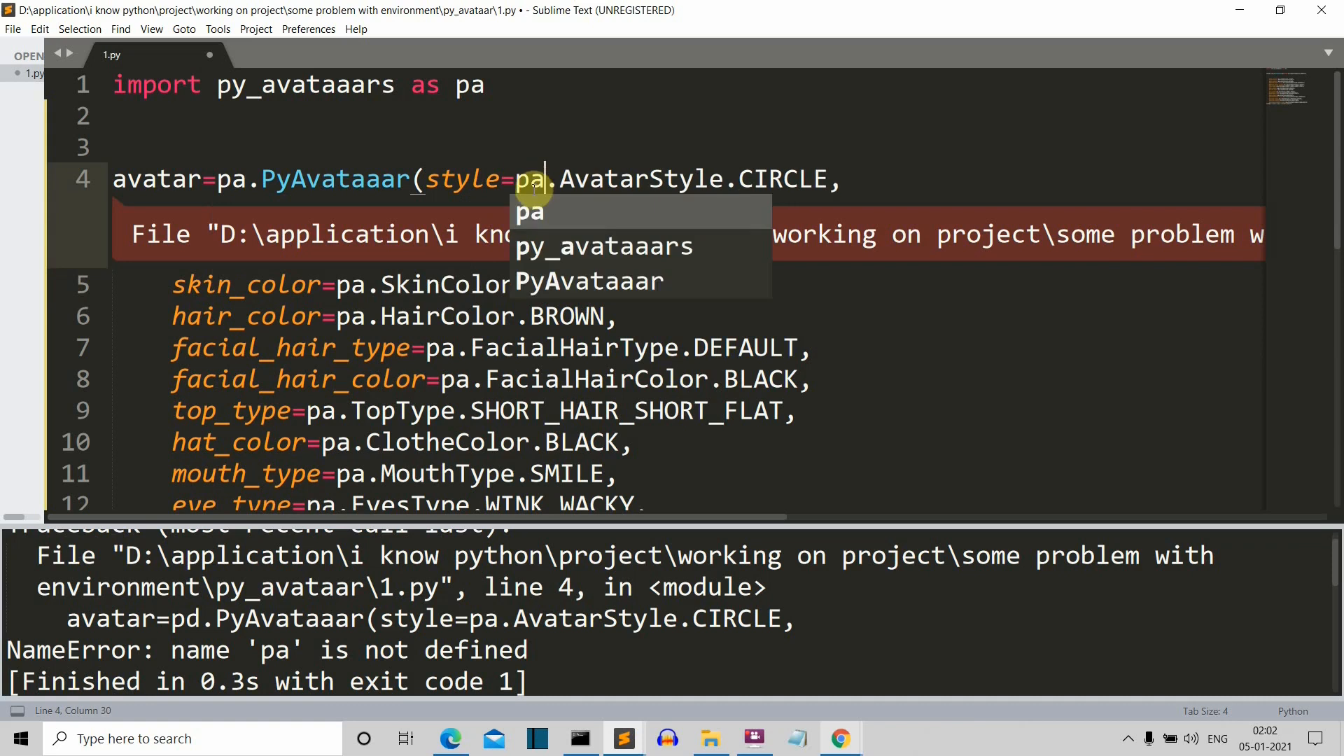
- Save the script, dismiss the license prompt, and rebuild it without errors
key(ctrl+s)
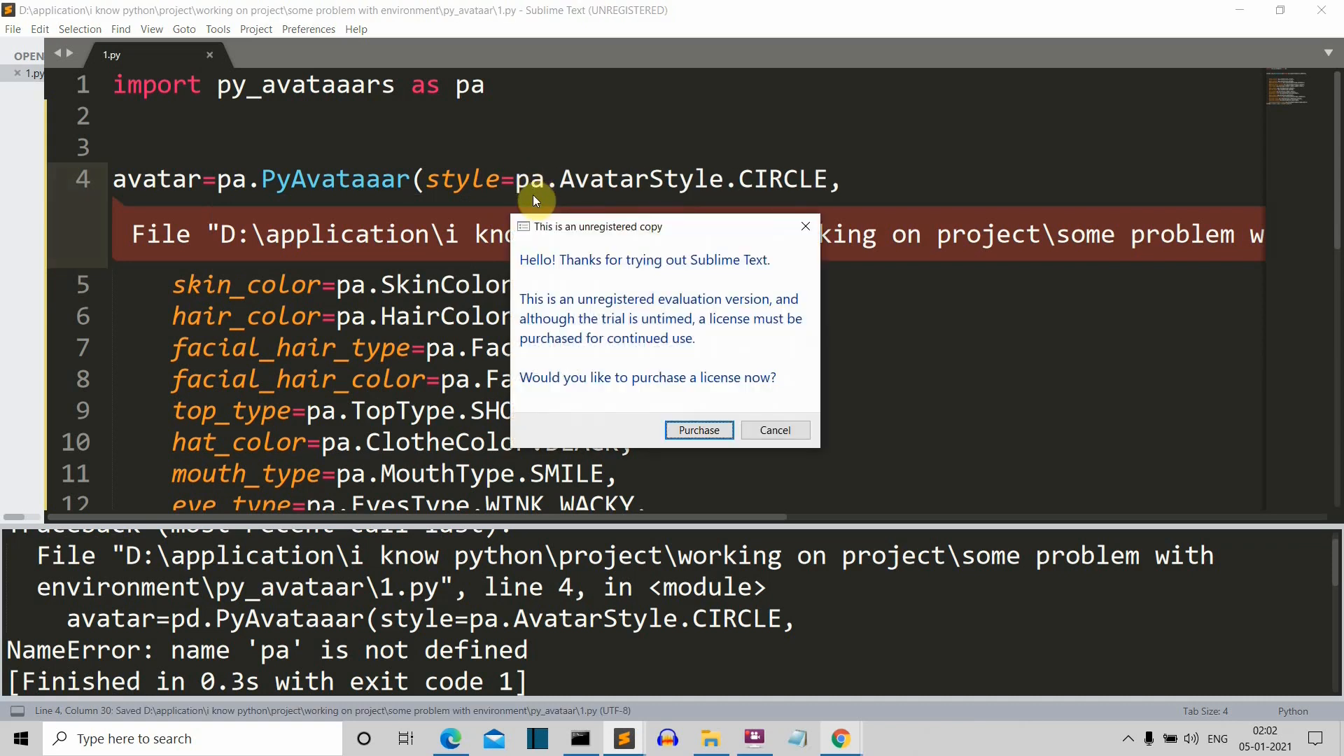
click(773, 429)
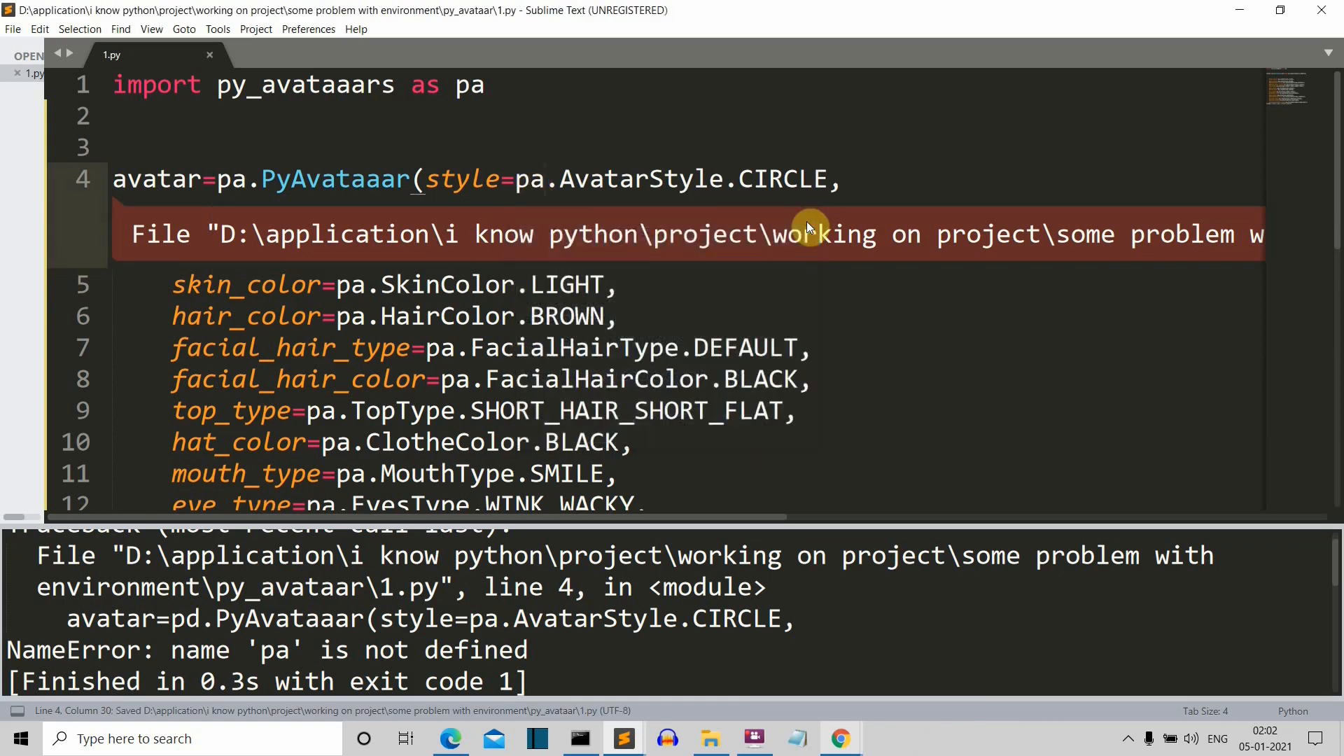
key(ctrl+b)
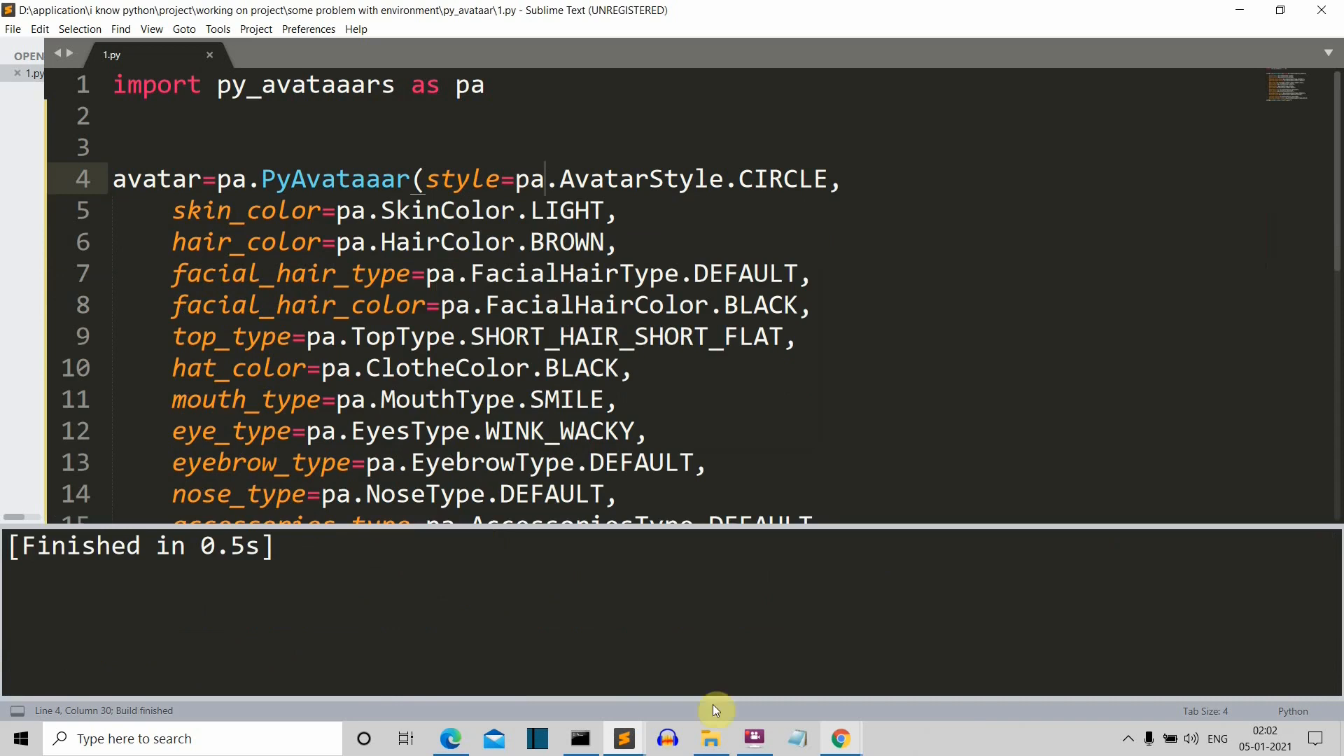
click(710, 737)
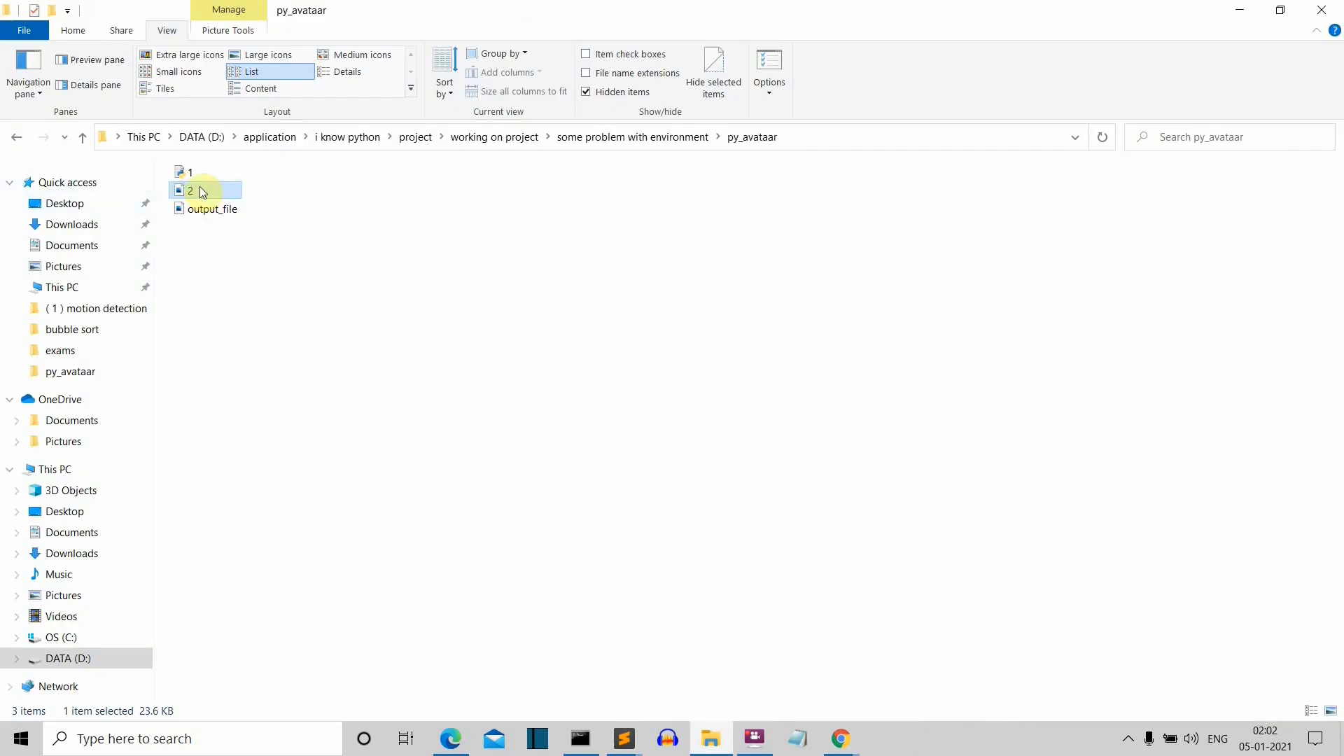
- View the regenerated 2.png winking bat-shirt avatar in Photos, then return to GitHub
double_click(190, 189)
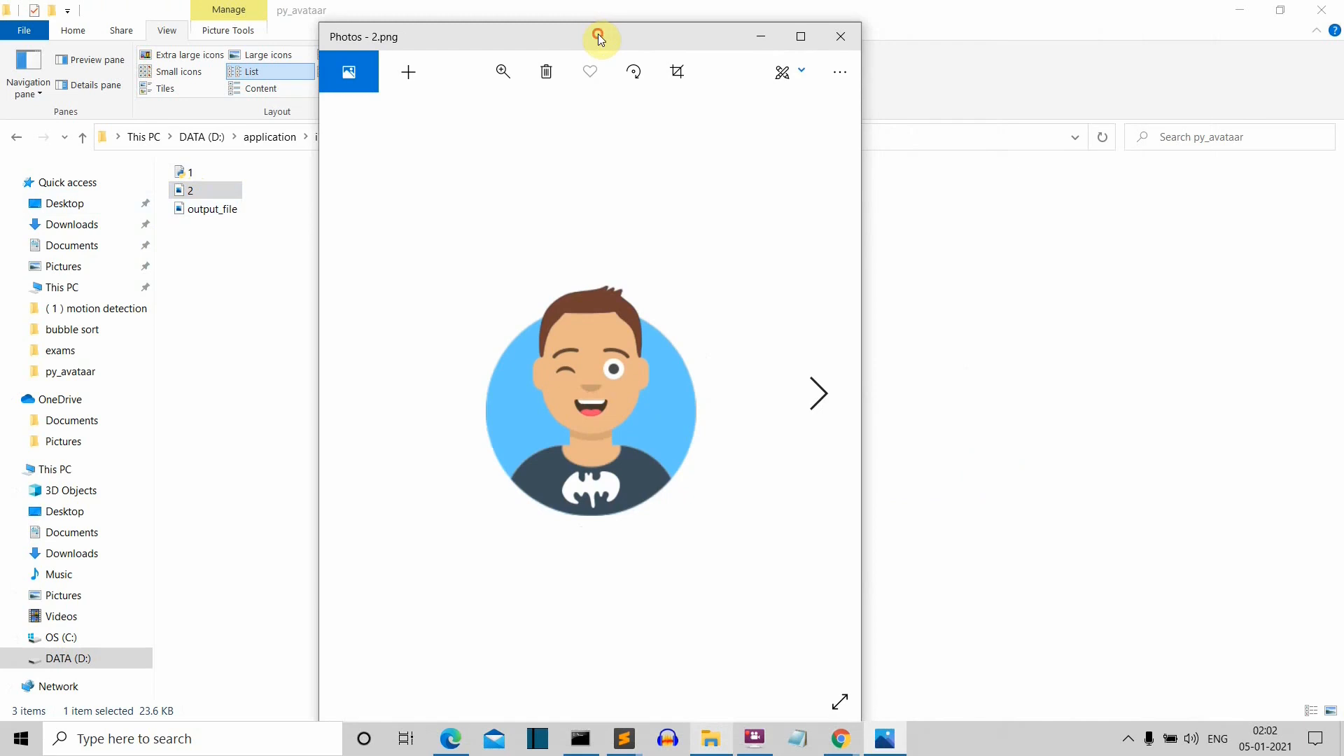
mouse_move(870, 199)
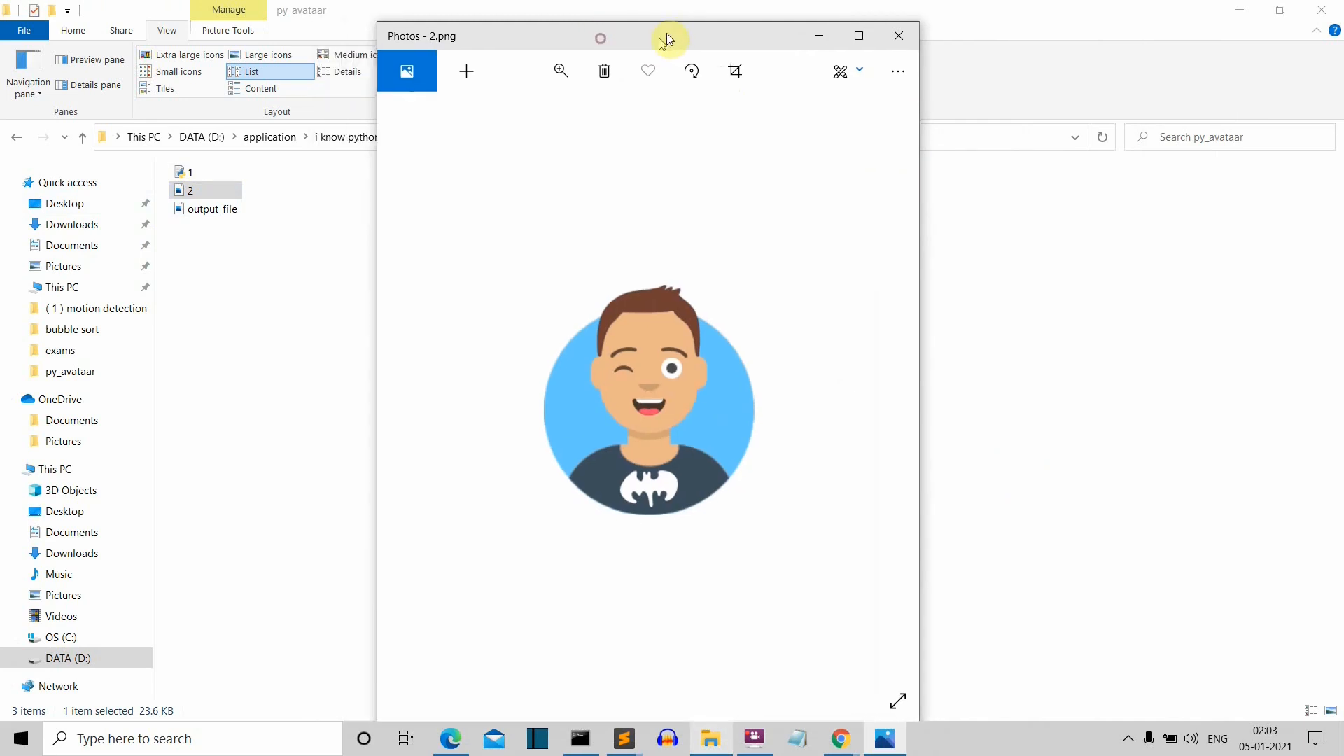
click(897, 35)
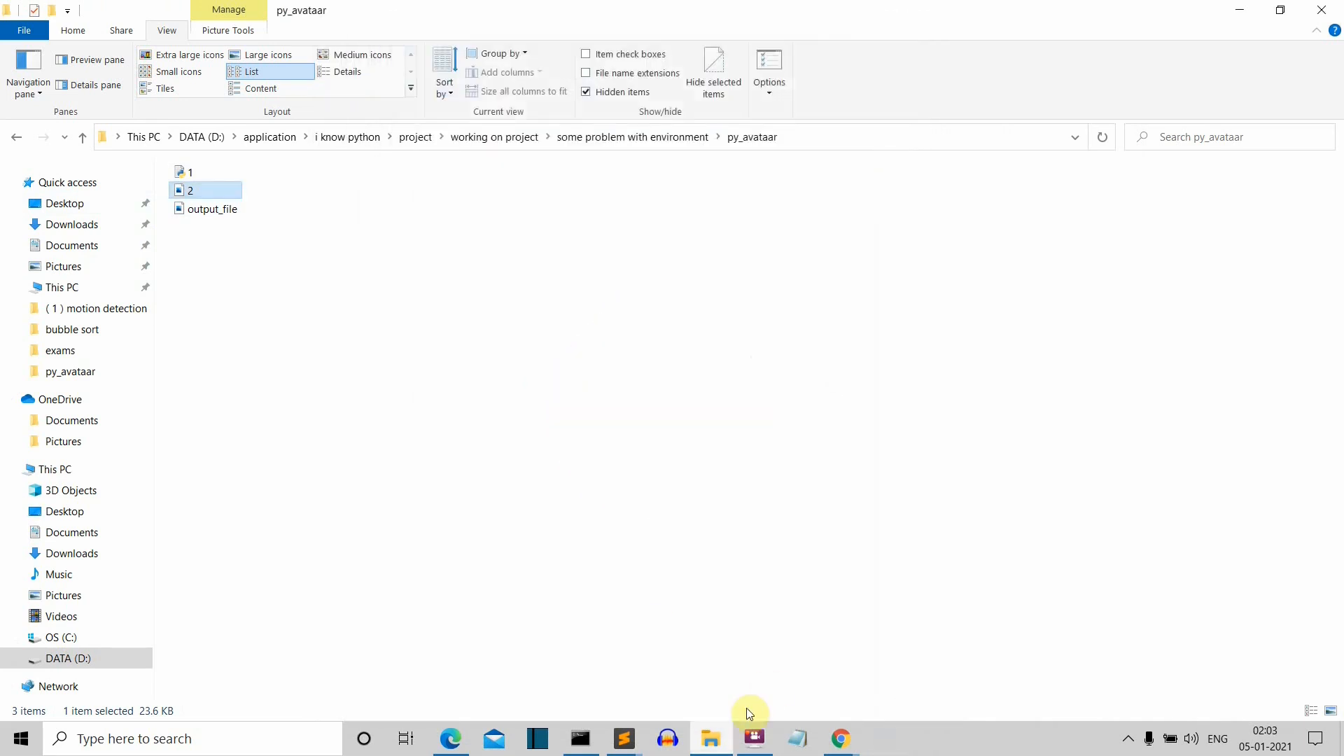
click(839, 738)
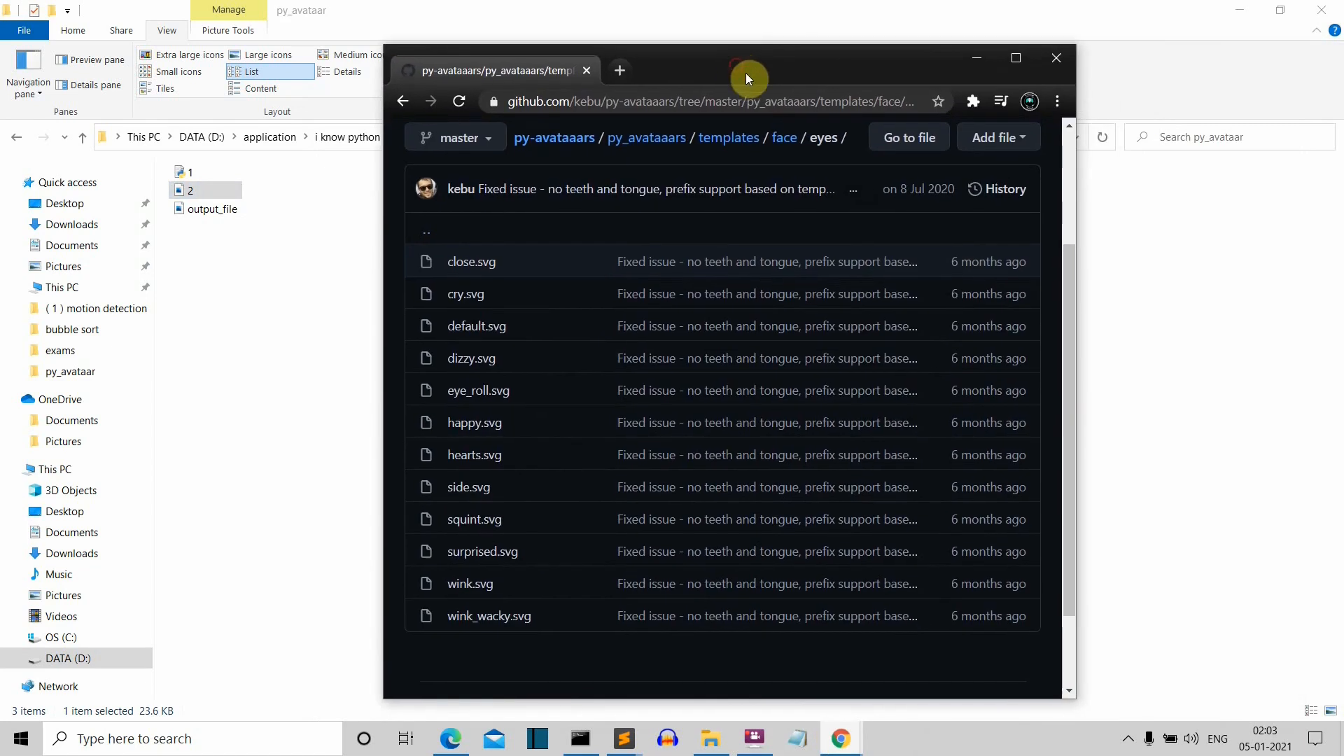
- Maximize Chrome and navigate up from the face templates back into the templates folder
click(1015, 58)
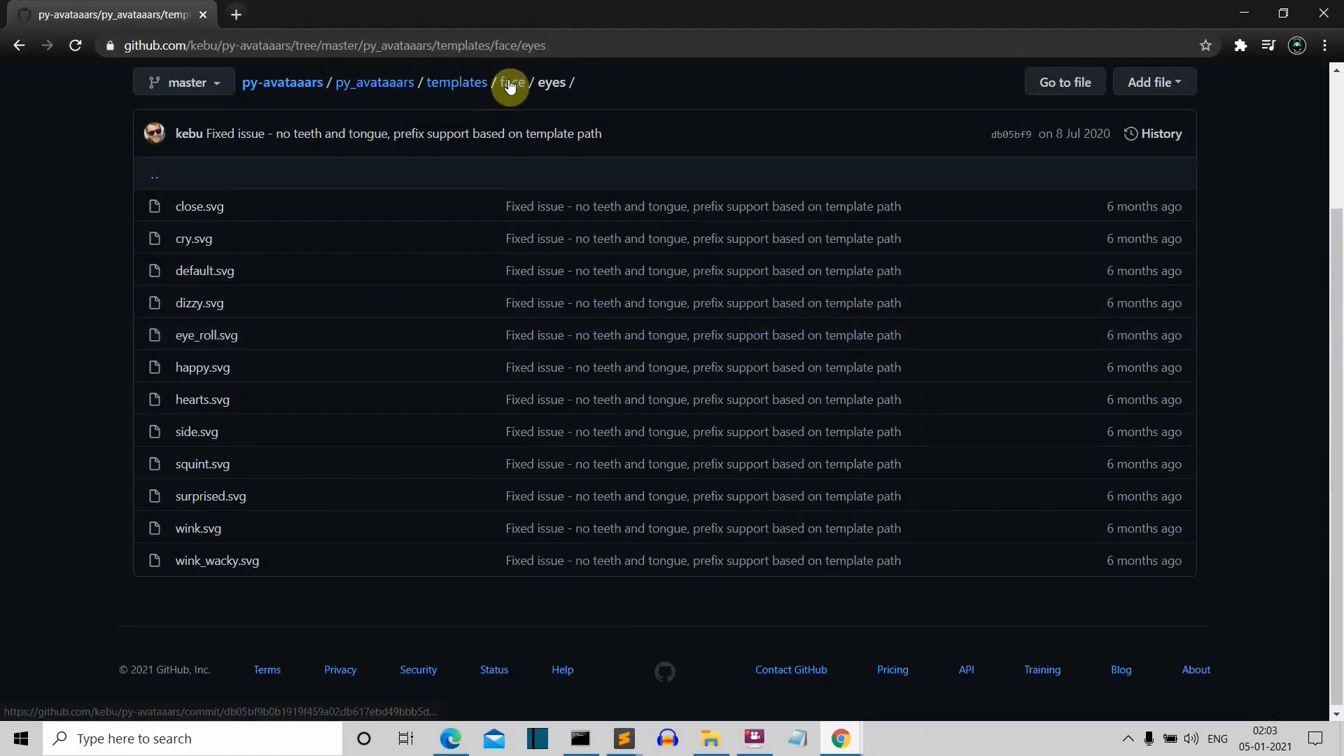
click(510, 81)
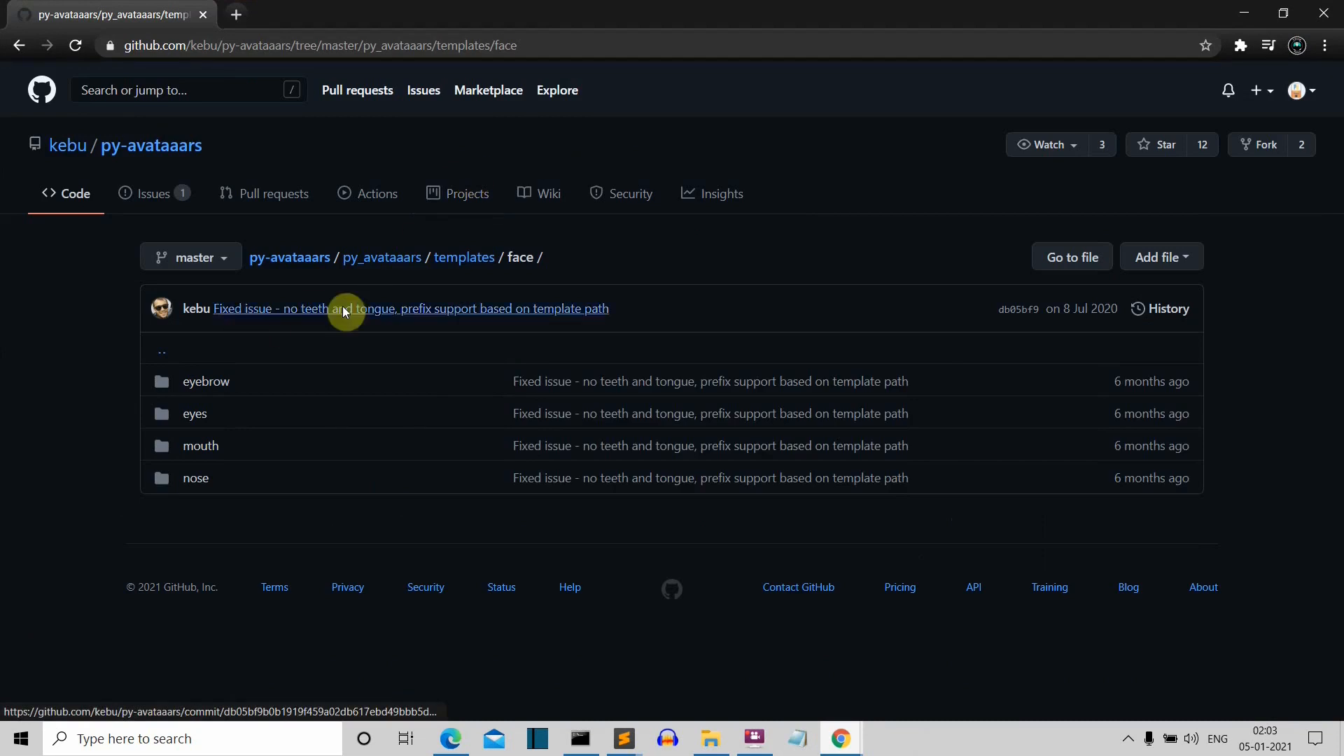
click(463, 257)
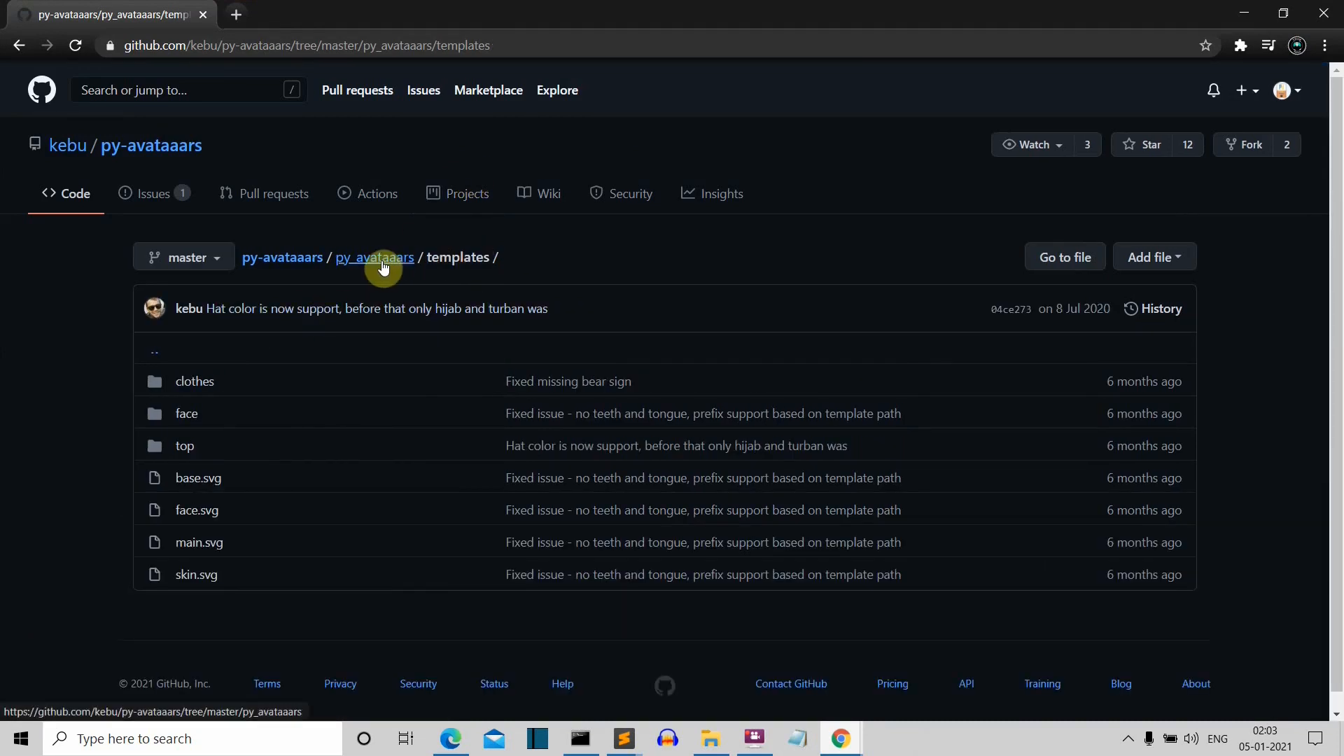
click(374, 257)
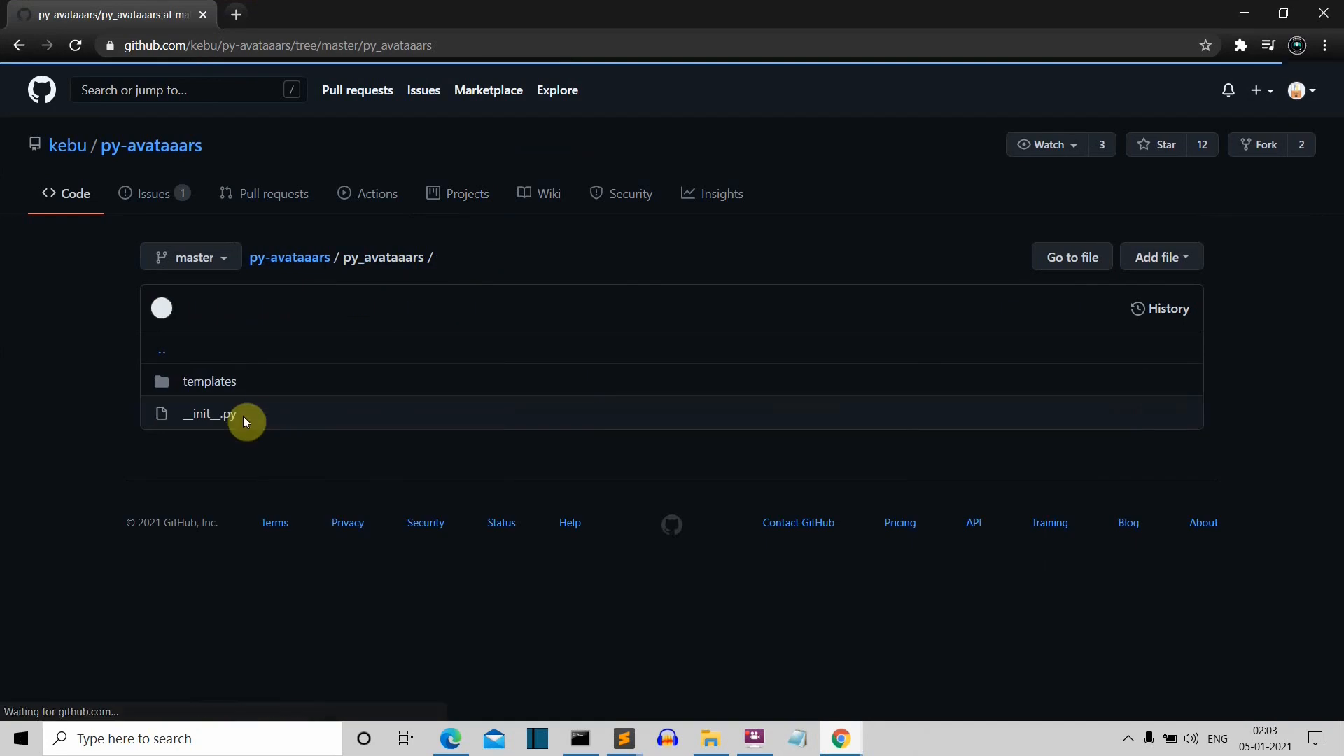
click(208, 380)
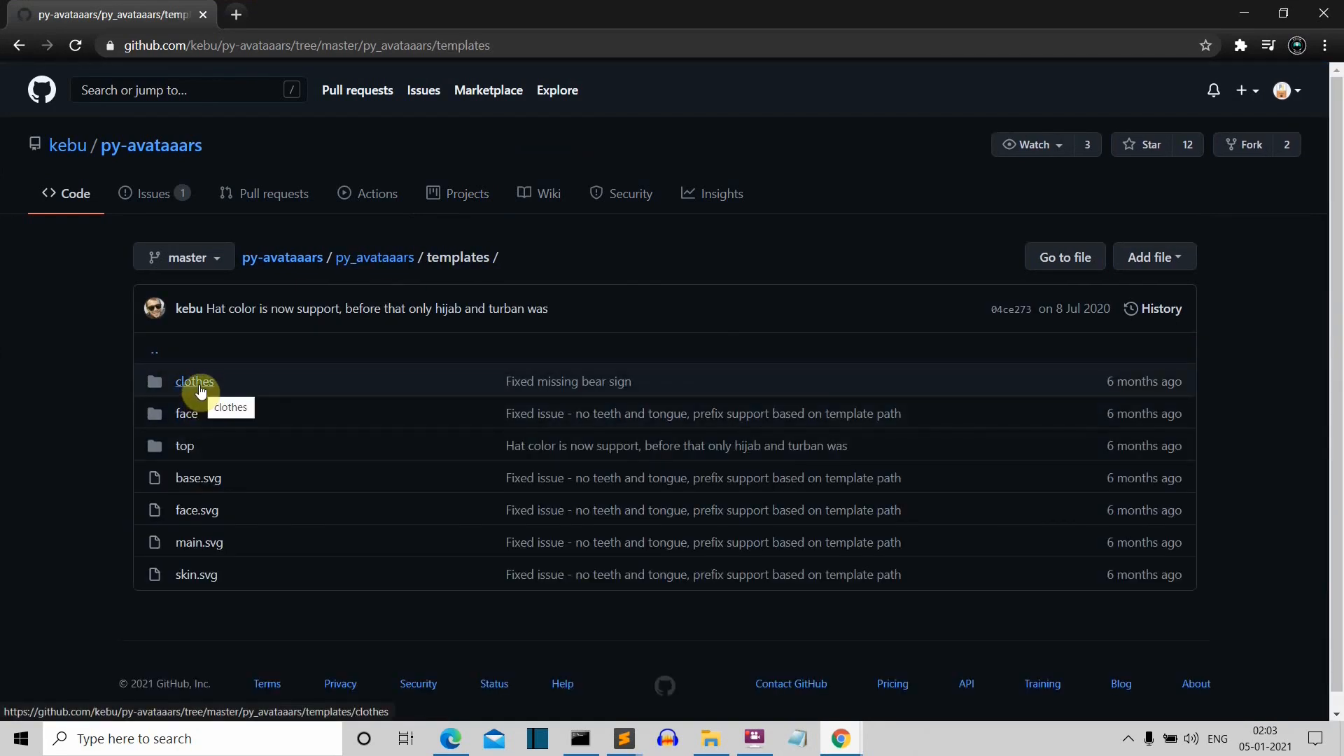
- Browse templates/clothes/graphics (bat, bear, pizza, skull SVGs), then return to the clothes folder
click(194, 381)
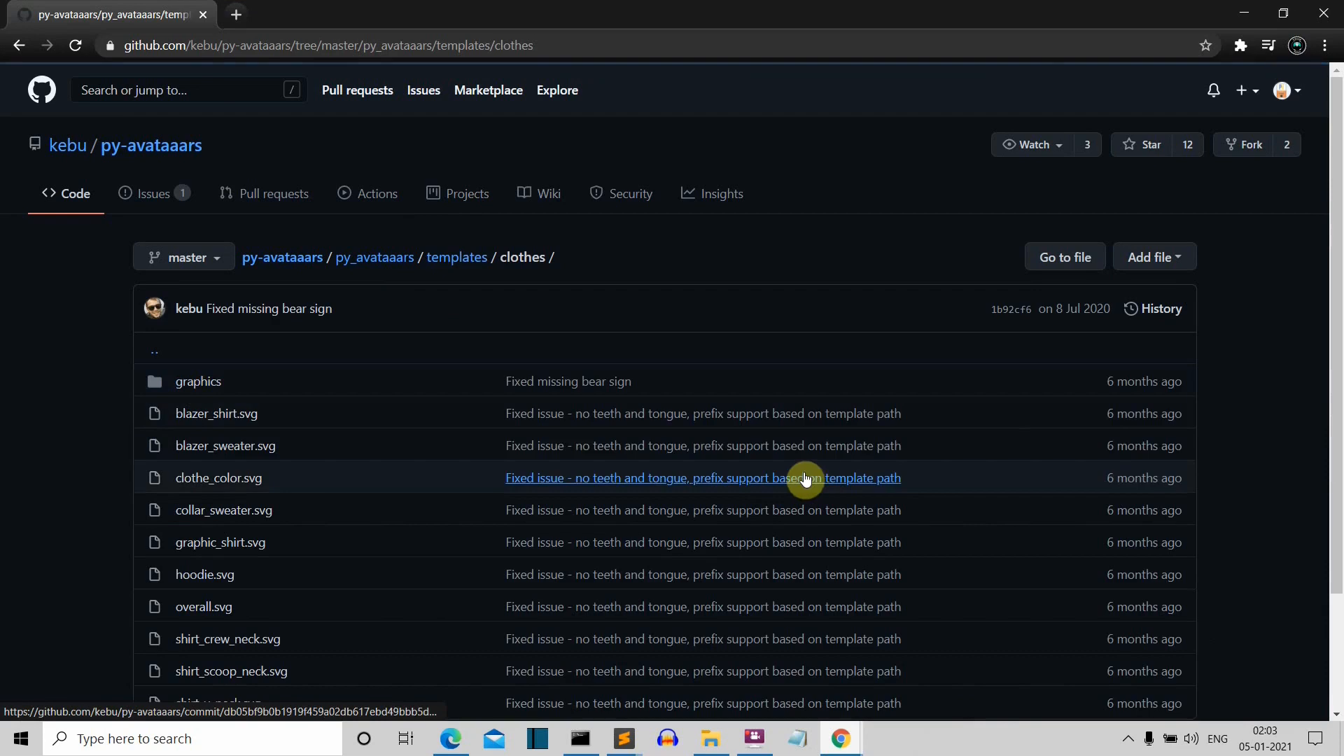
mouse_move(198, 382)
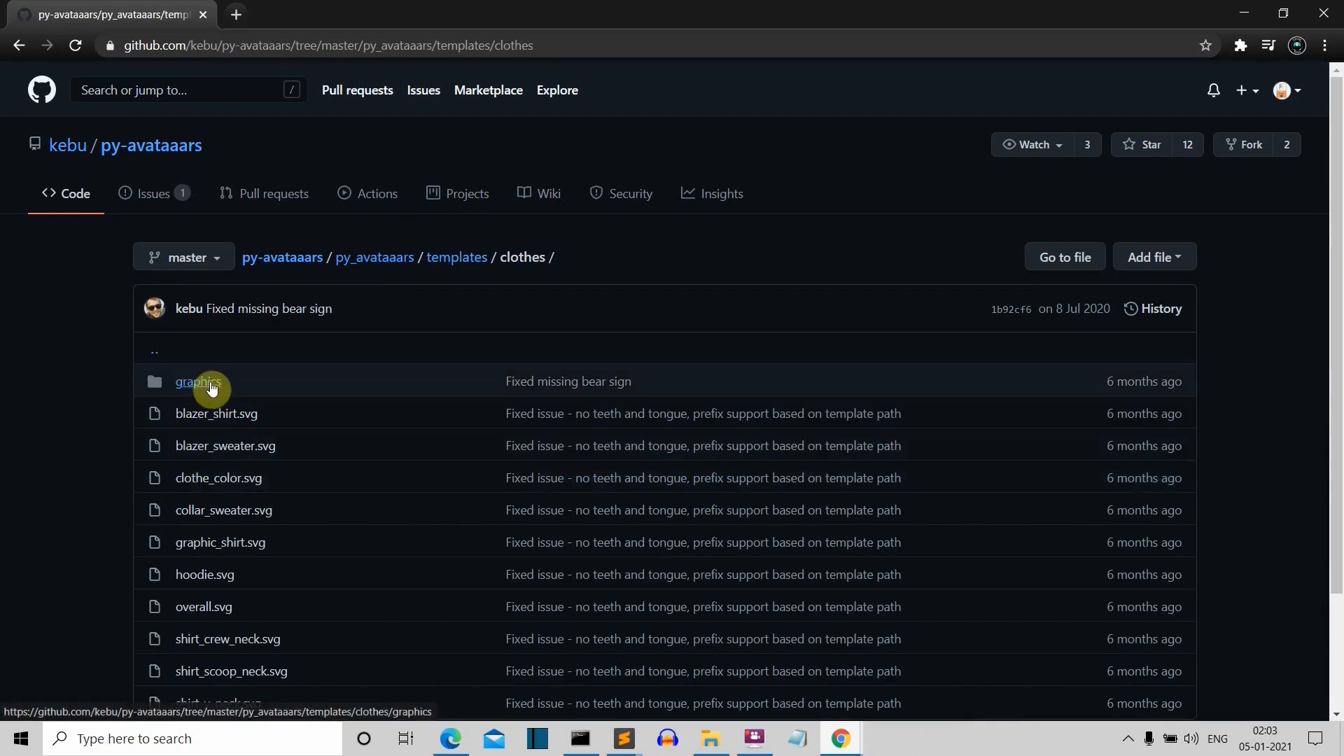
click(198, 382)
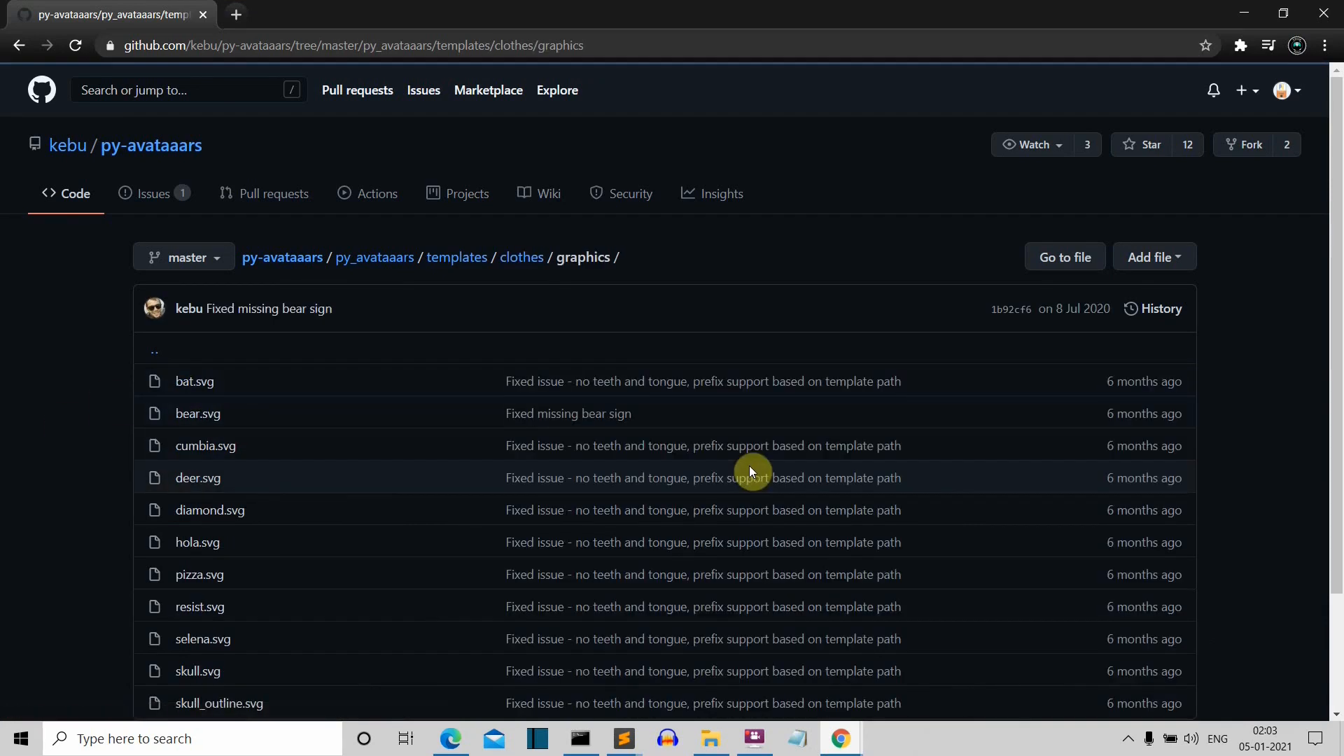
scroll(down, 3)
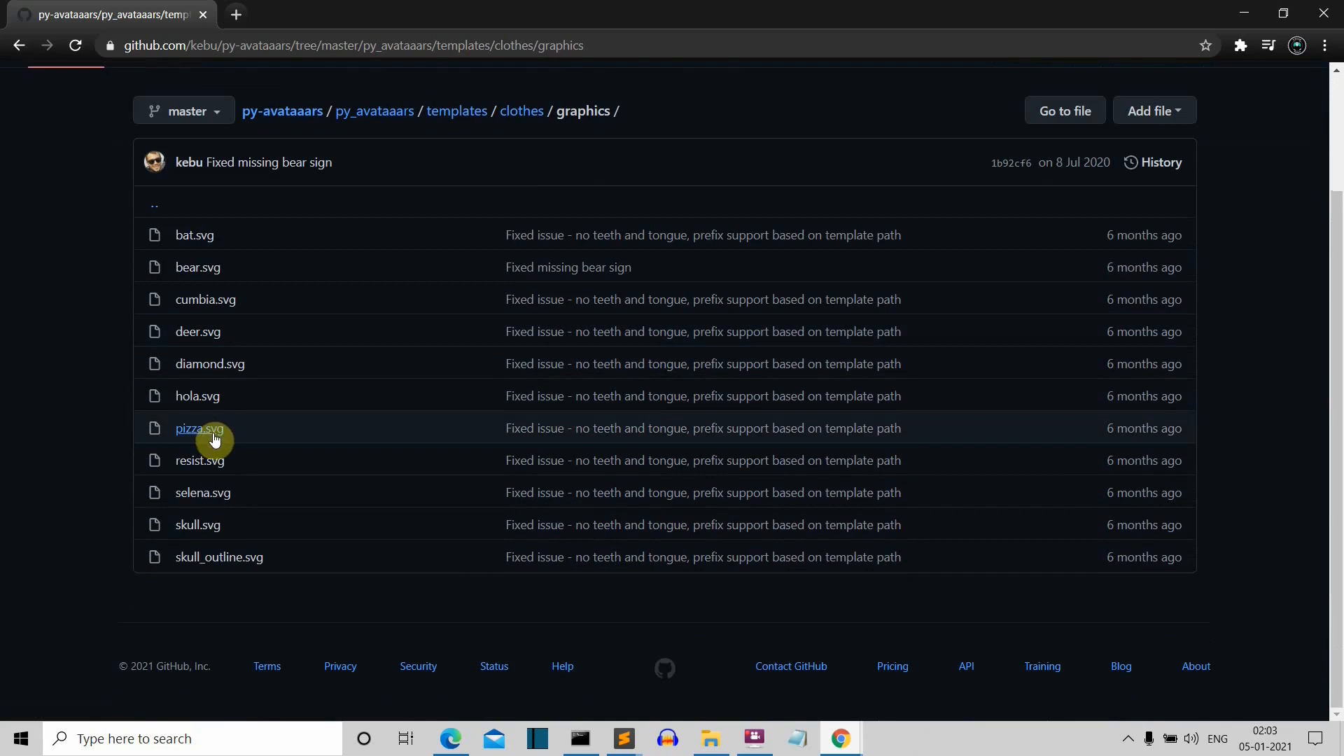
mouse_move(362, 498)
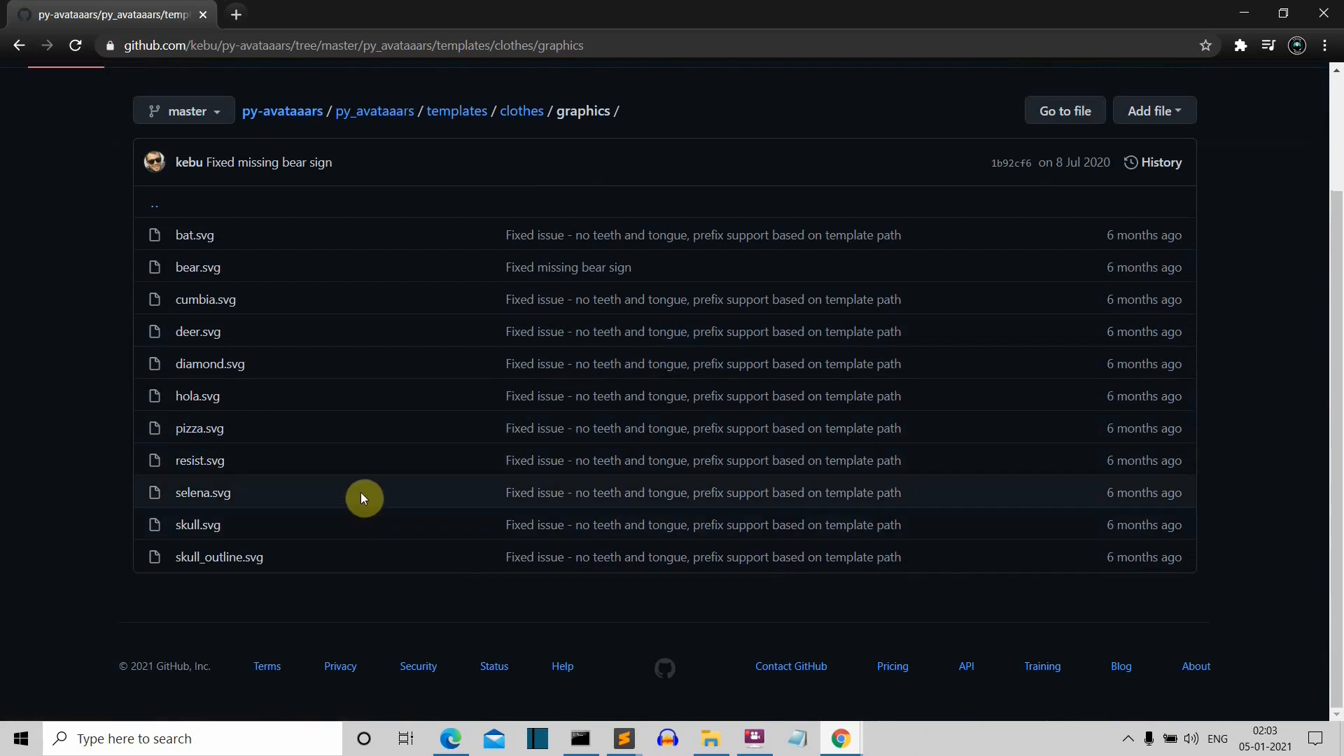
mouse_move(199, 470)
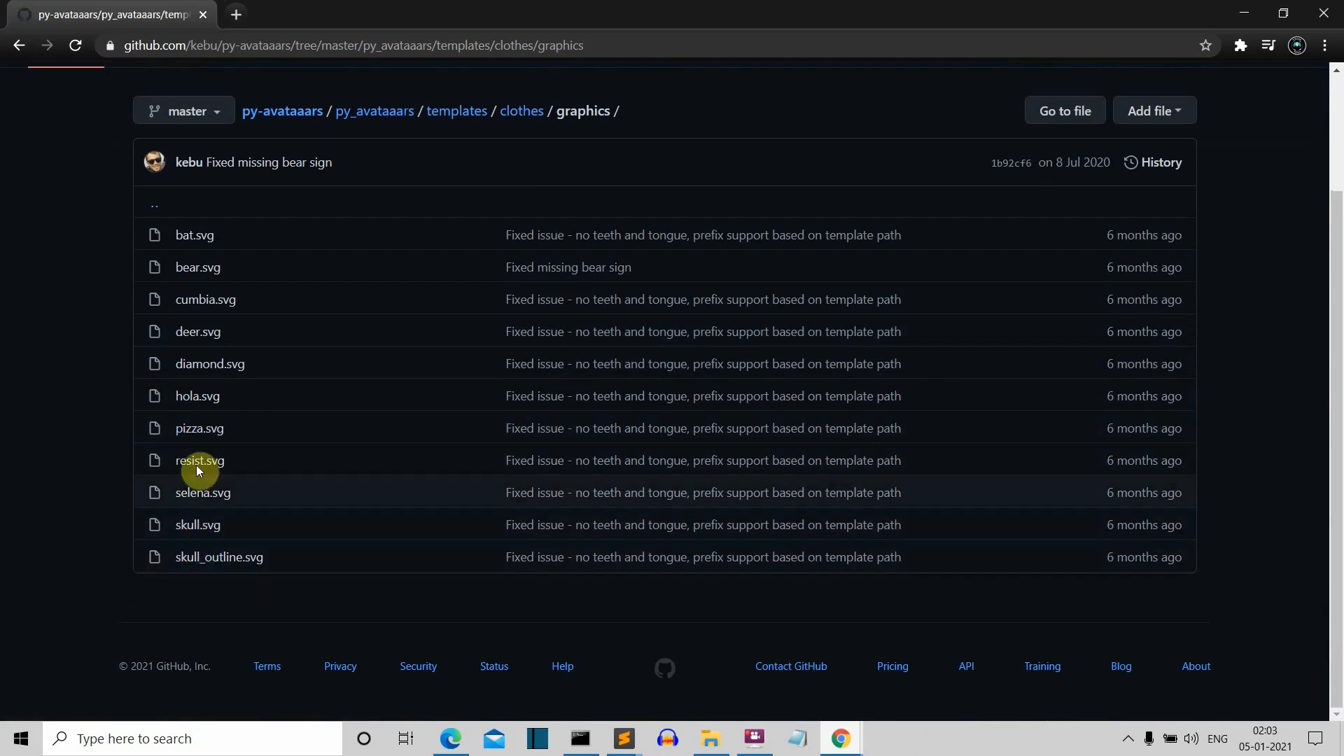
mouse_move(241, 148)
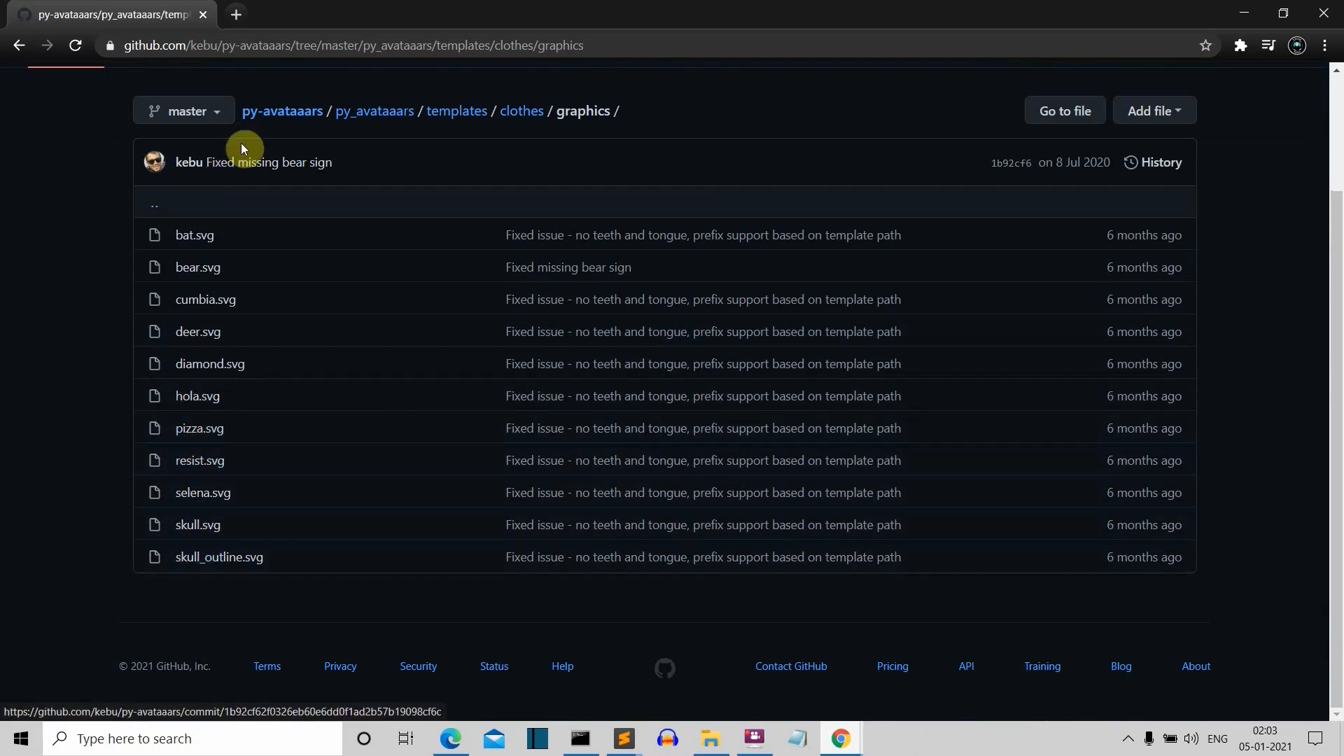
click(520, 111)
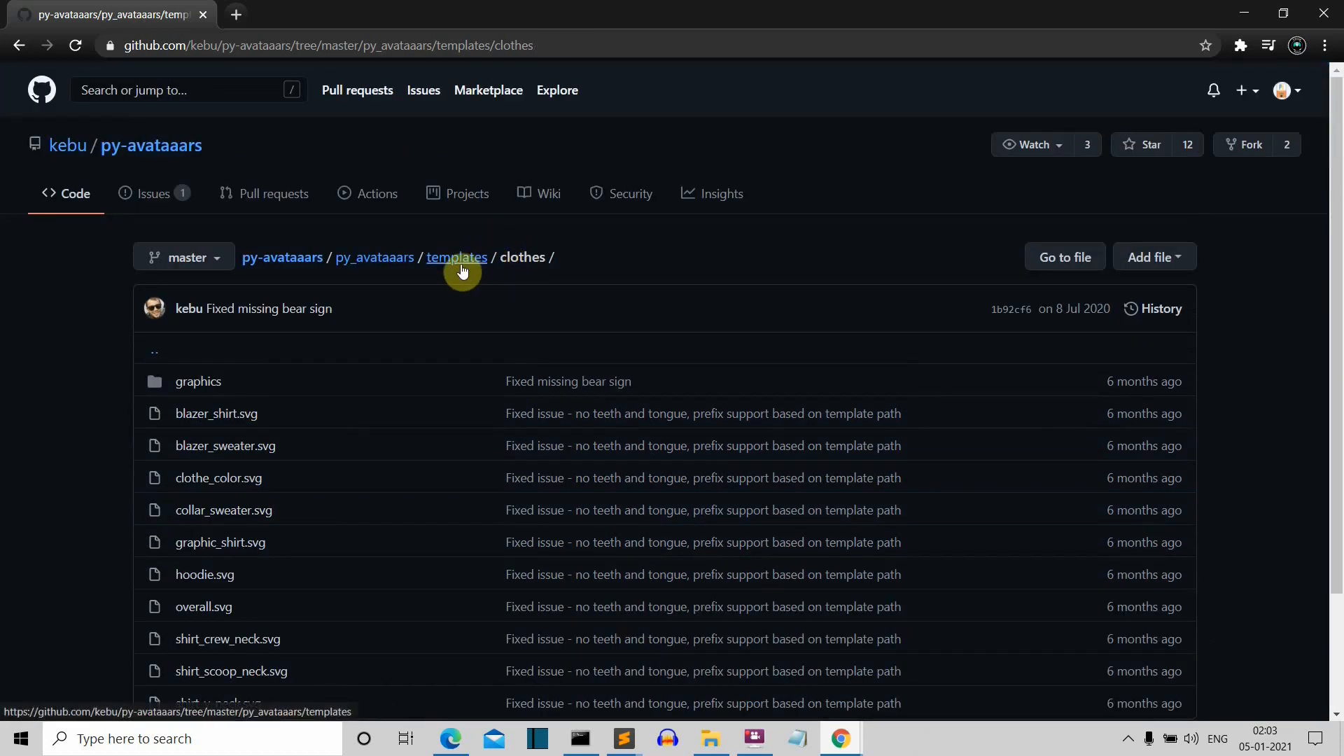
scroll(down, 3)
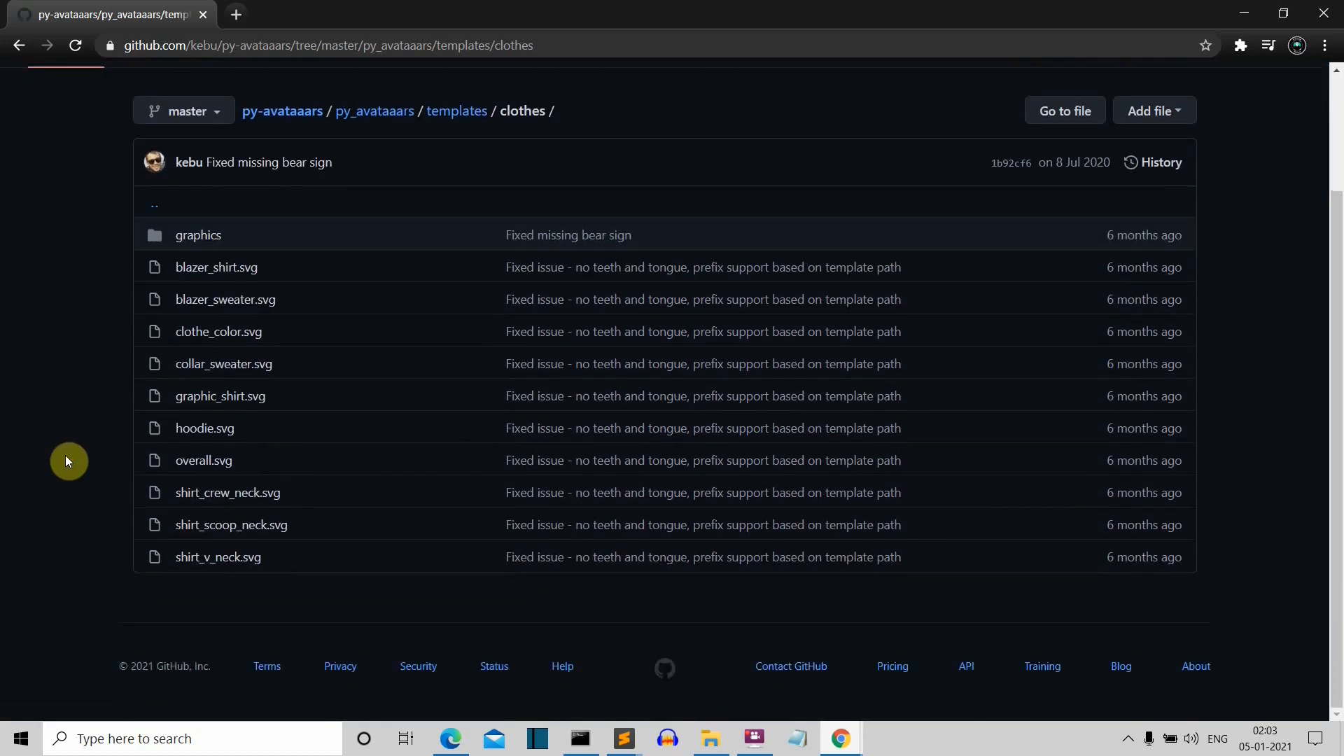